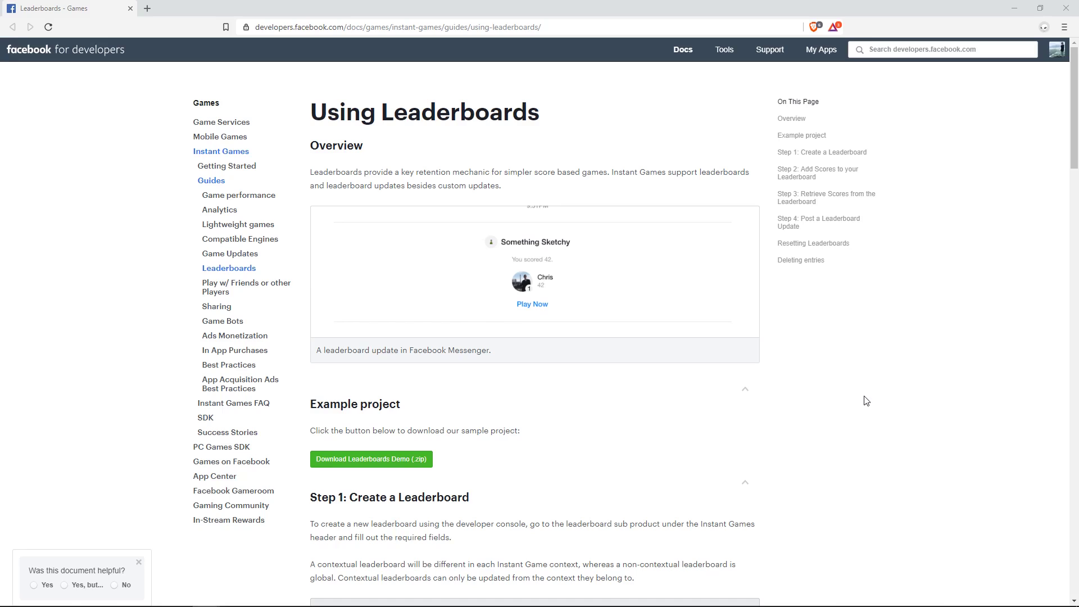
Step: Scroll through the Using Leaderboards guide's code examples
scroll(down, 3)
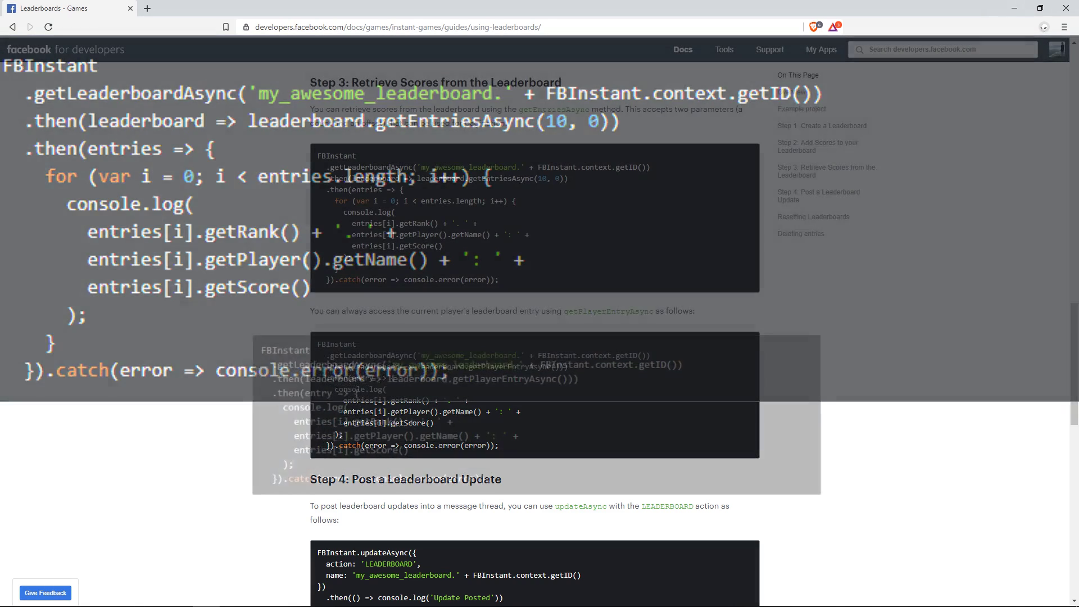
scroll(down, 3)
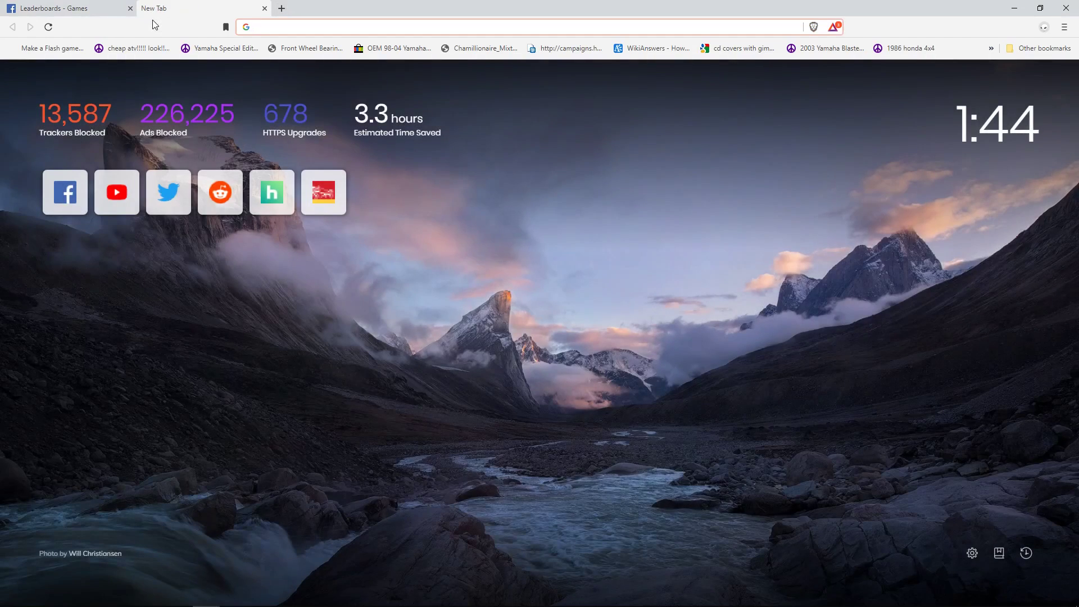
Step: Open the Youtube Platformer Test app's Instant Games Leaderboards page at developers.facebook.com
text(developers.facebook.com/apps)
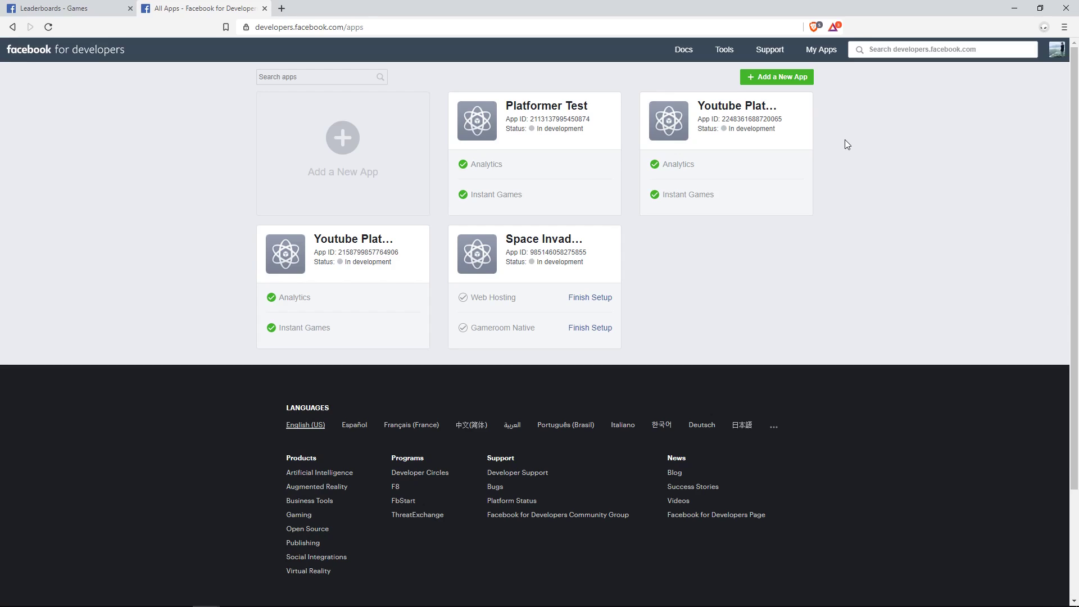
click(725, 121)
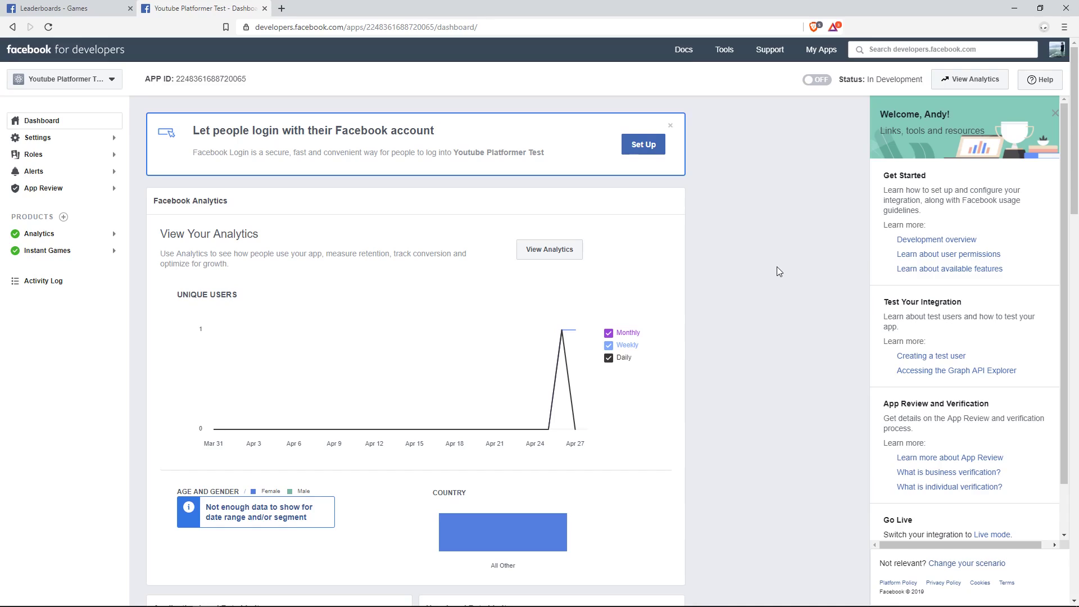
mouse_move(615, 303)
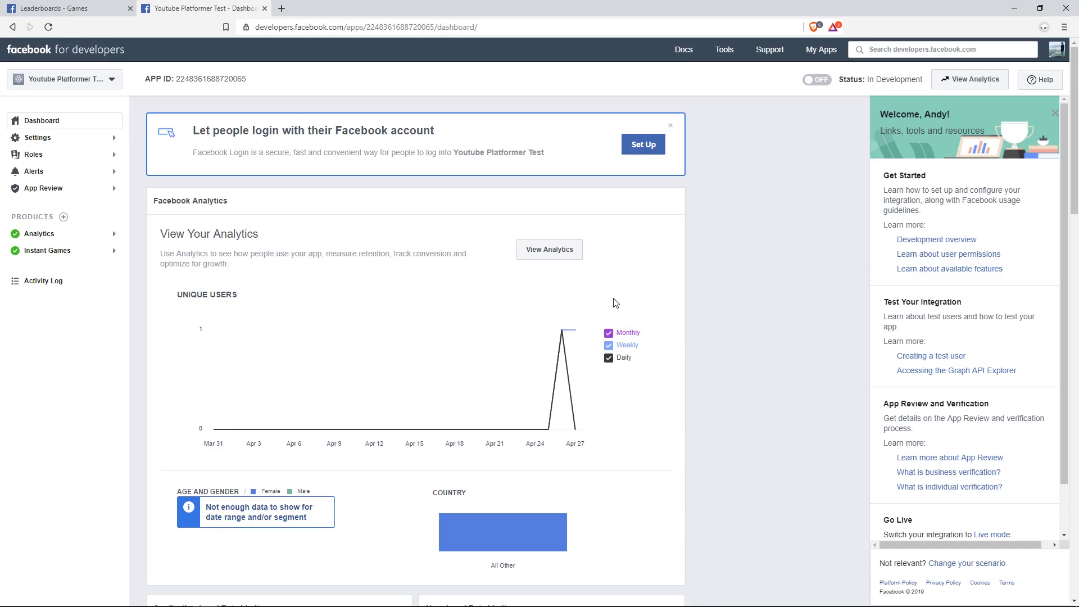
click(48, 251)
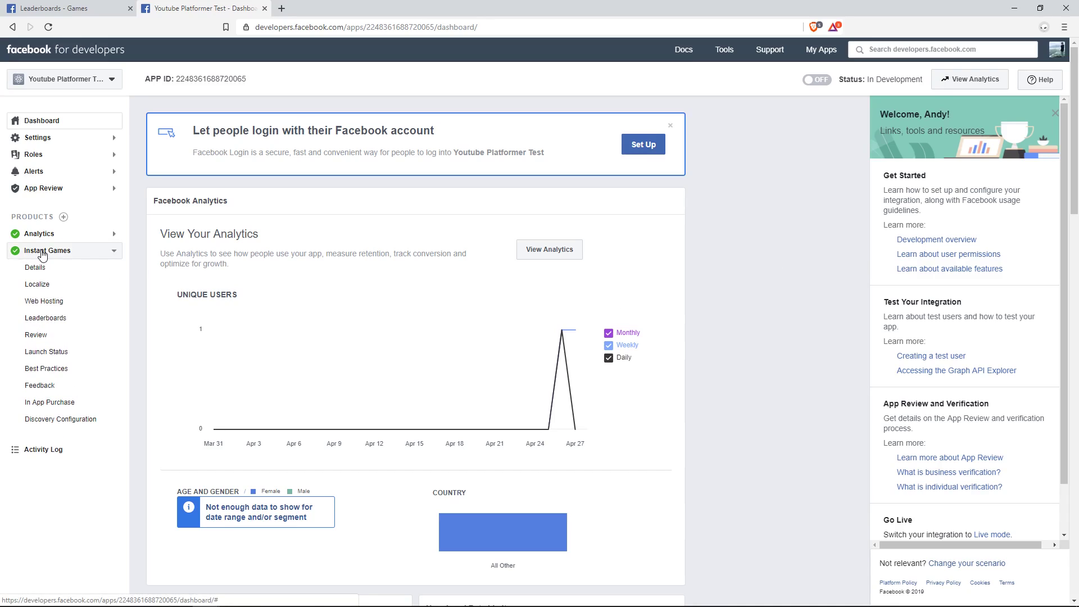
click(45, 317)
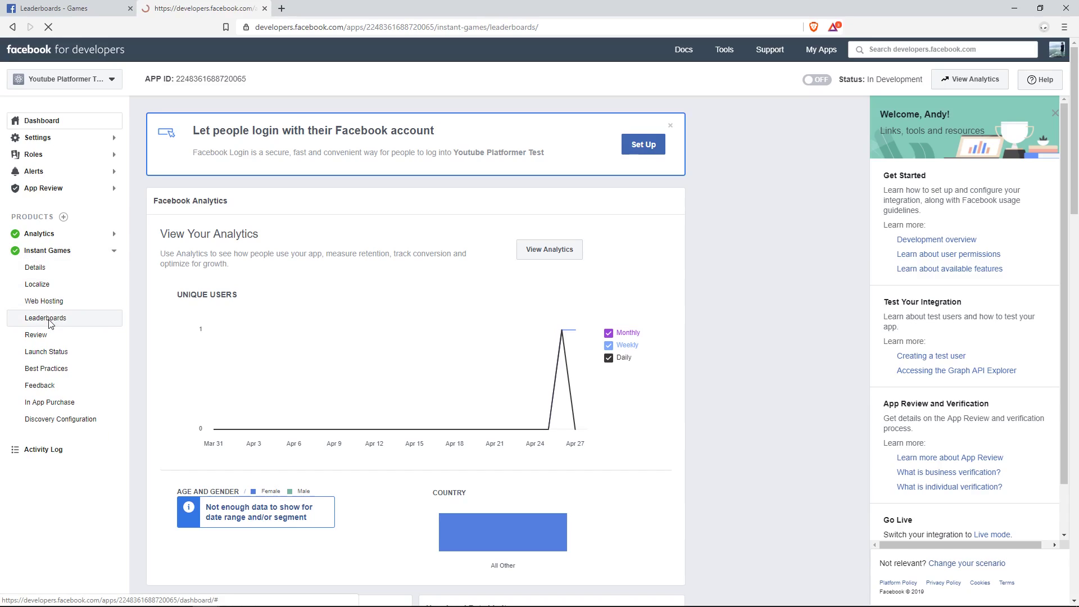
click(46, 318)
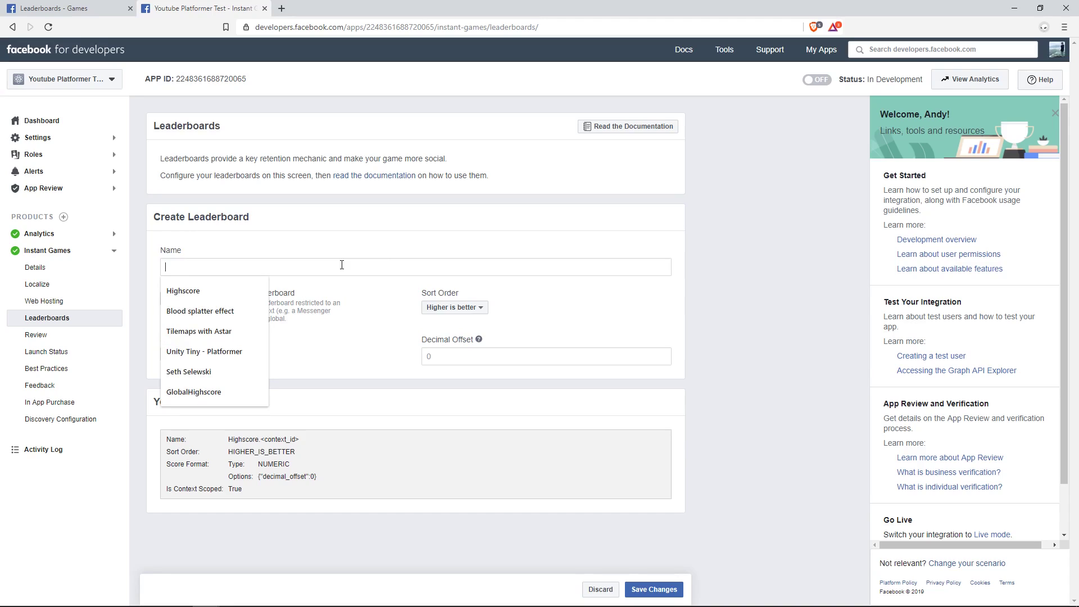
Step: Save a GlobalHighscore leaderboard with Contextual Leaderboard set to No
text(Global)
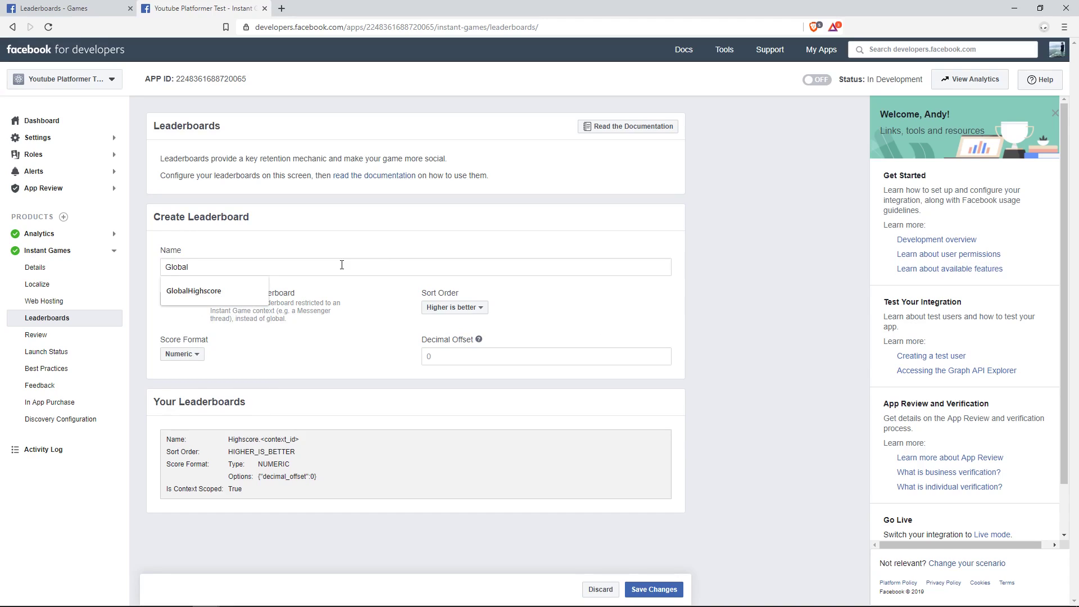
click(195, 291)
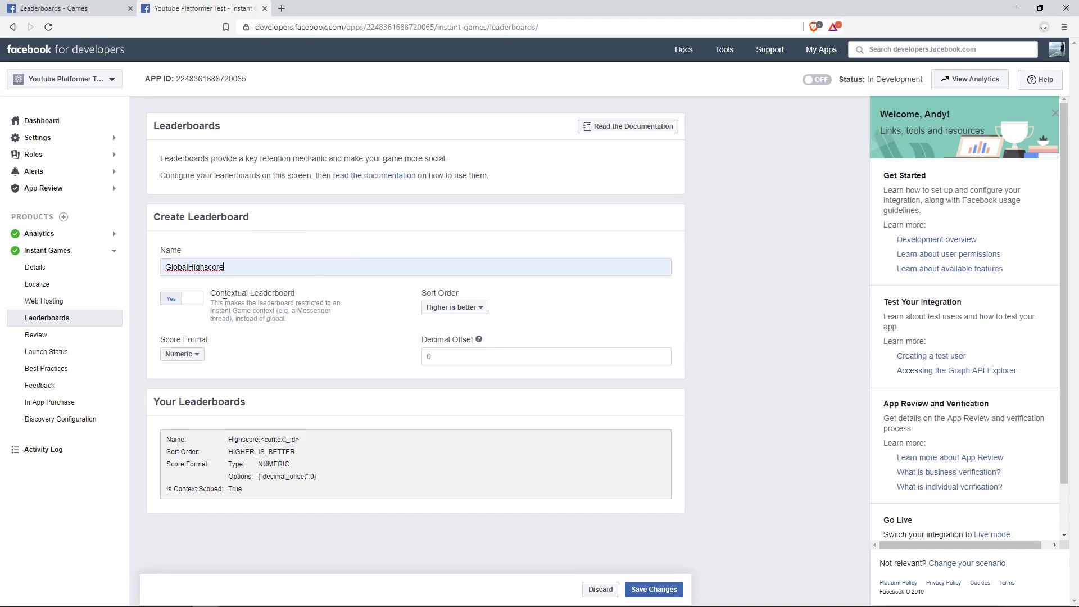
double_click(252, 292)
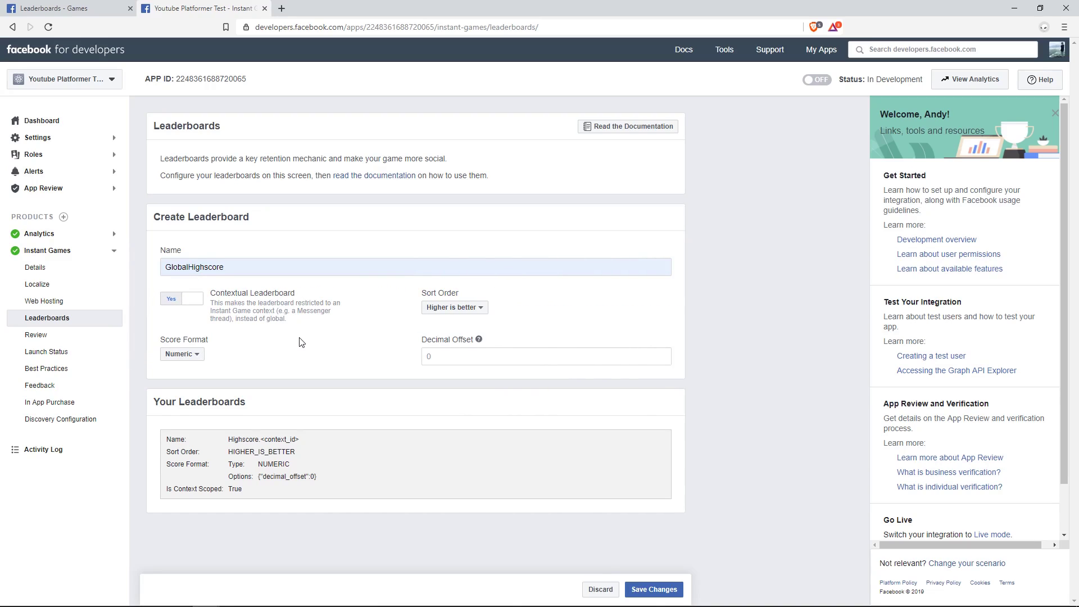
mouse_move(315, 347)
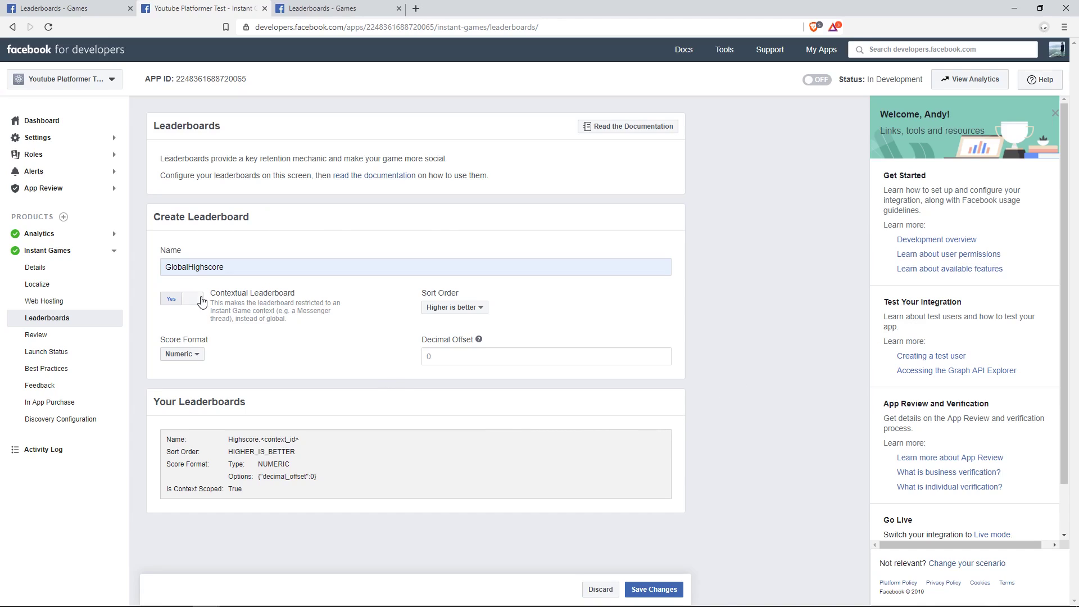
click(181, 298)
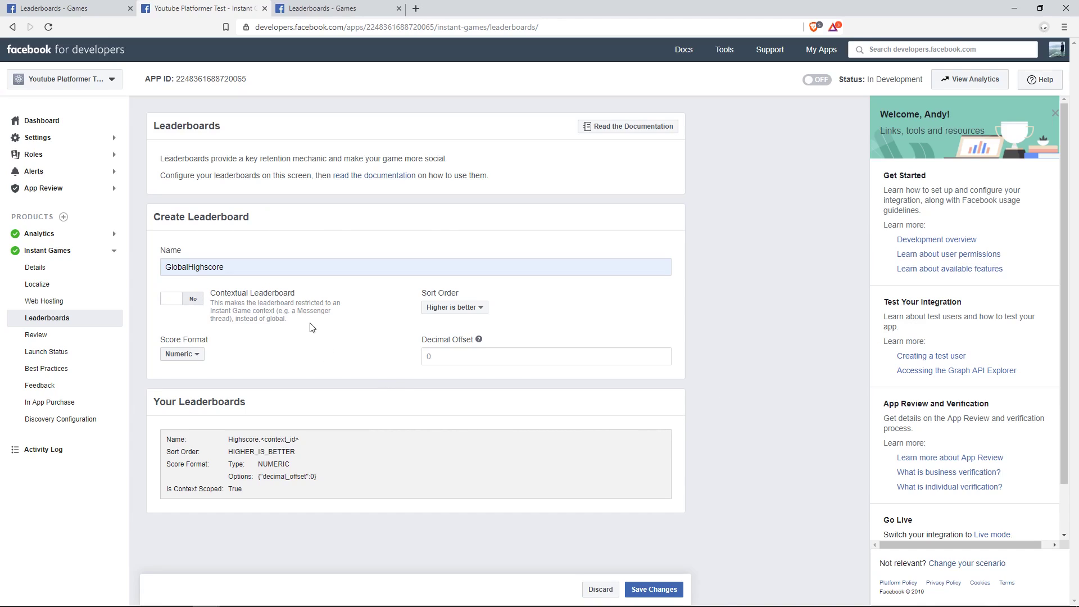
mouse_move(67, 206)
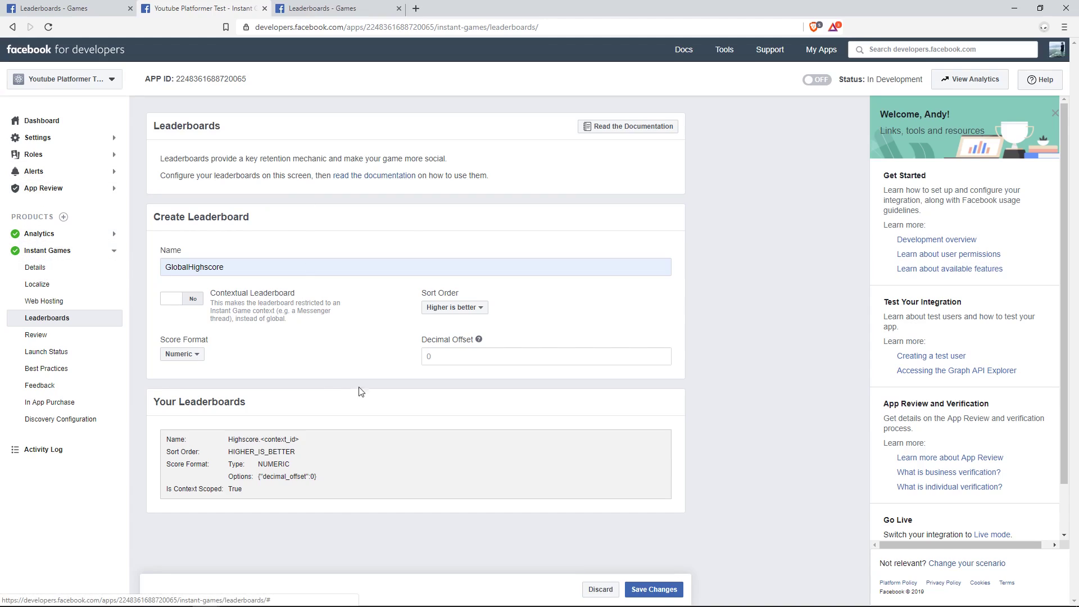
mouse_move(177, 193)
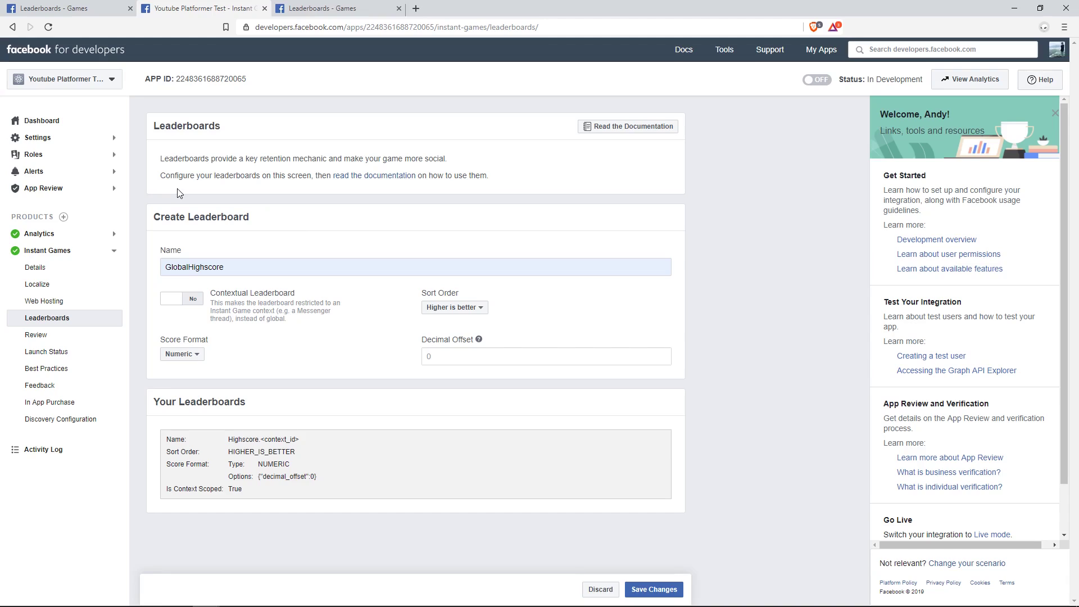
mouse_move(313, 249)
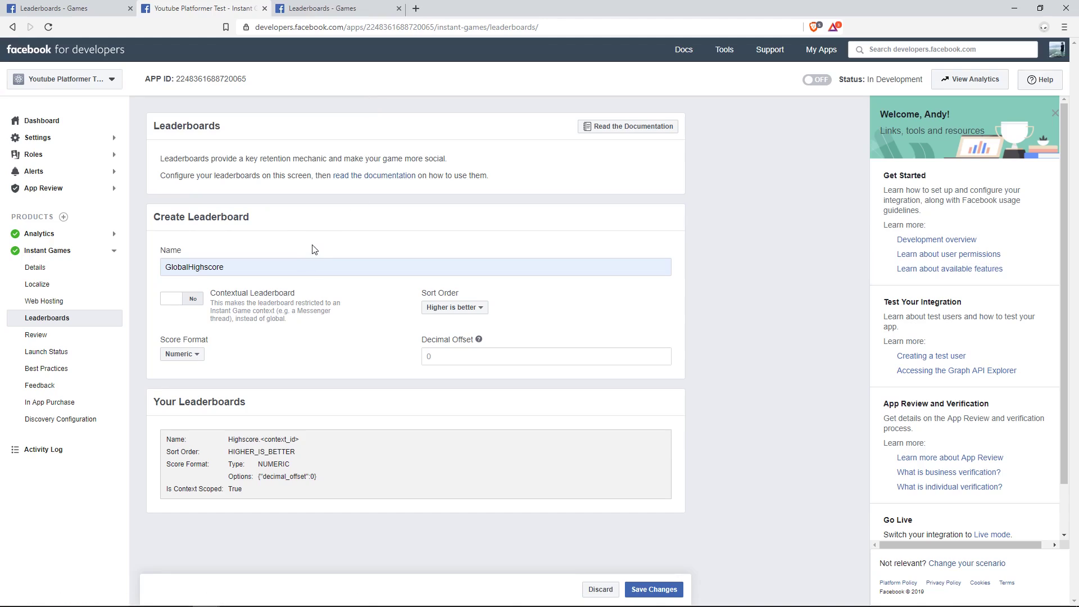
mouse_move(527, 349)
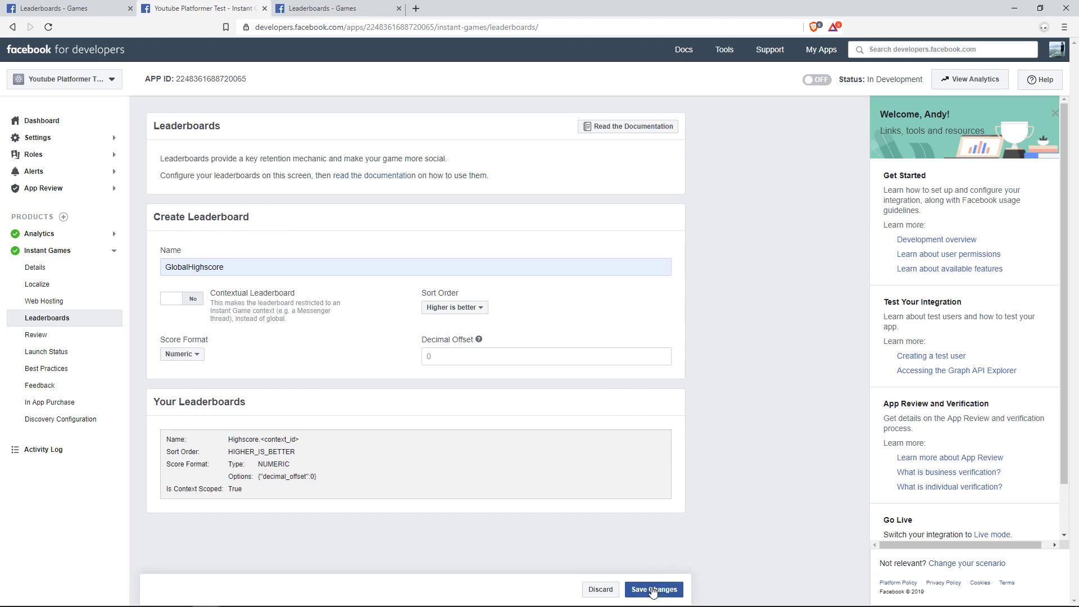
click(653, 589)
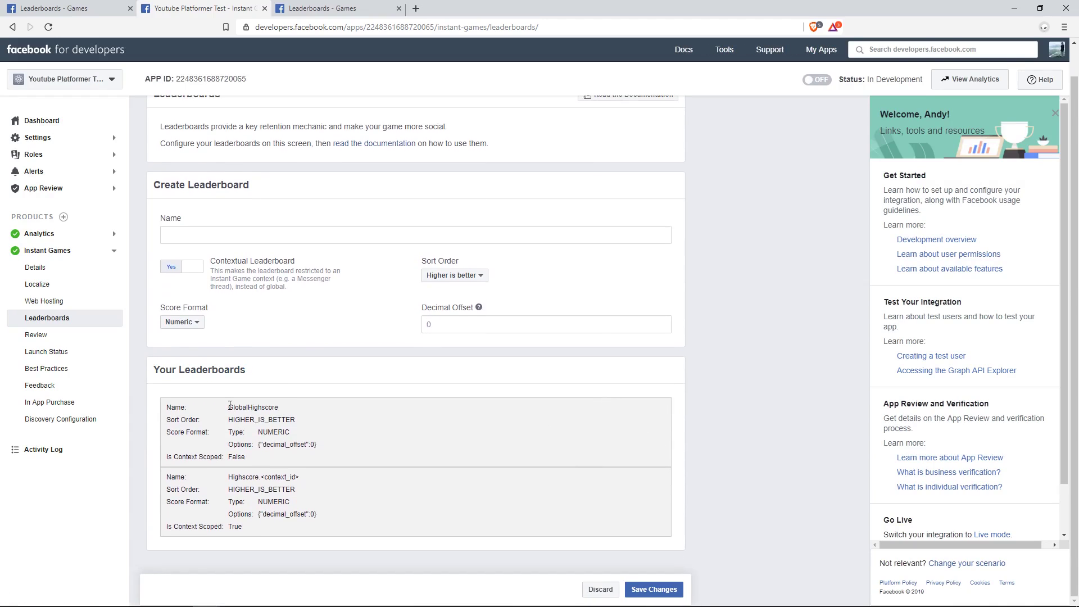
Step: Review the GlobalHighscore entry's details under Your Leaderboards
double_click(252, 407)
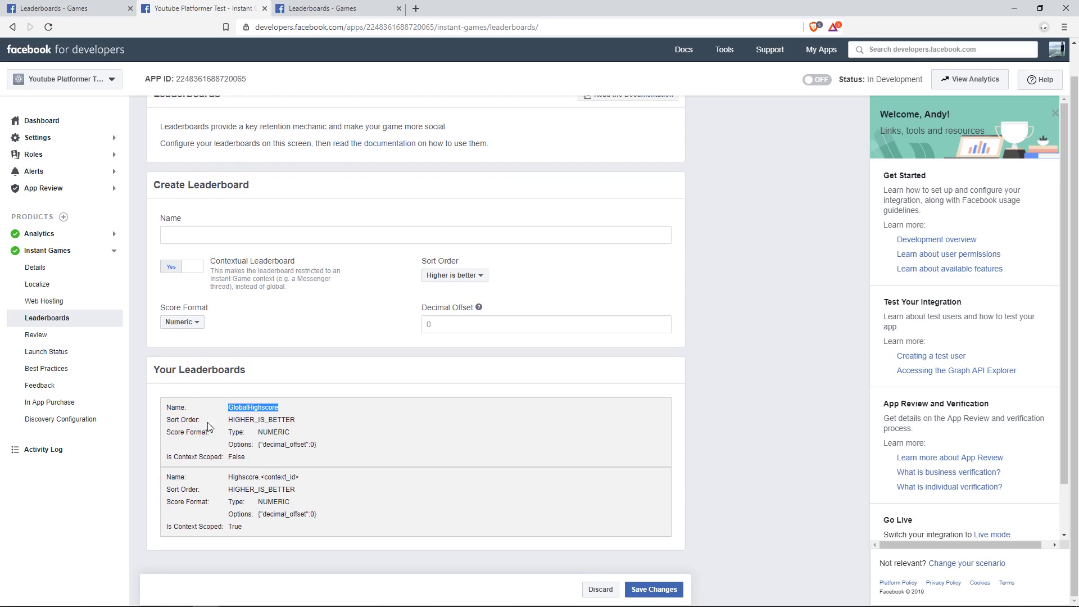
drag(169, 407, 220, 456)
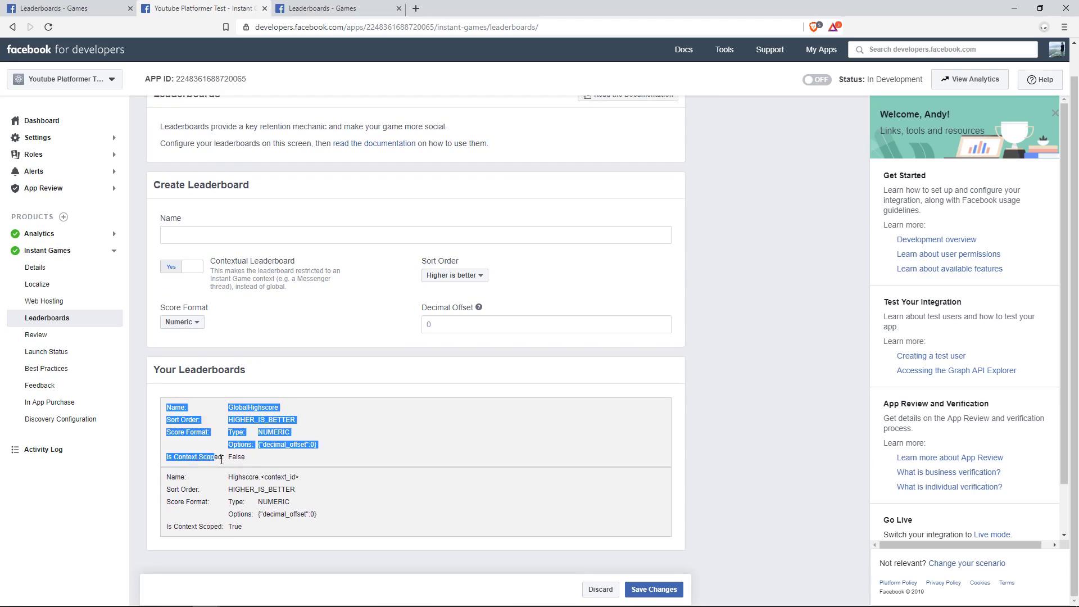
click(286, 444)
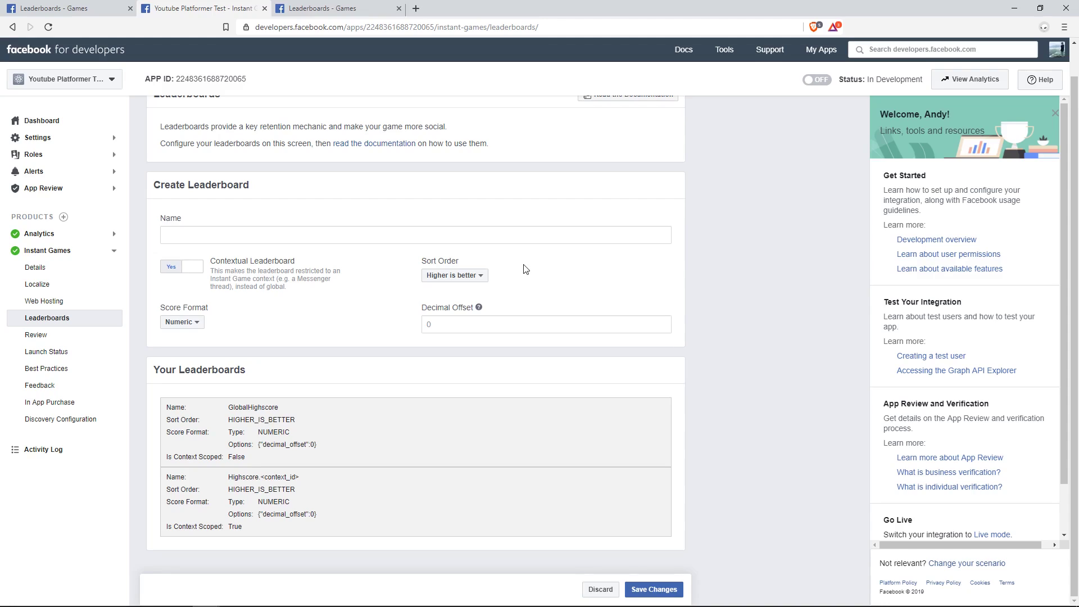
mouse_move(116, 4)
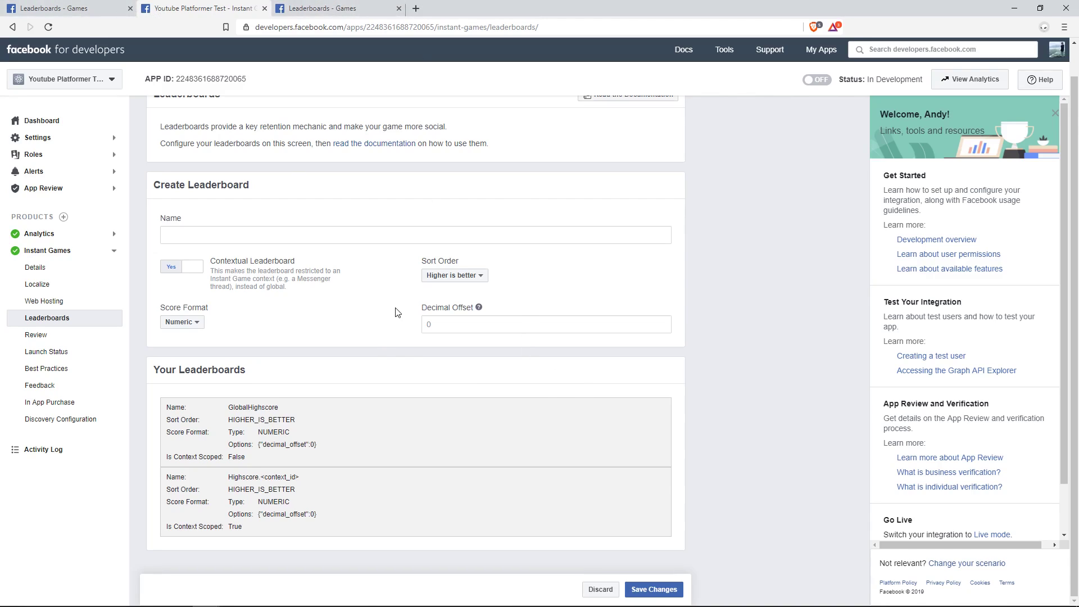
mouse_move(256, 166)
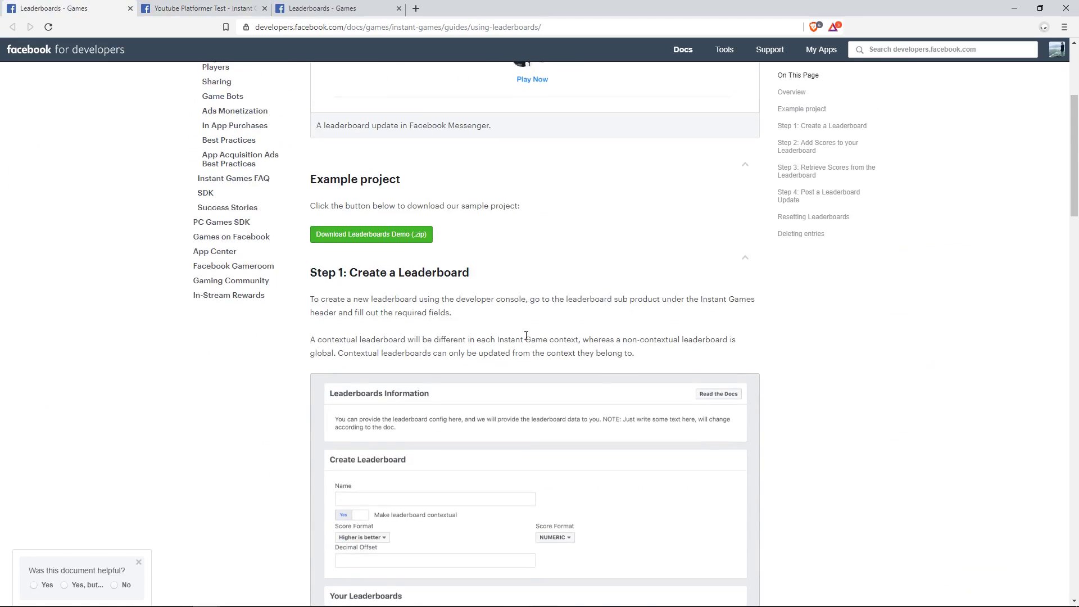
Step: Scroll to the setScoreAsync and getEntriesAsync code samples in the guide
scroll(down, 3)
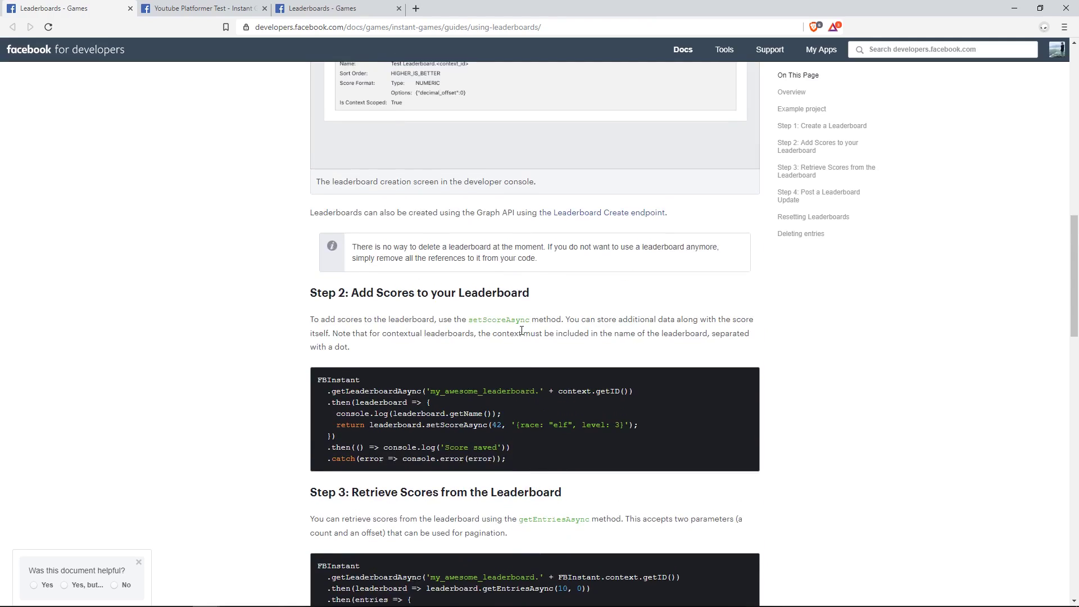
scroll(down, 3)
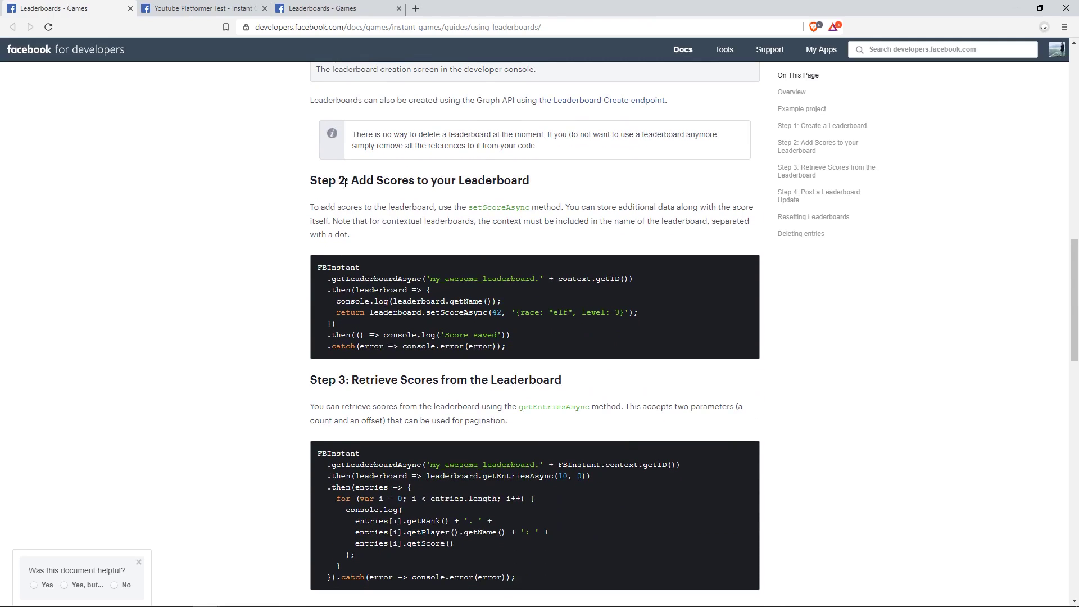
drag(347, 180, 530, 179)
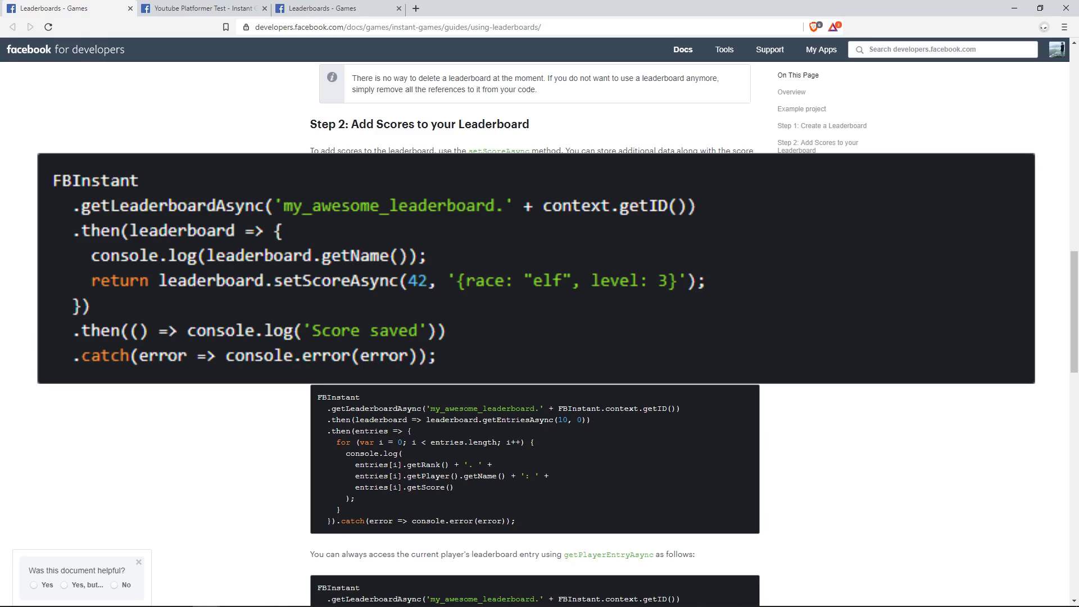
scroll(down, 3)
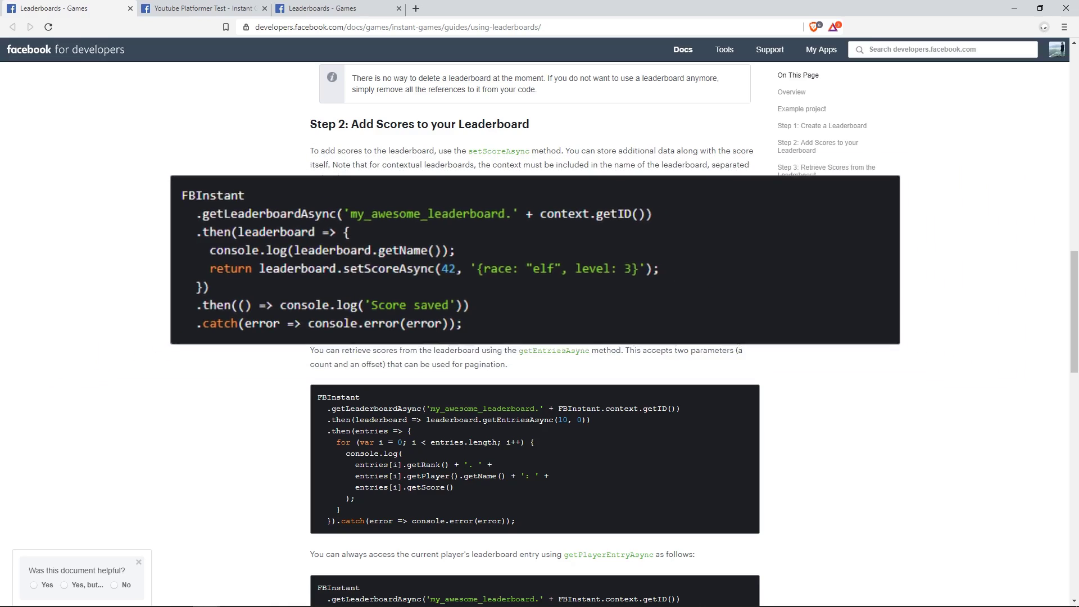
scroll(down, 3)
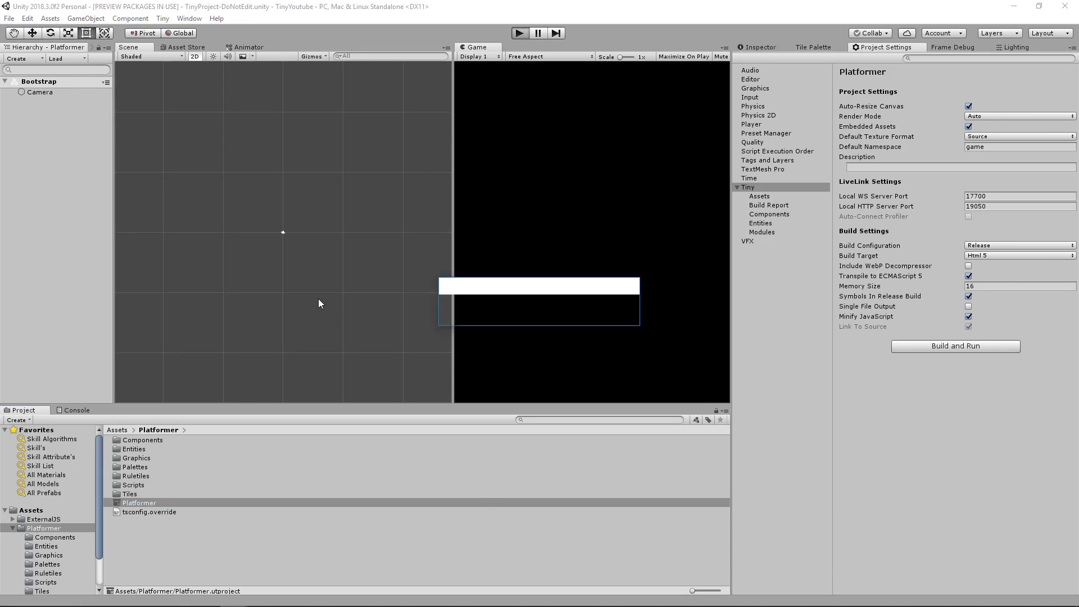
Step: Switch to the Unity editor's Project Settings > Tiny with Build and Run
click(956, 346)
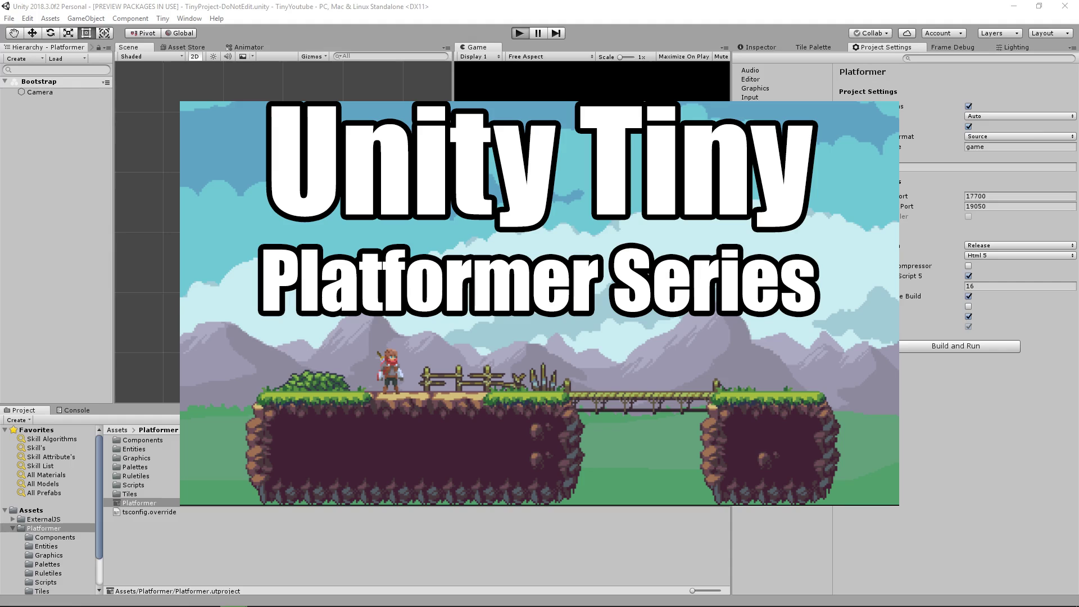
click(956, 345)
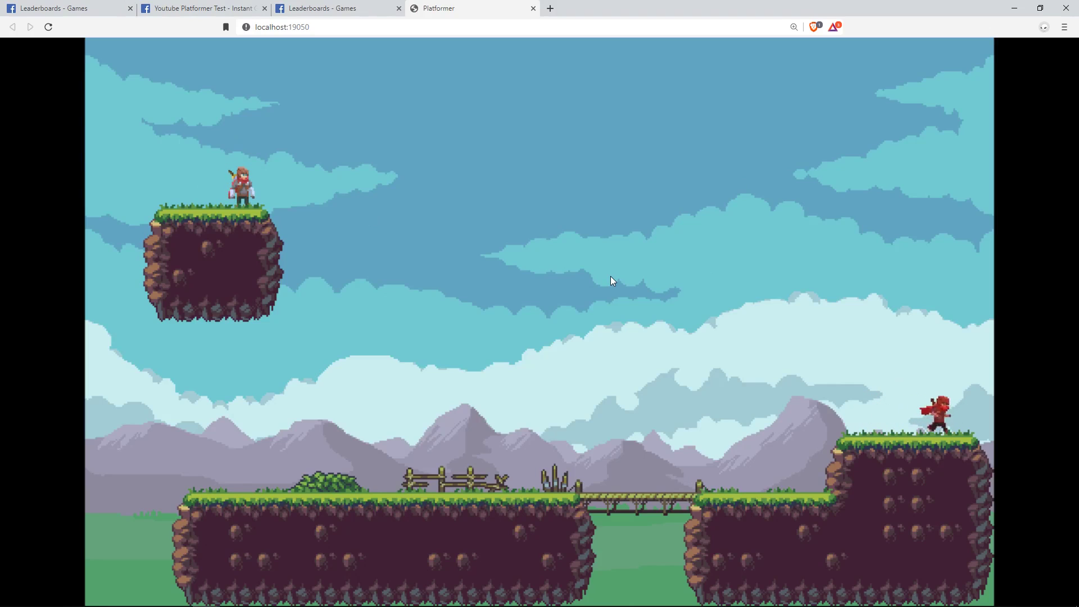
Step: Open Chrome developer tools (F12) on the localhost:19050 Platformer build
key(F12)
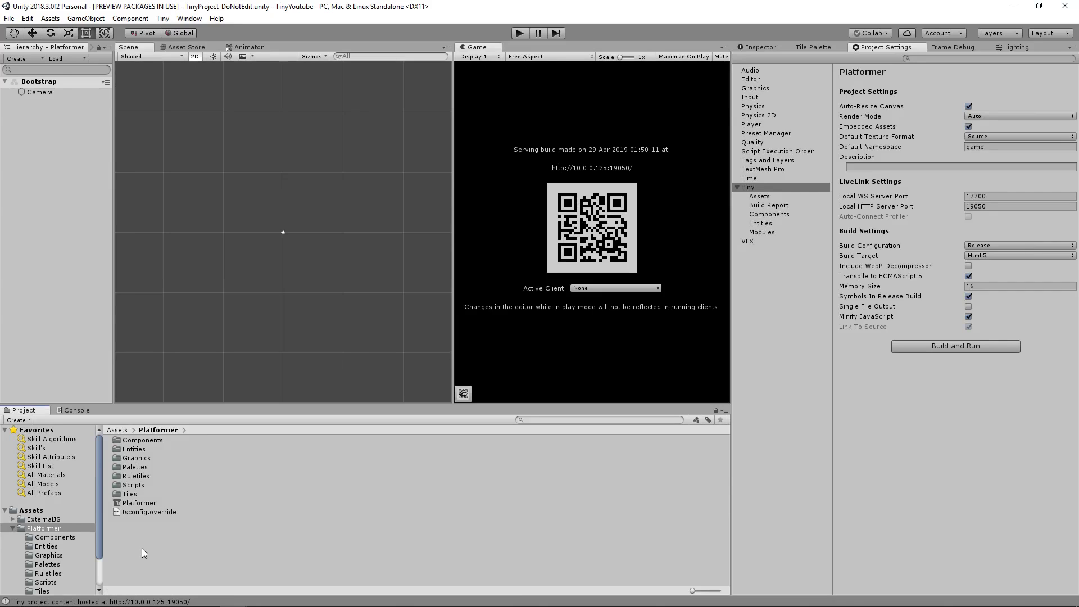
mouse_move(54, 548)
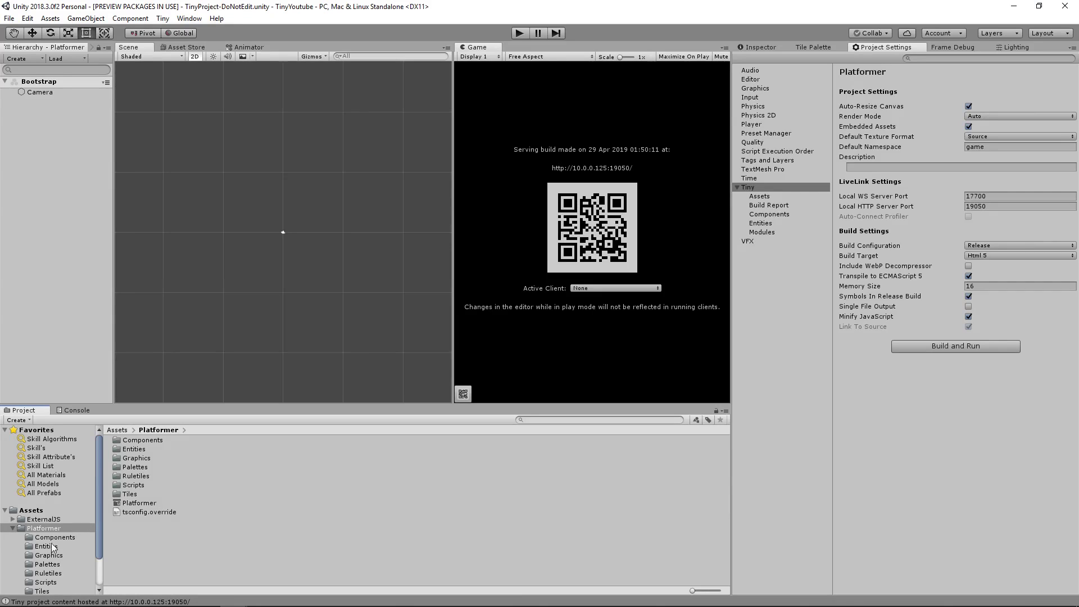
Step: Open FBInstantService from Assets > Platformer > Scripts in Visual Studio Code
click(45, 582)
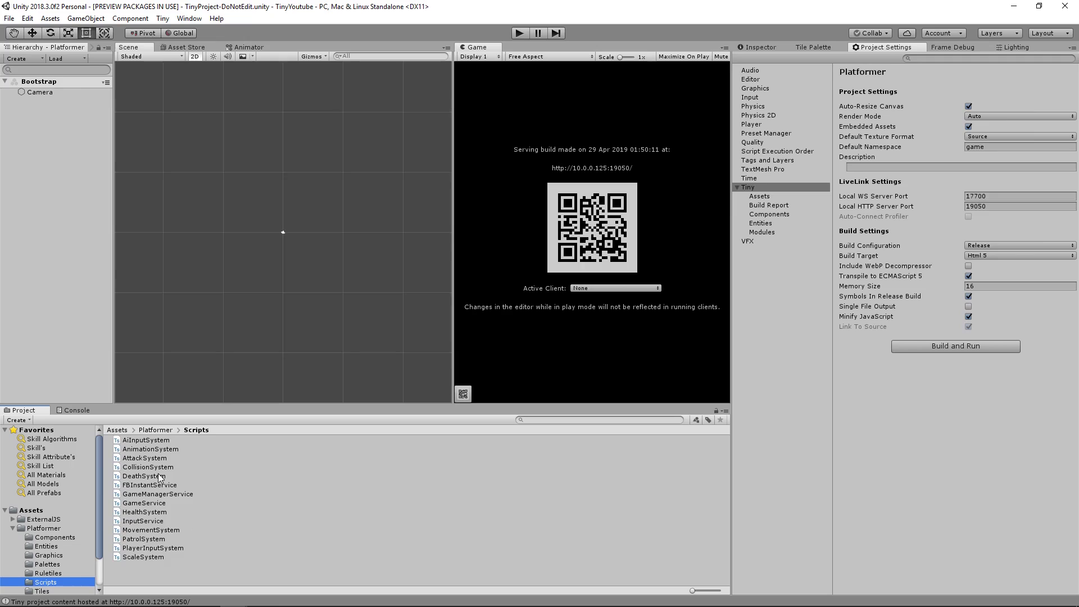
click(150, 484)
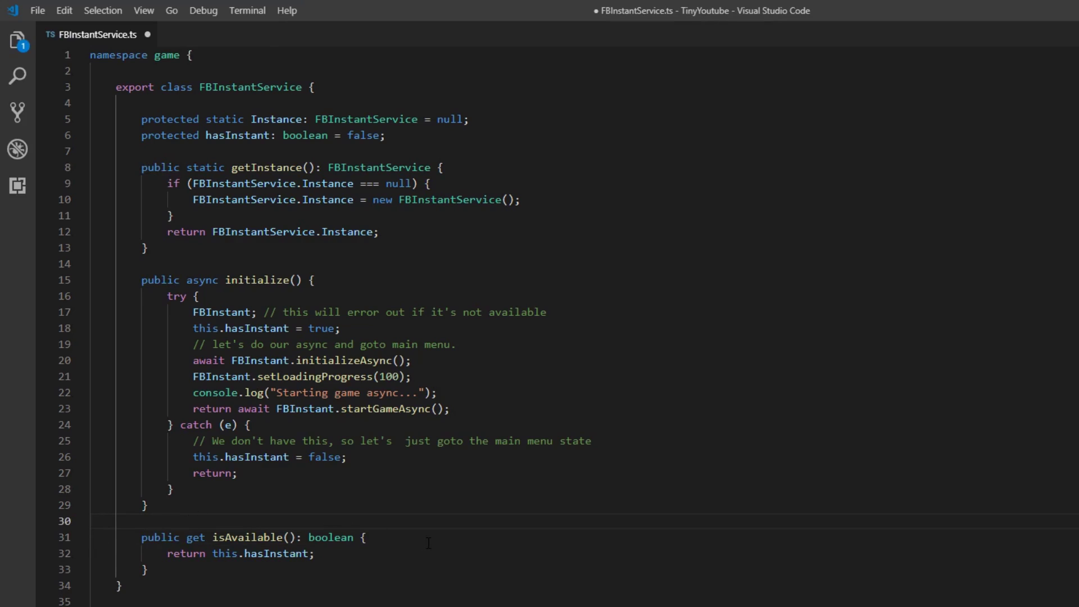
Step: Type 'public async AddHighscore(){' on line 30 of FBInstantService
text(public)
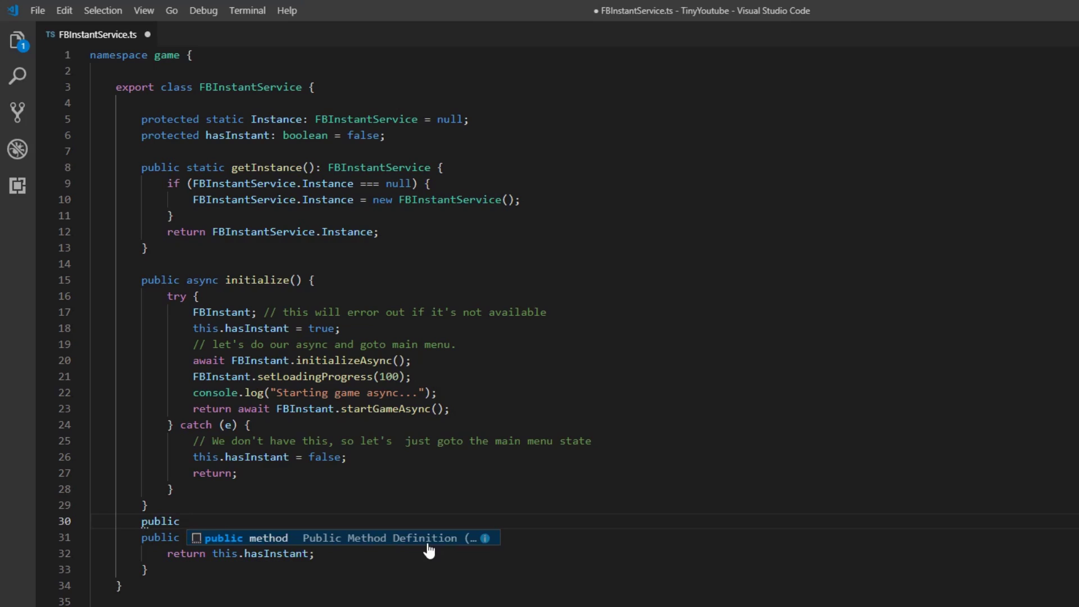
text(async A)
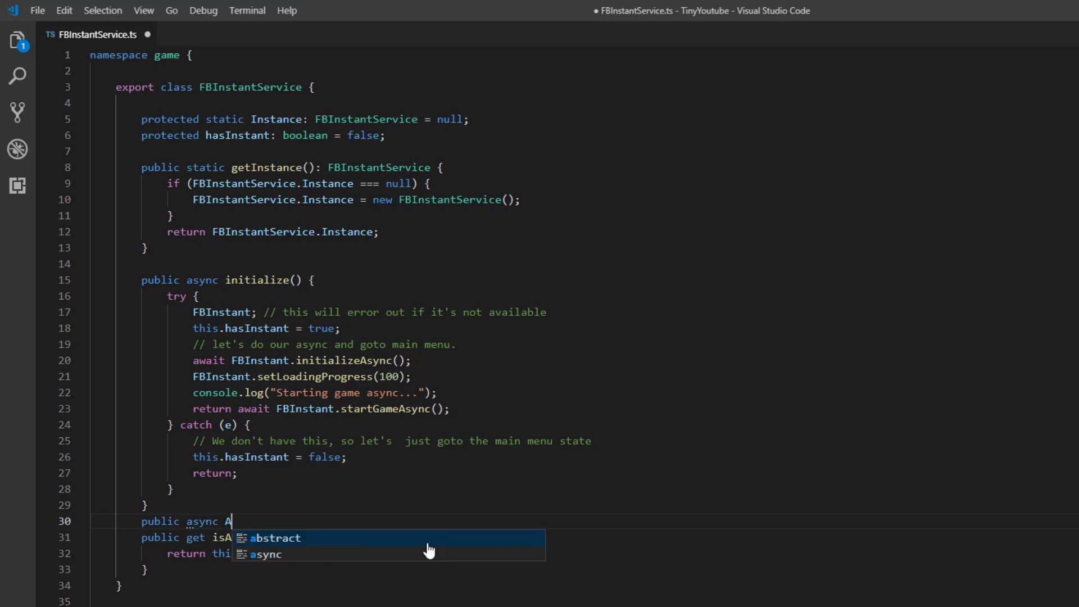
text(ddHighscor)
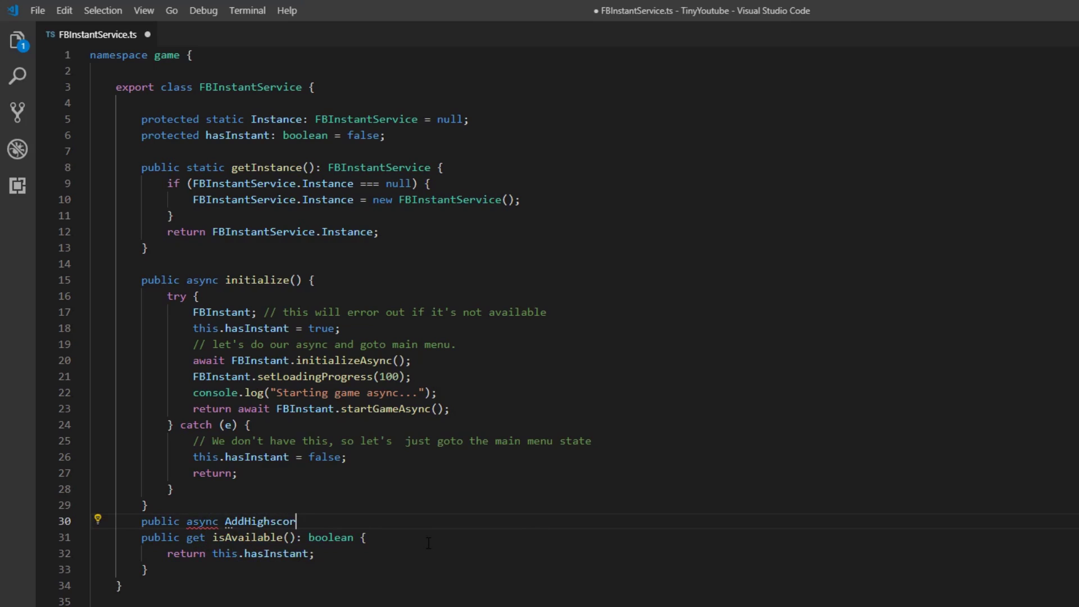
text(e(){)
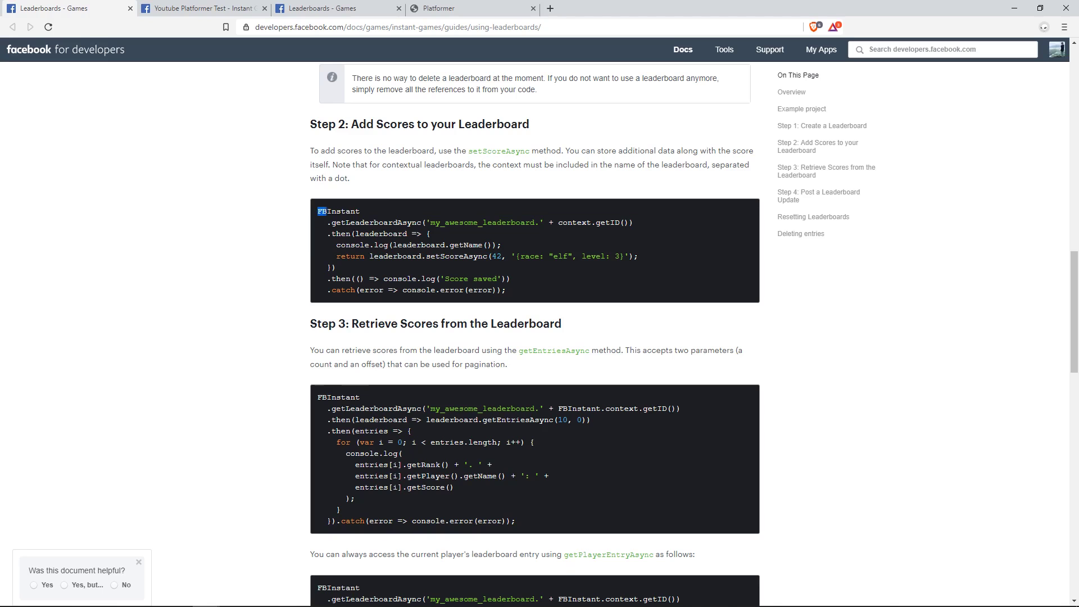
Step: Copy the Step 2 setScoreAsync code sample and return to Visual Studio Code
drag(317, 210, 506, 290)
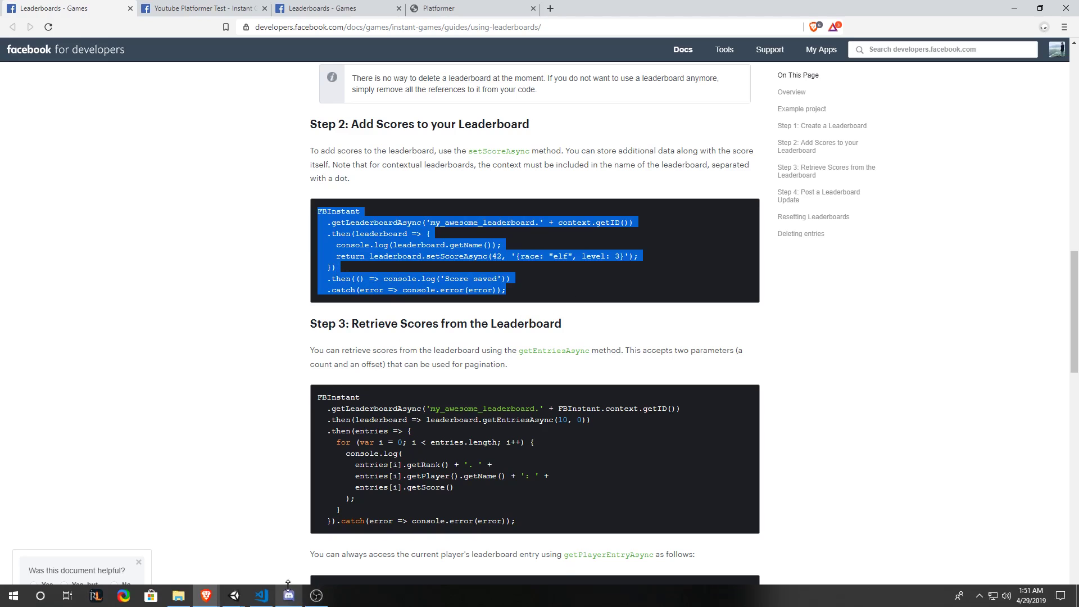
click(288, 596)
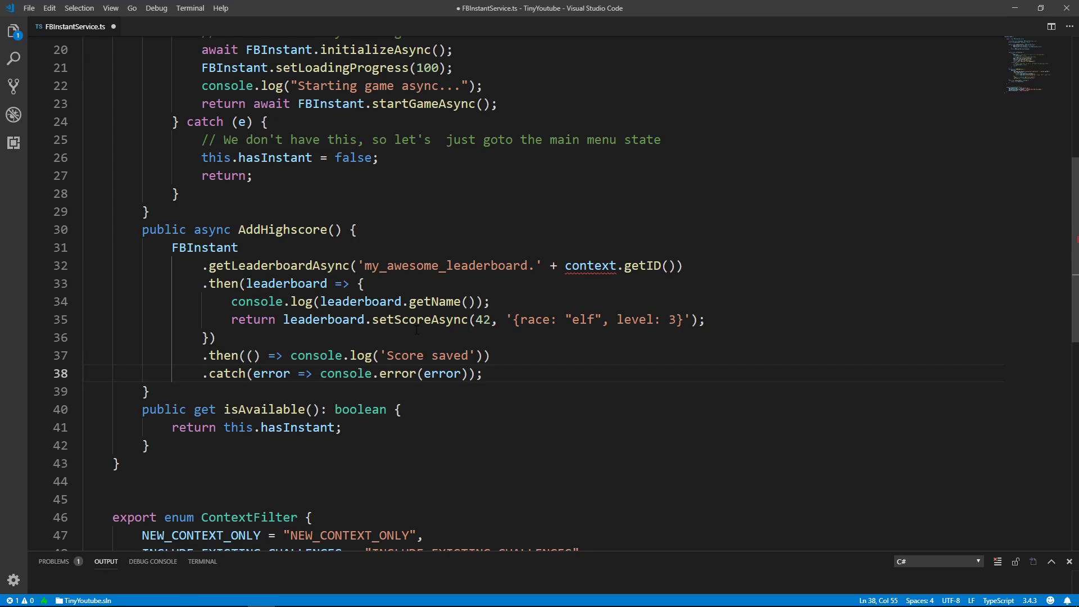
Step: Give AddHighscore leaderboardName:string and score:number parameters, replacing the hardcoded name and 42
click(543, 266)
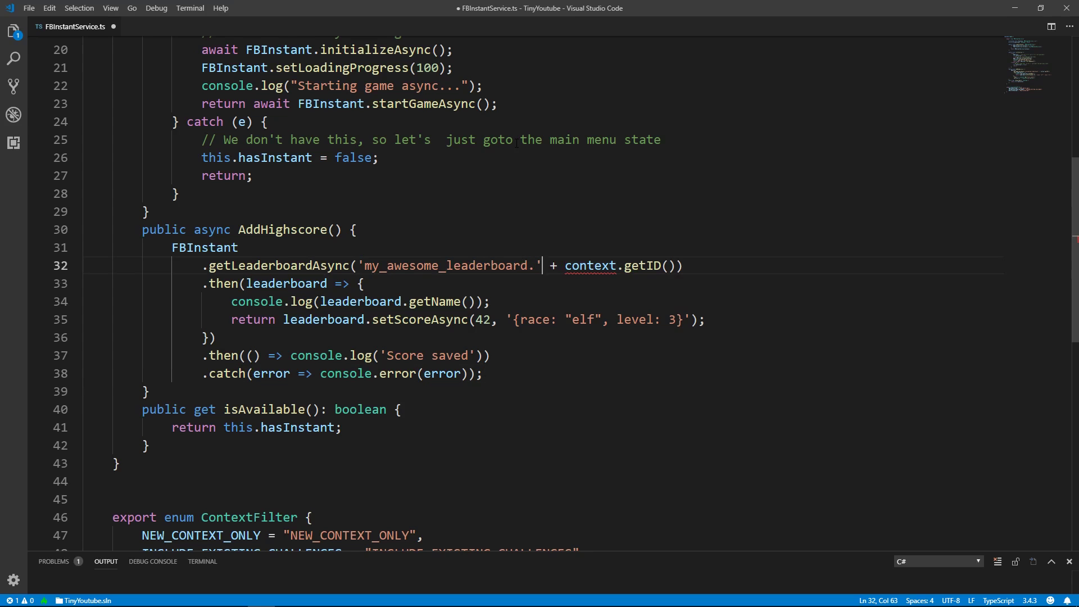
drag(542, 266, 358, 266)
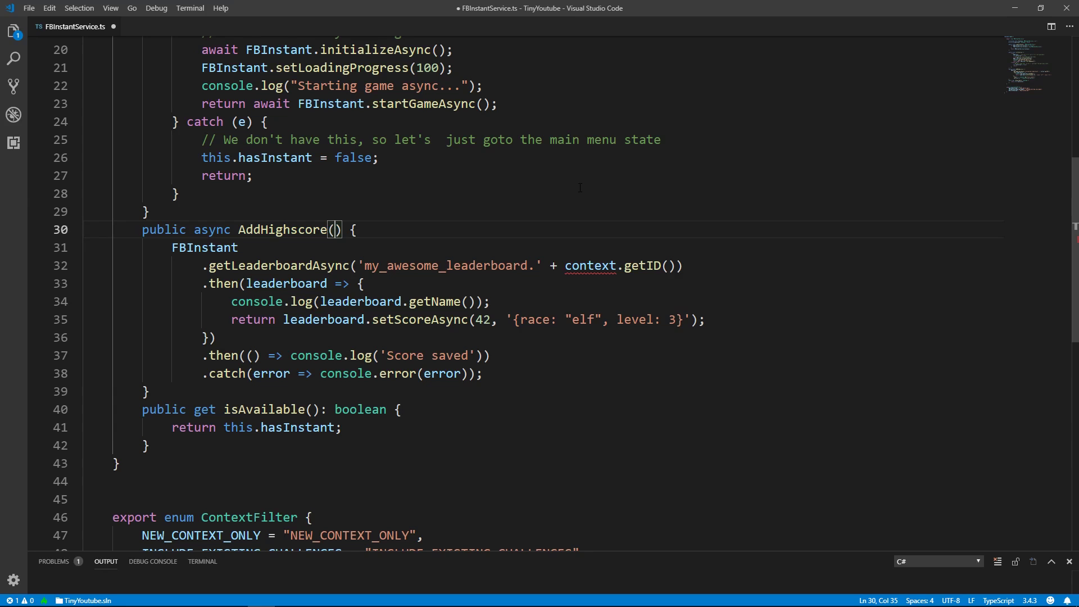
text(leaderboardNa)
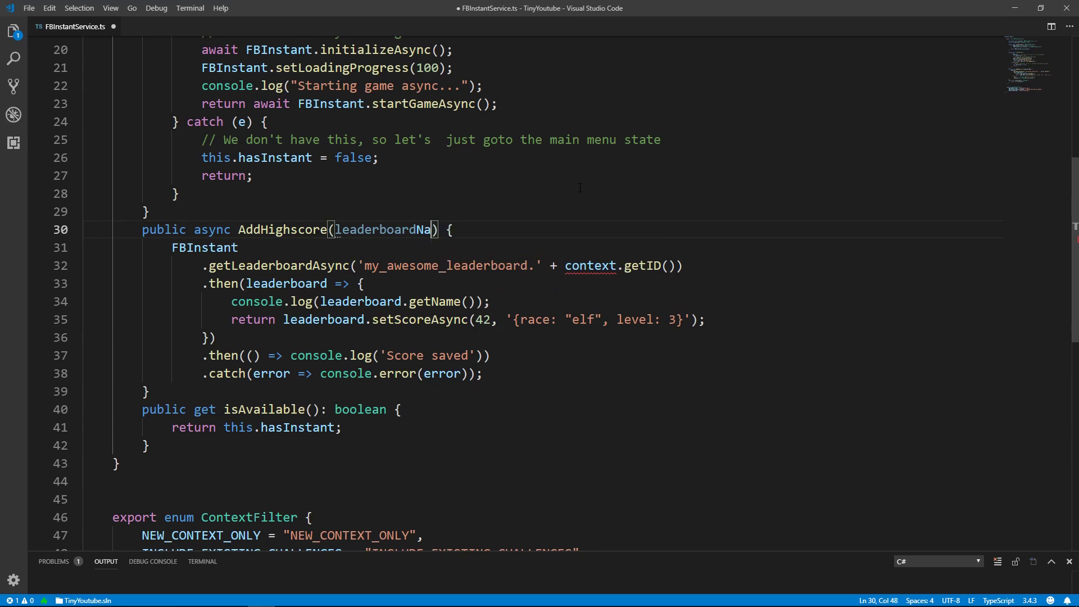
text(me:stri)
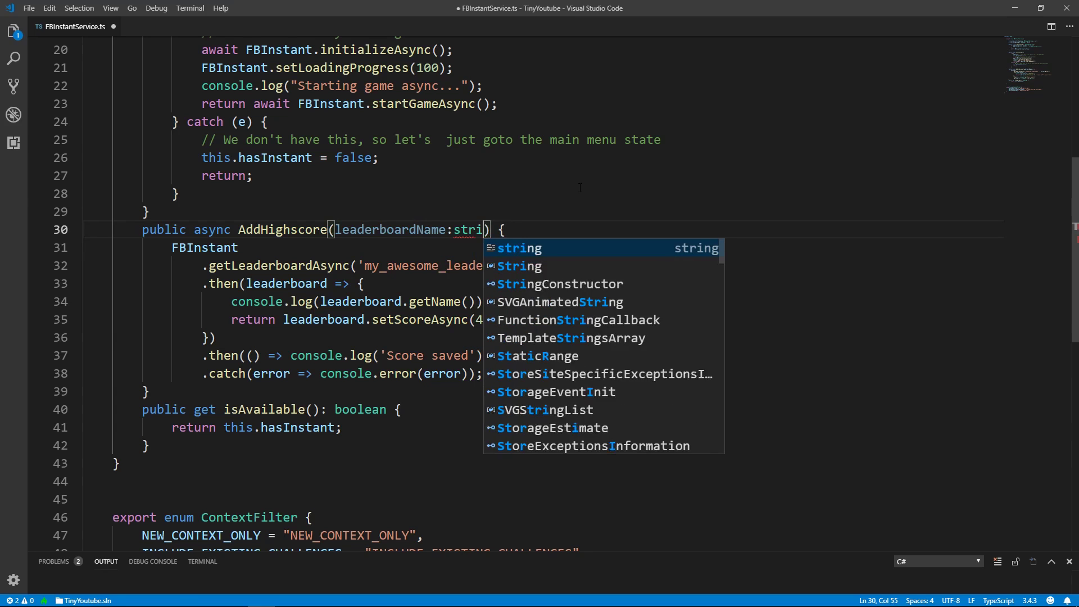
key(Tab)
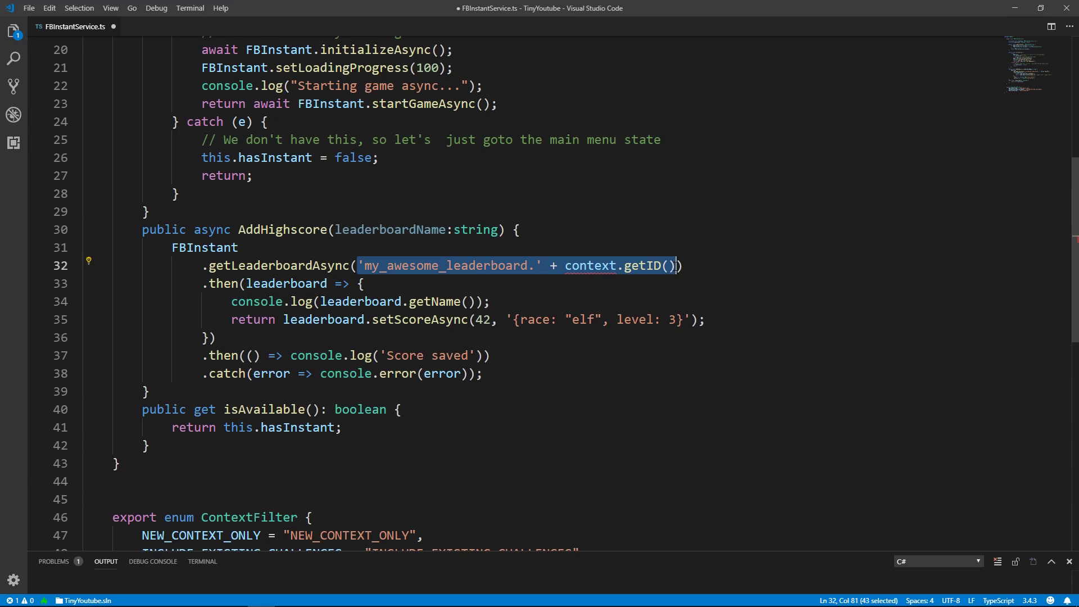
text(leaderboardName)
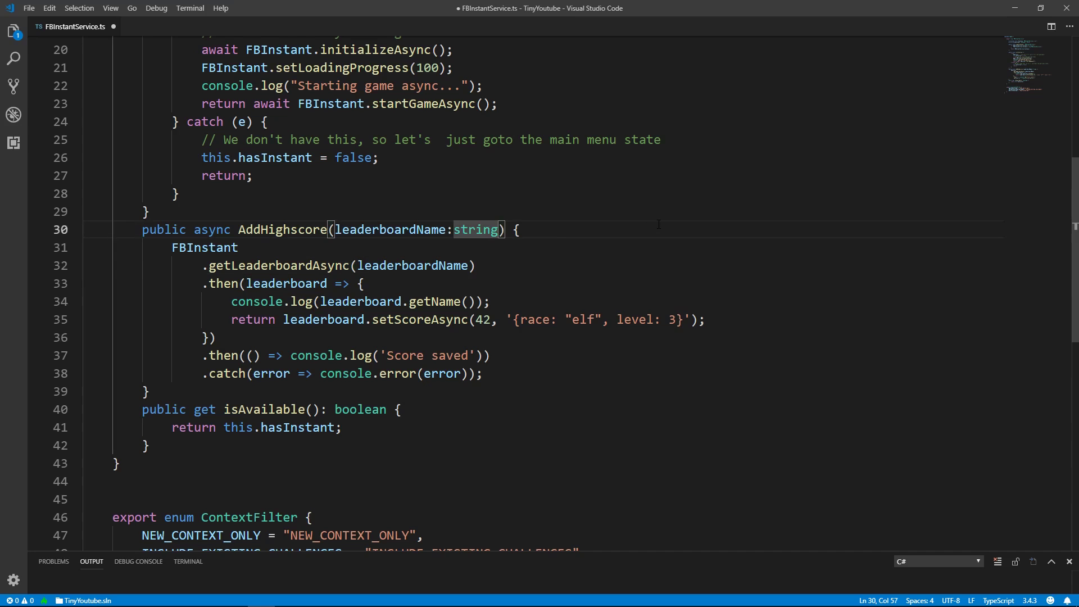
text(, s)
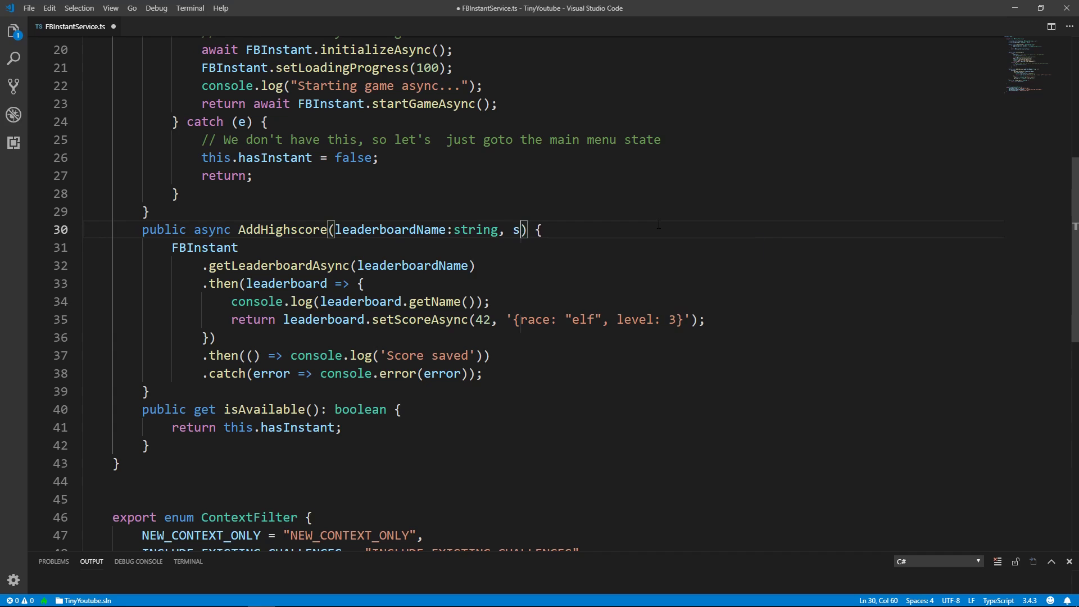
text(core:number)
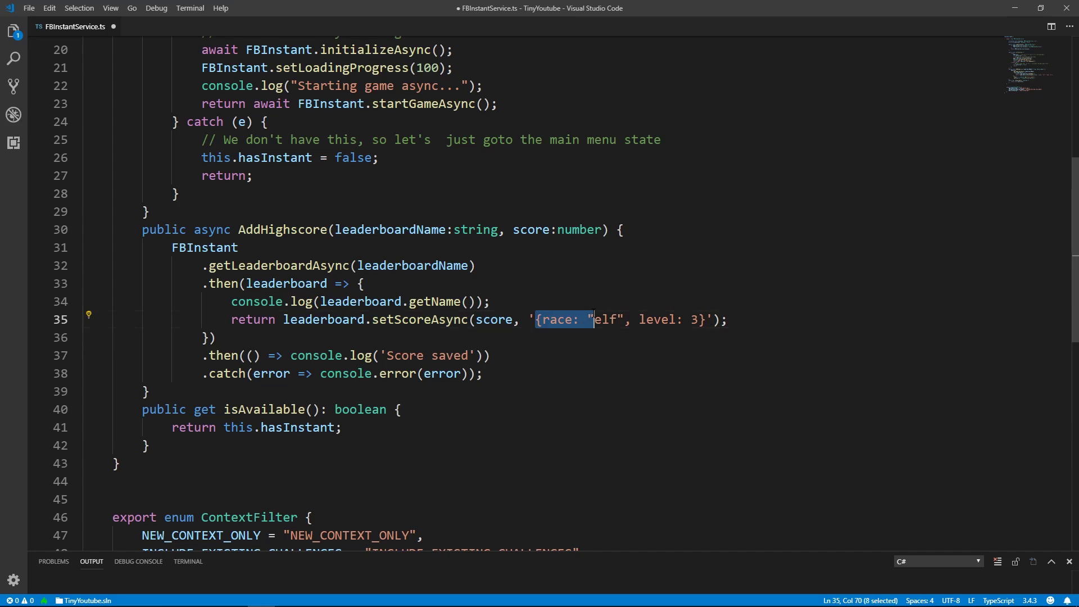
Step: Add an entry parameter to the 'Score saved' setScoreAsync callback
right_click(702, 320)
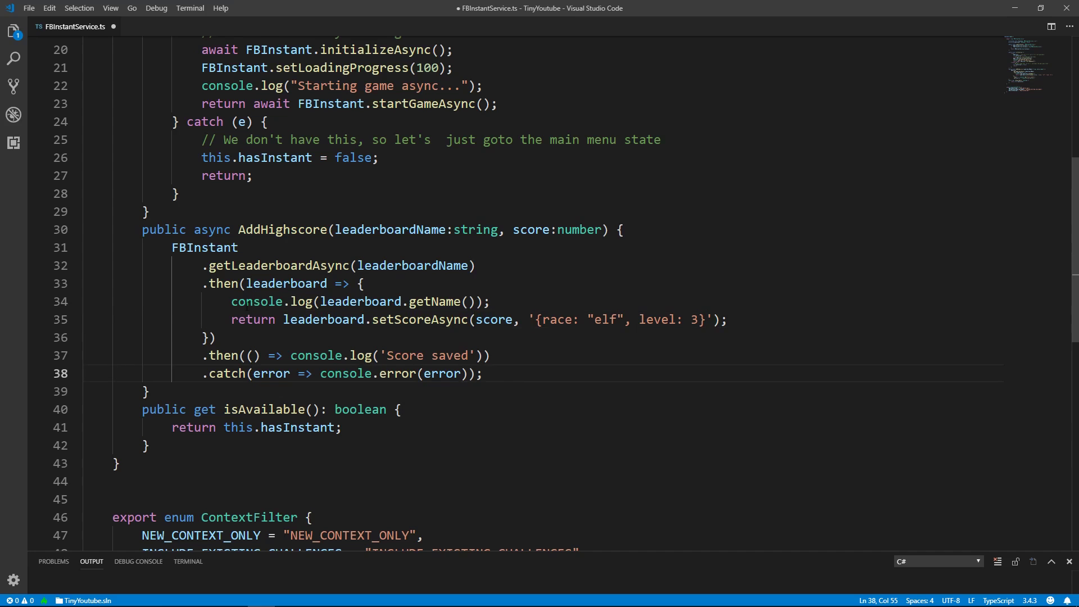
drag(241, 283, 712, 319)
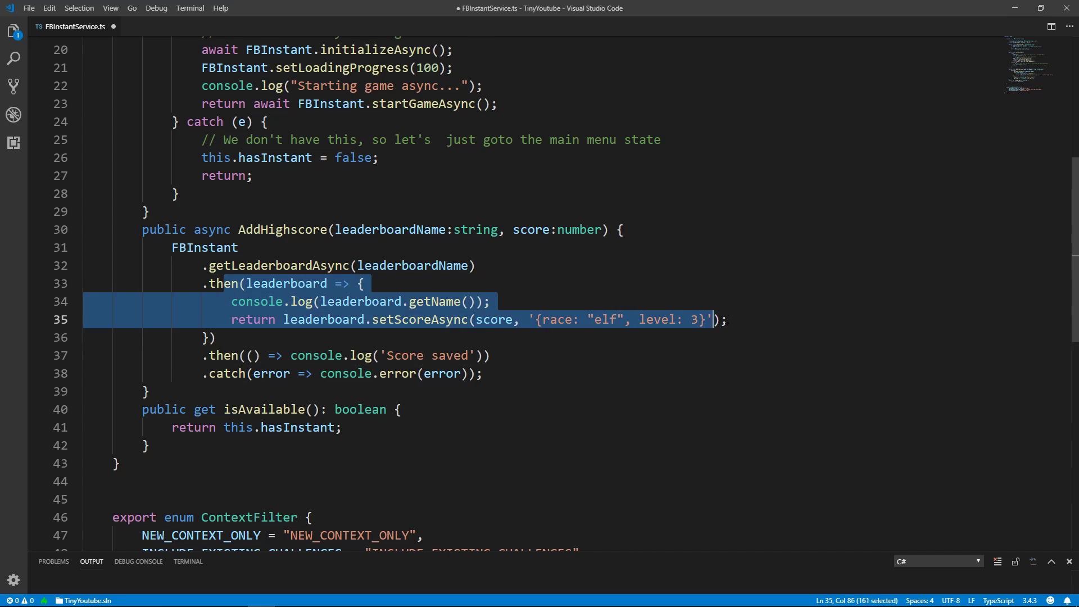
double_click(419, 319)
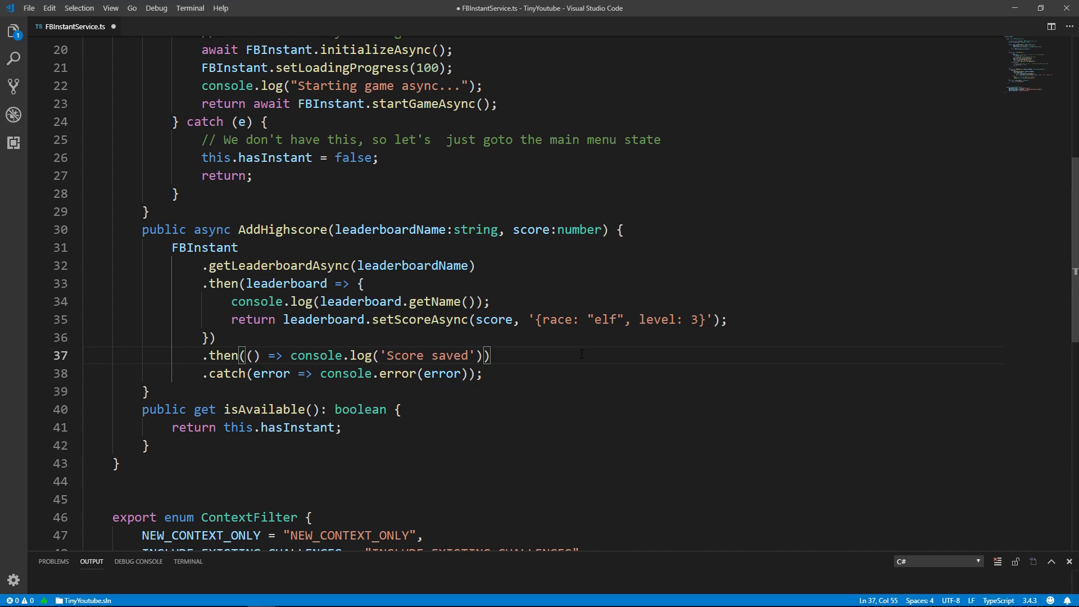
text(ent)
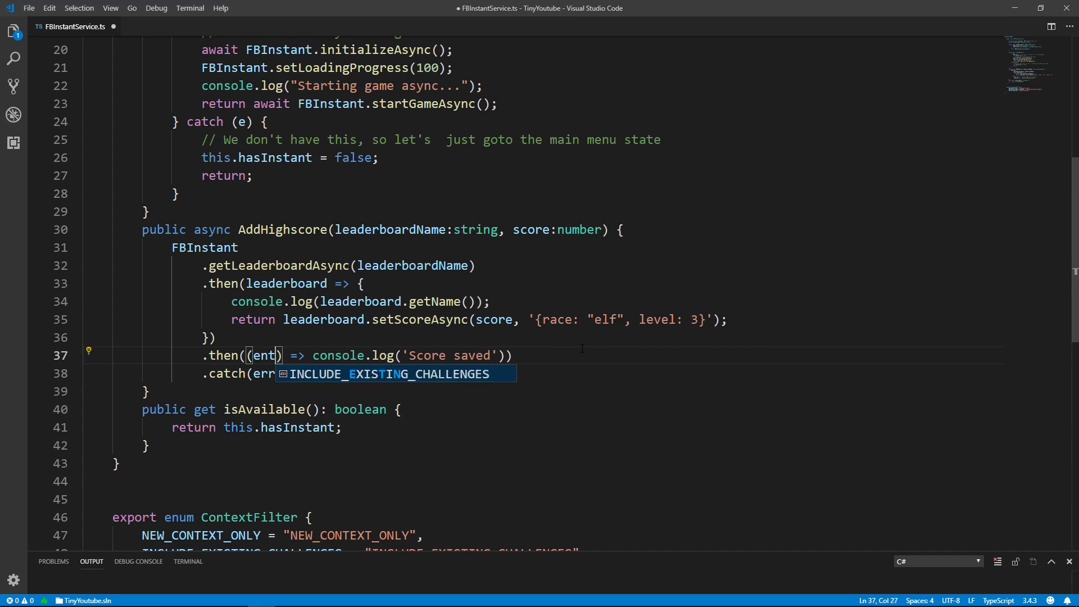
text(ry)
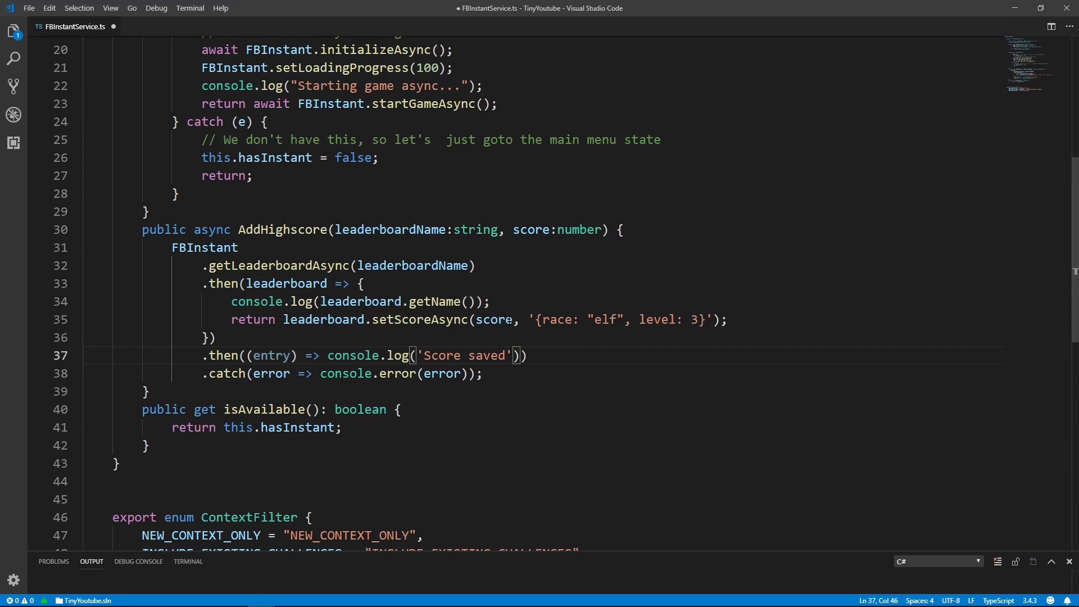
double_click(495, 319)
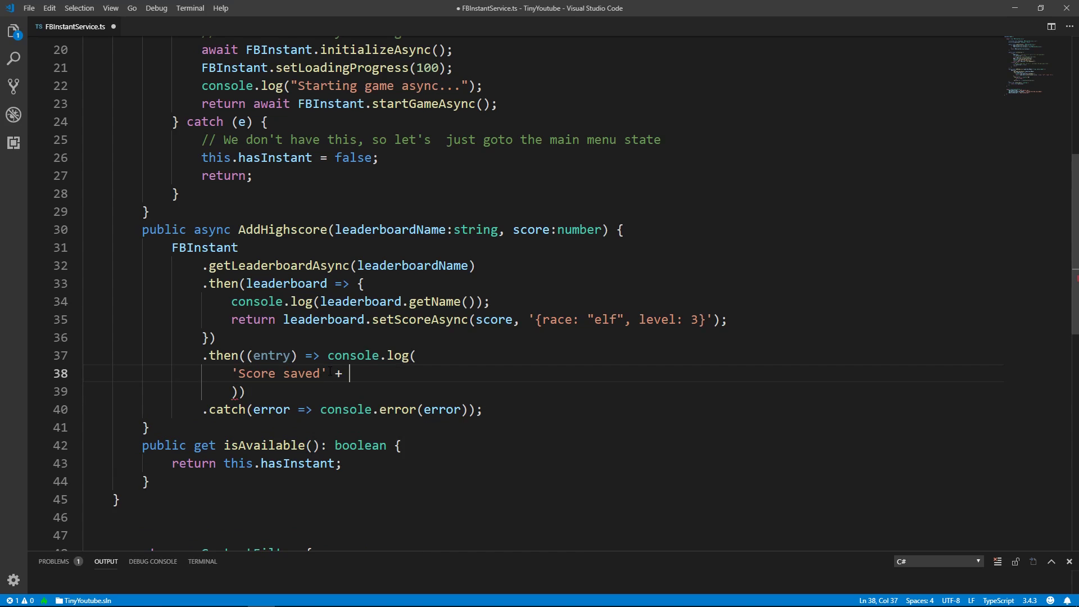
Step: Extend the 'Score saved' log with 'Score: ', 'Rank: ' and 'Extra Data: ' lines from entry getters
text(')
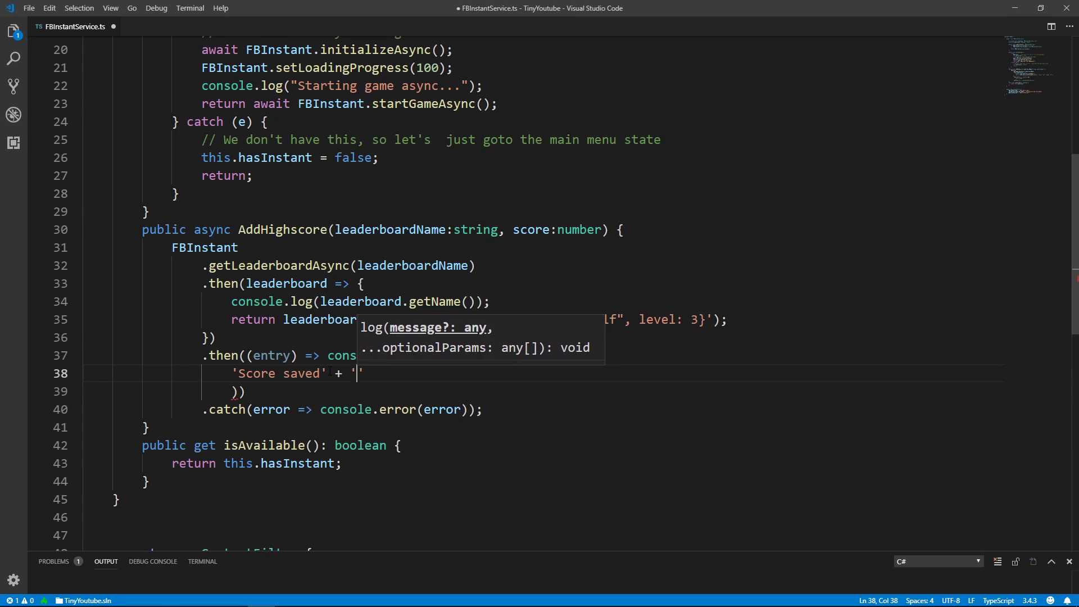
text(/n)
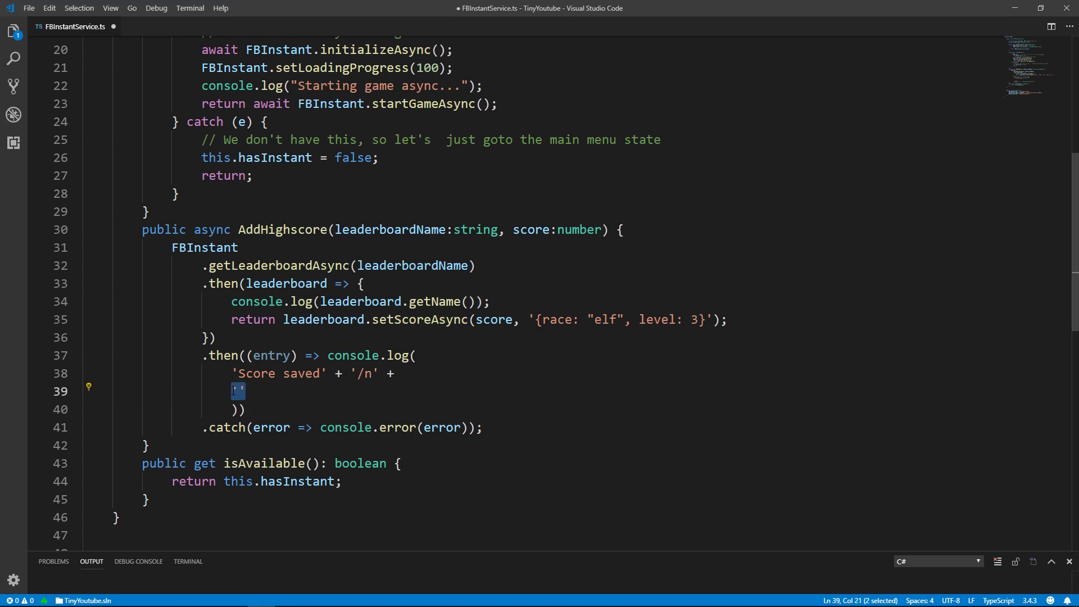
text(entry.getScore();)
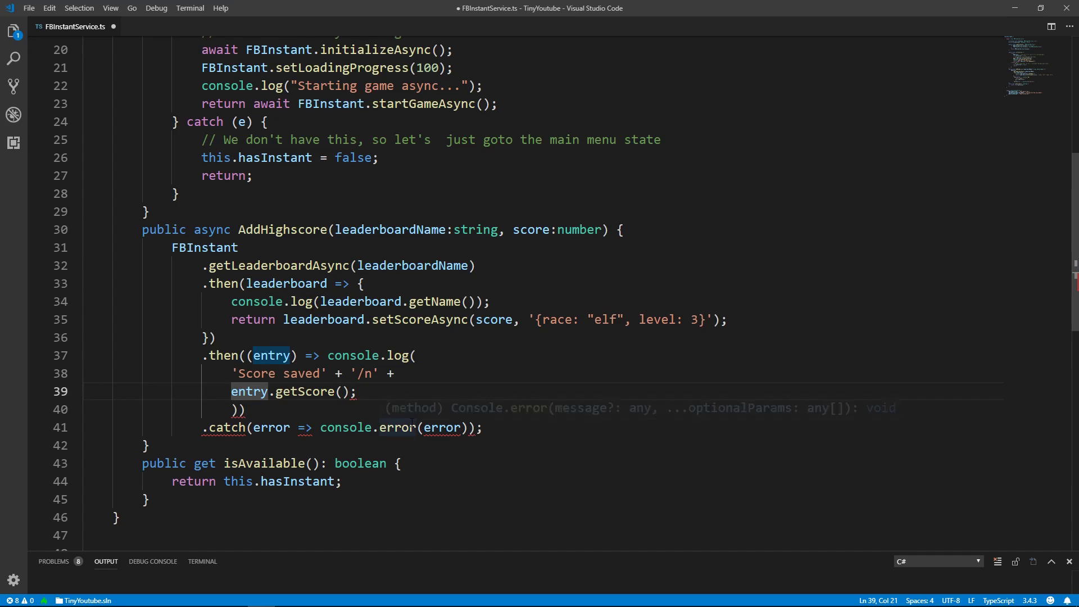
text('Score: ')
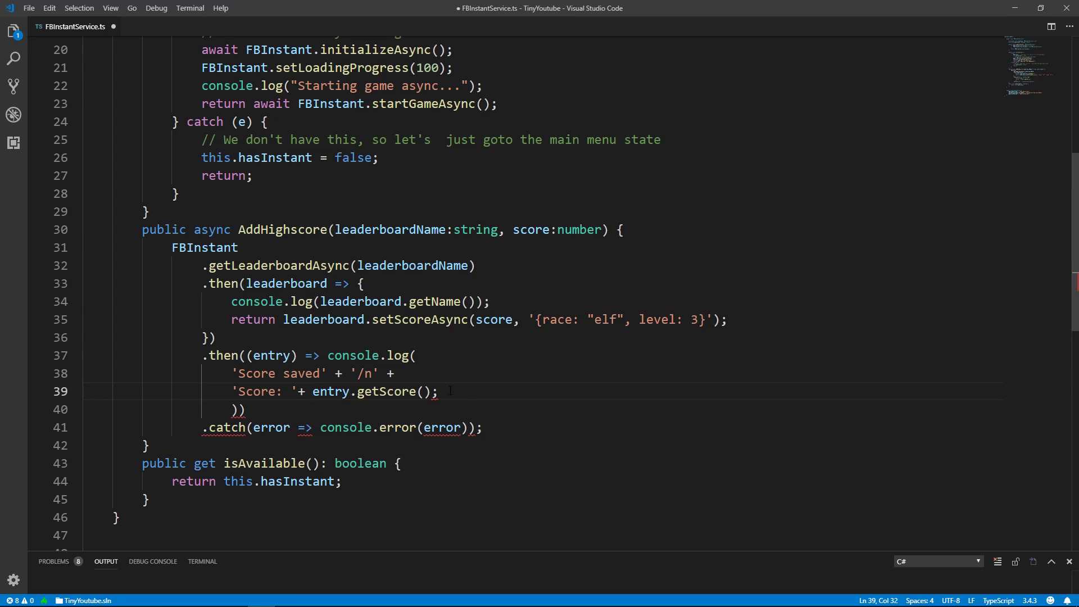
text(+)
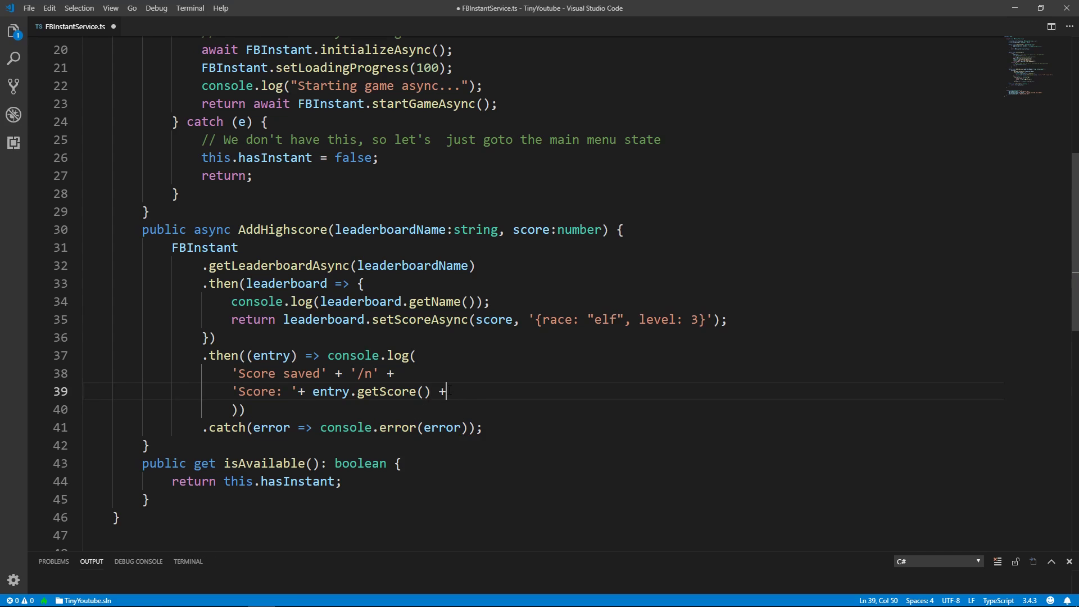
text(" ")
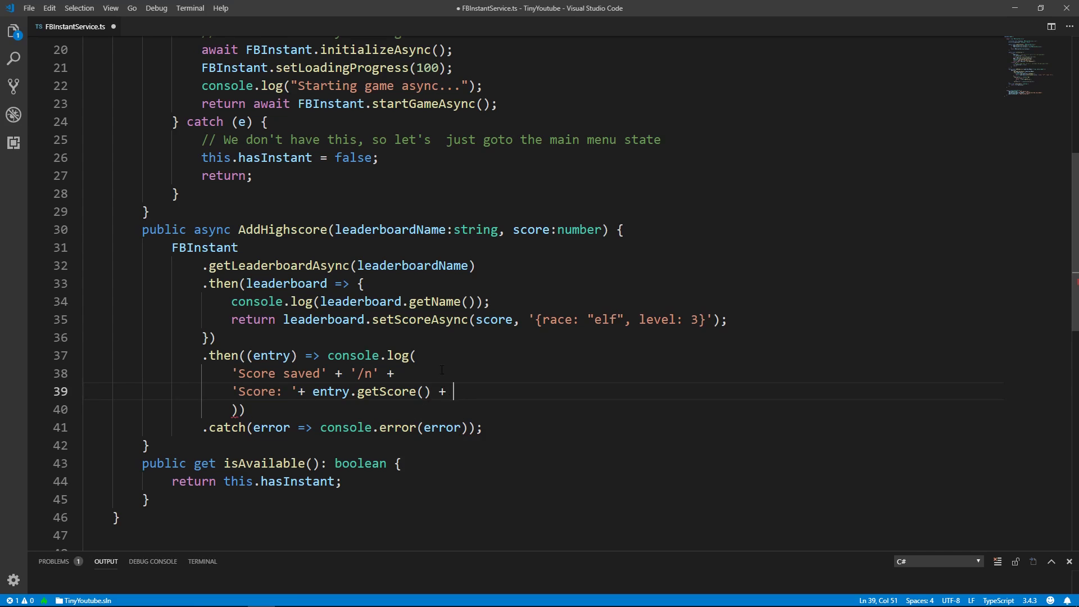
text('/n' +)
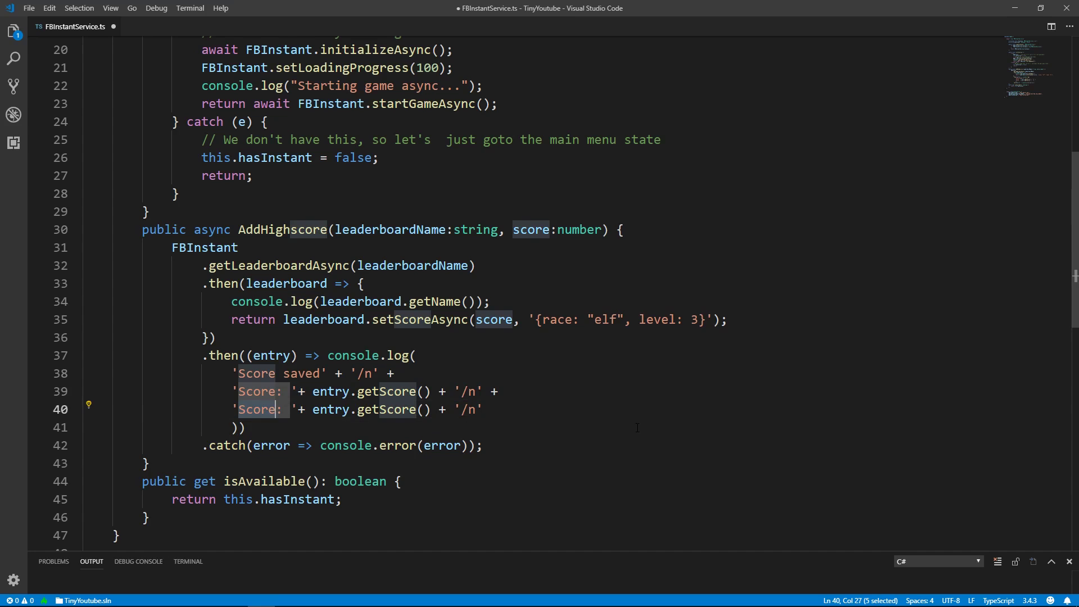
text(Rank)
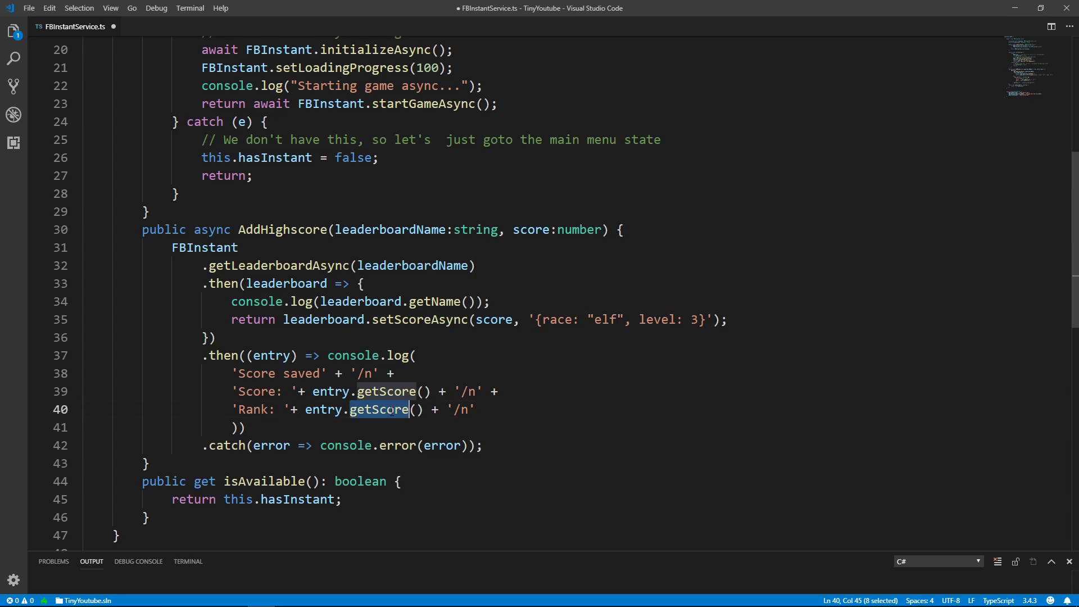
text(getr)
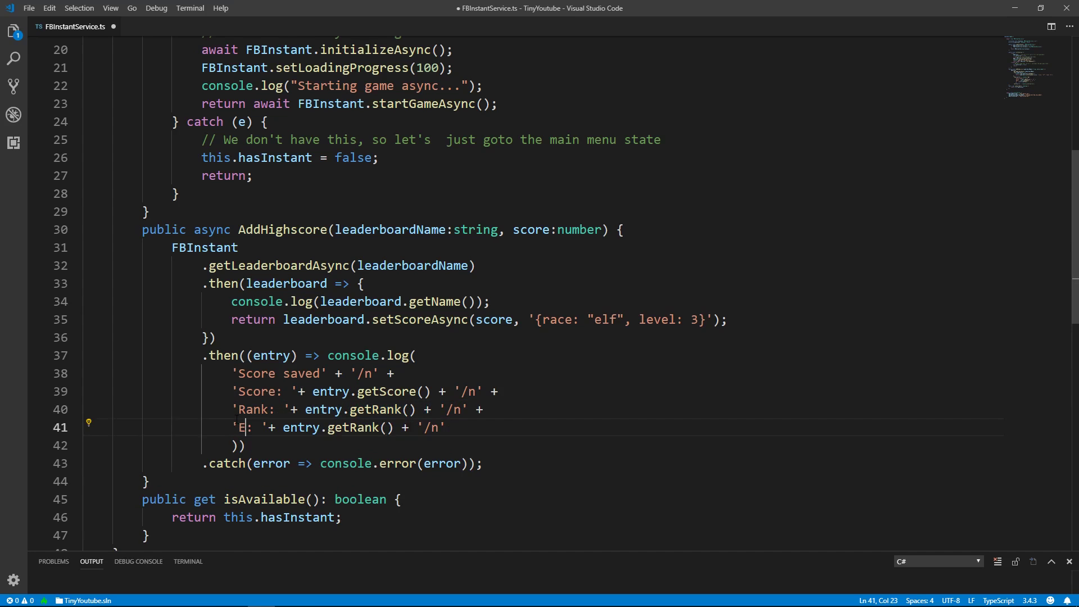
text(xtra Data)
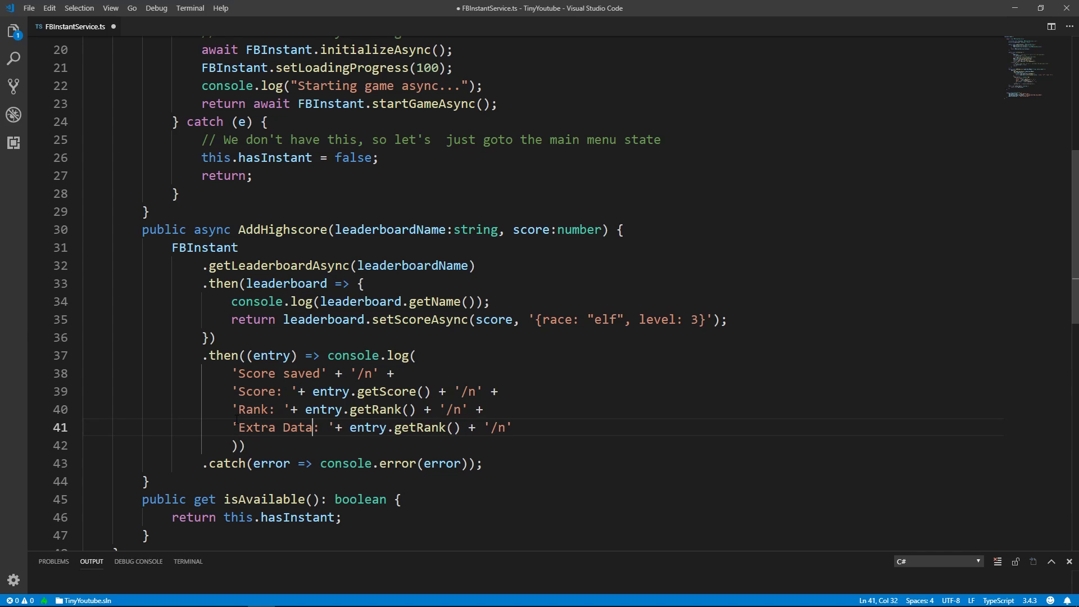
text(getr)
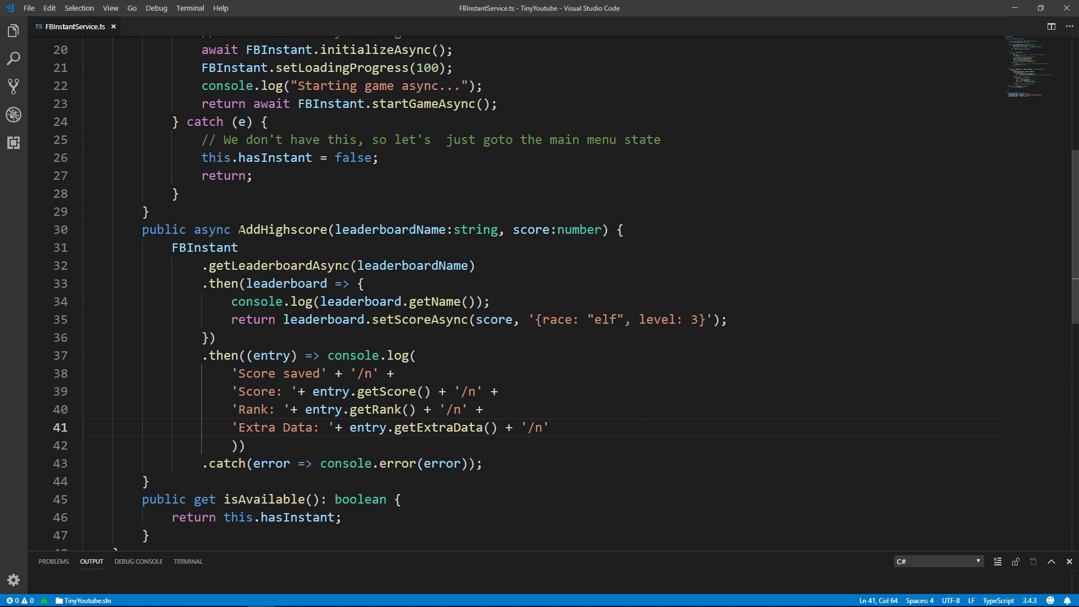
Step: Review AddHighscore's promise chain and where the leaderboard parameter is used
click(619, 229)
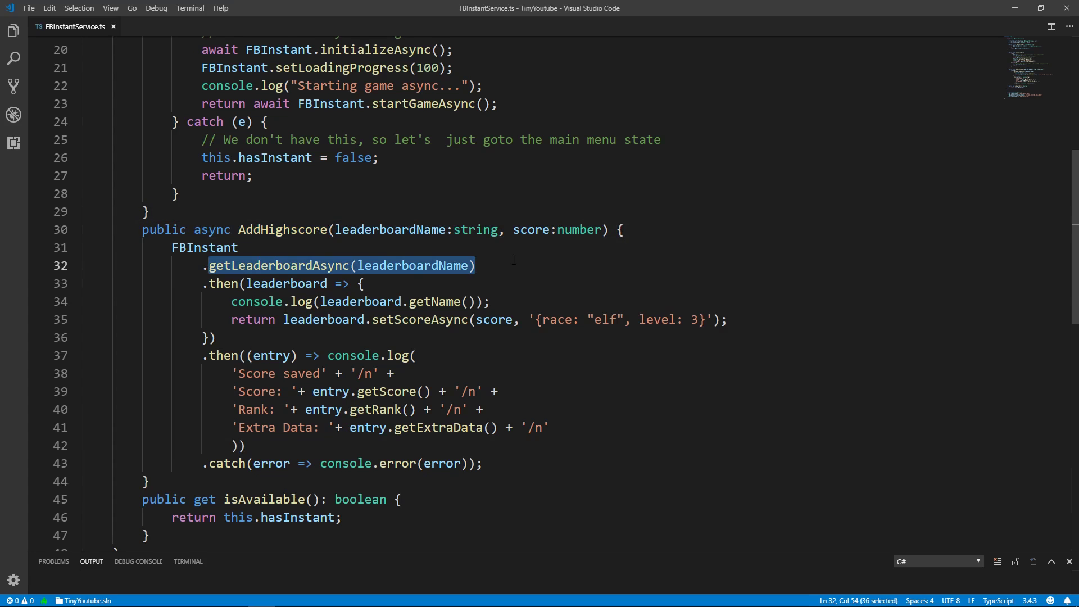
click(267, 266)
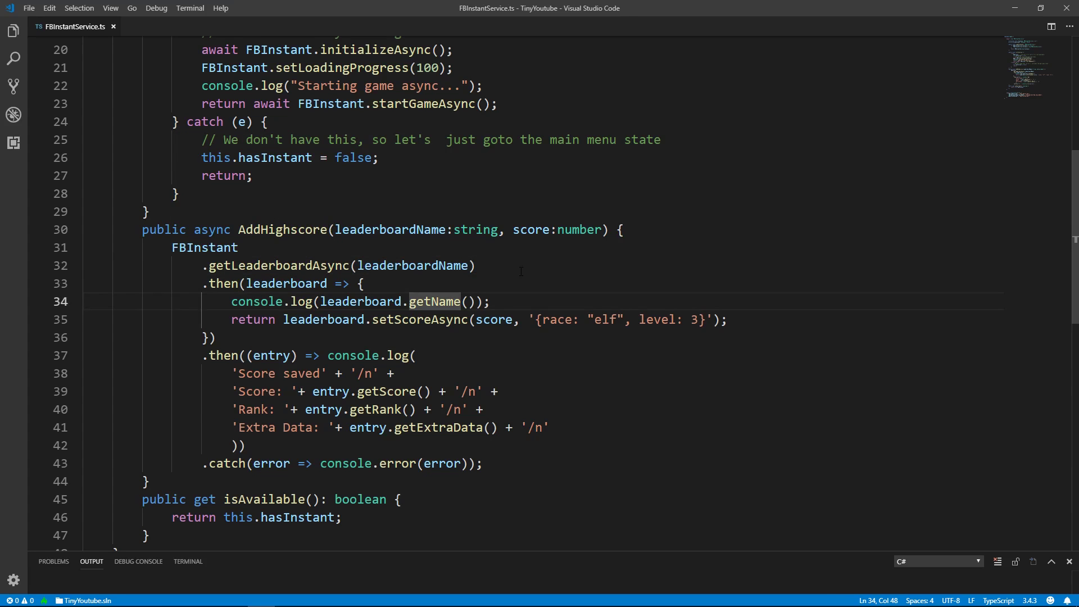
double_click(286, 282)
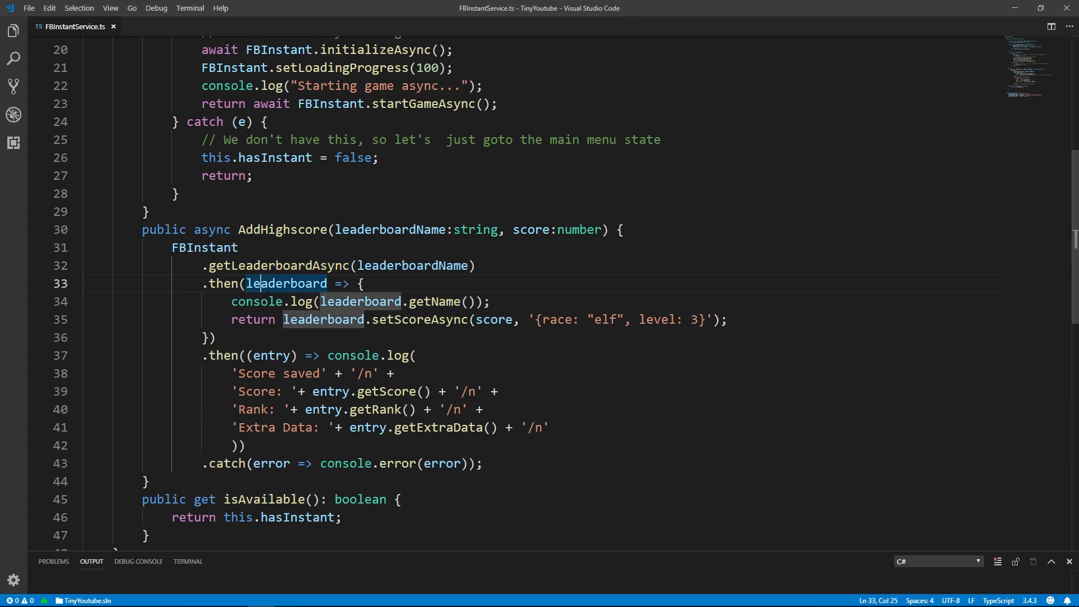
triple_click(358, 302)
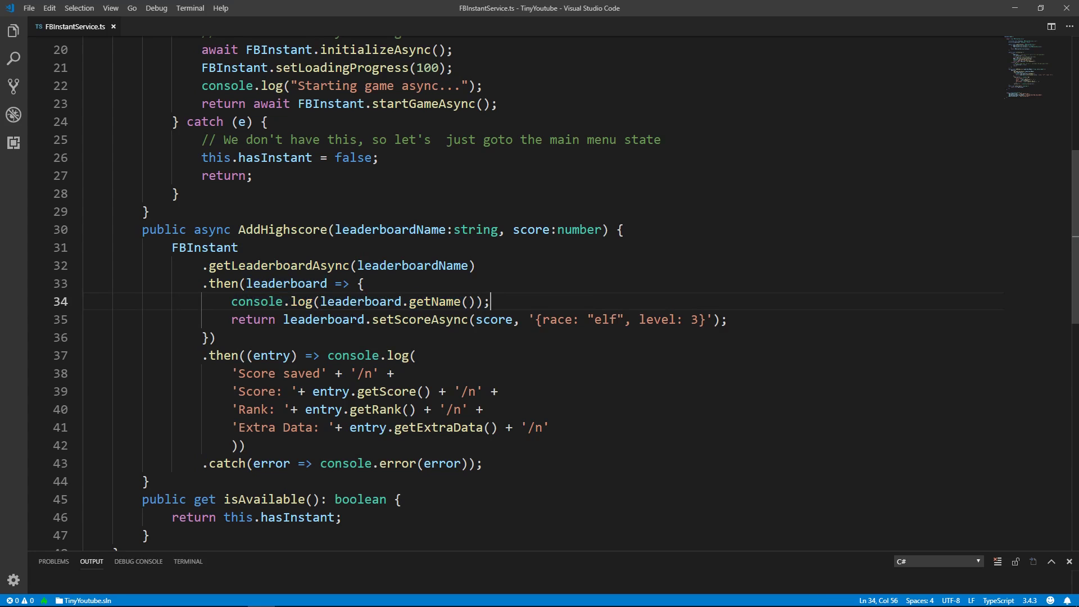
drag(282, 319, 461, 319)
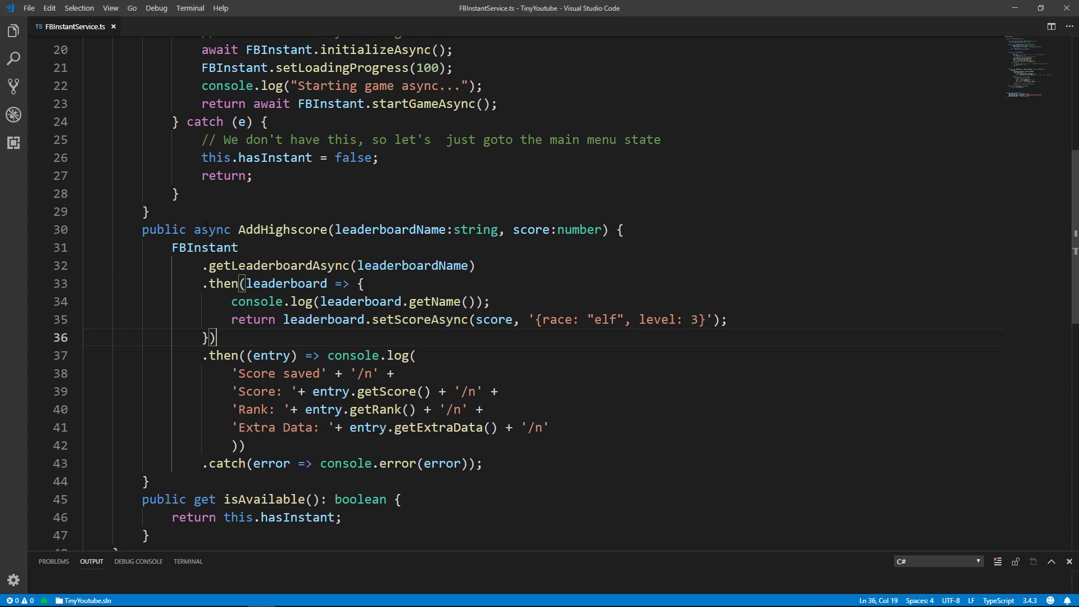
Step: Prefix the FBInstant leaderboard chain with 'return await'
click(283, 229)
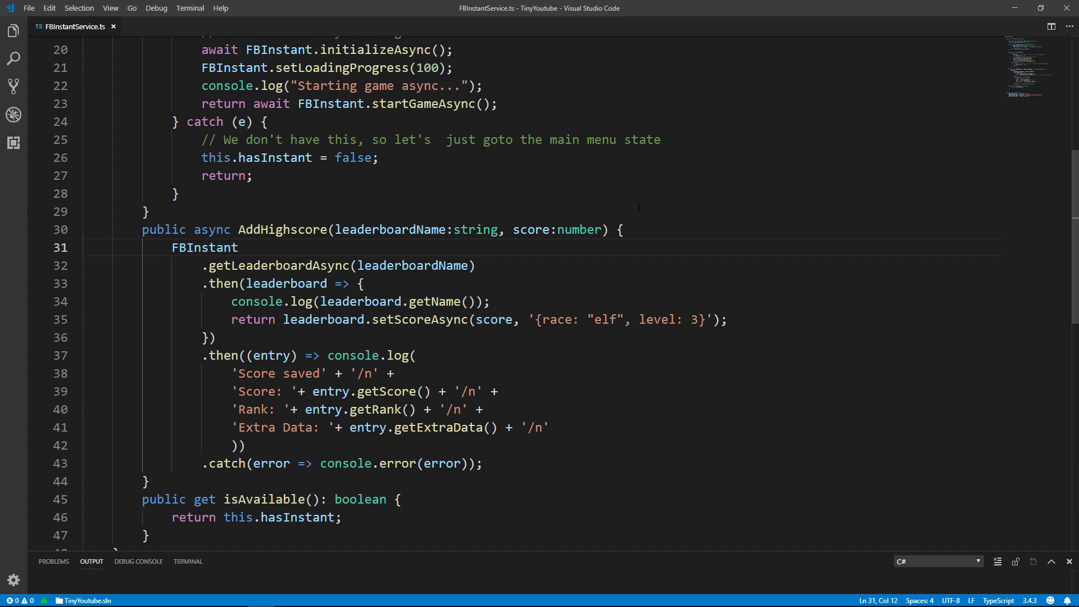
text(return await)
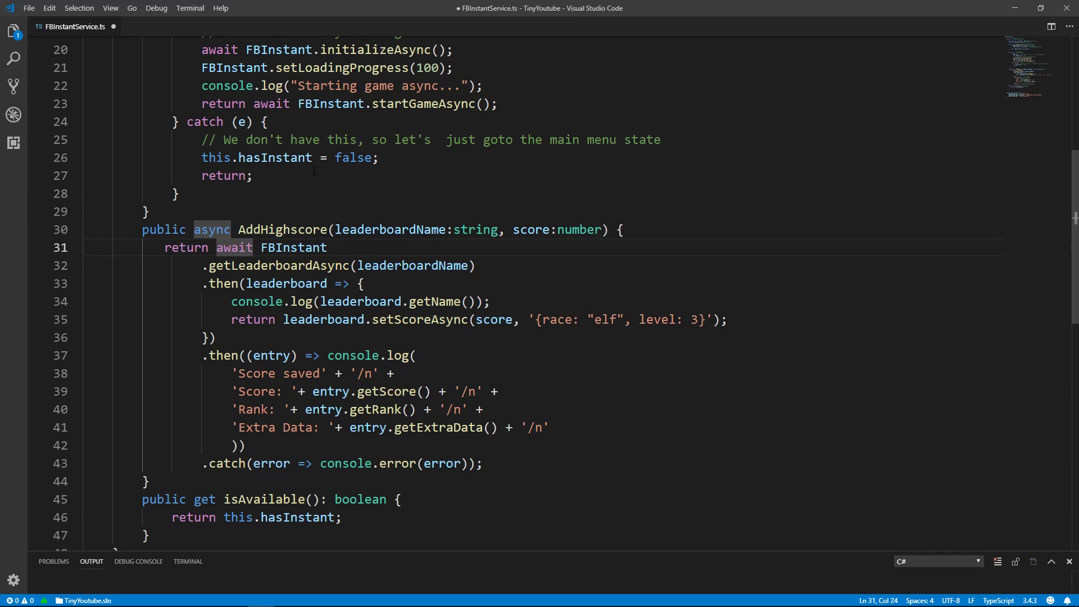
double_click(221, 356)
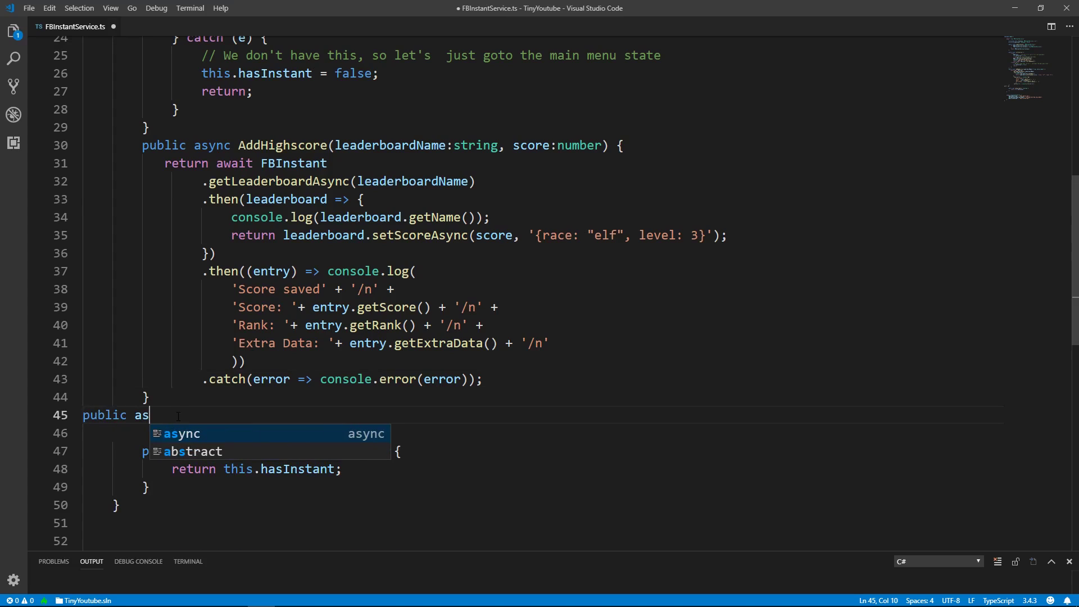
Step: Type the 'public async GetHighscores(){' stub below AddHighscore
text(ync GetH)
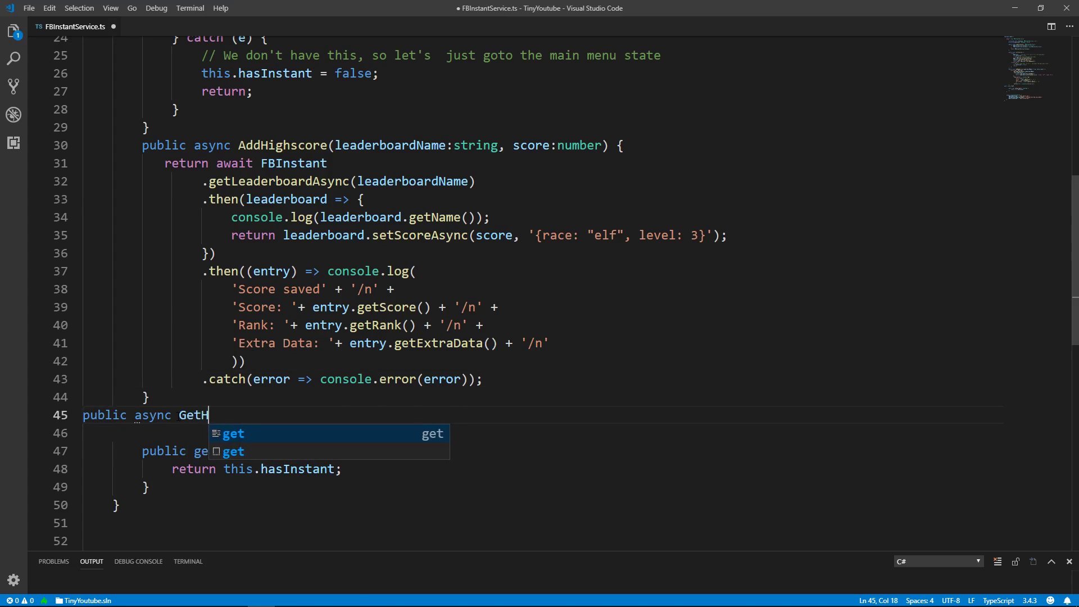
text(ighsco)
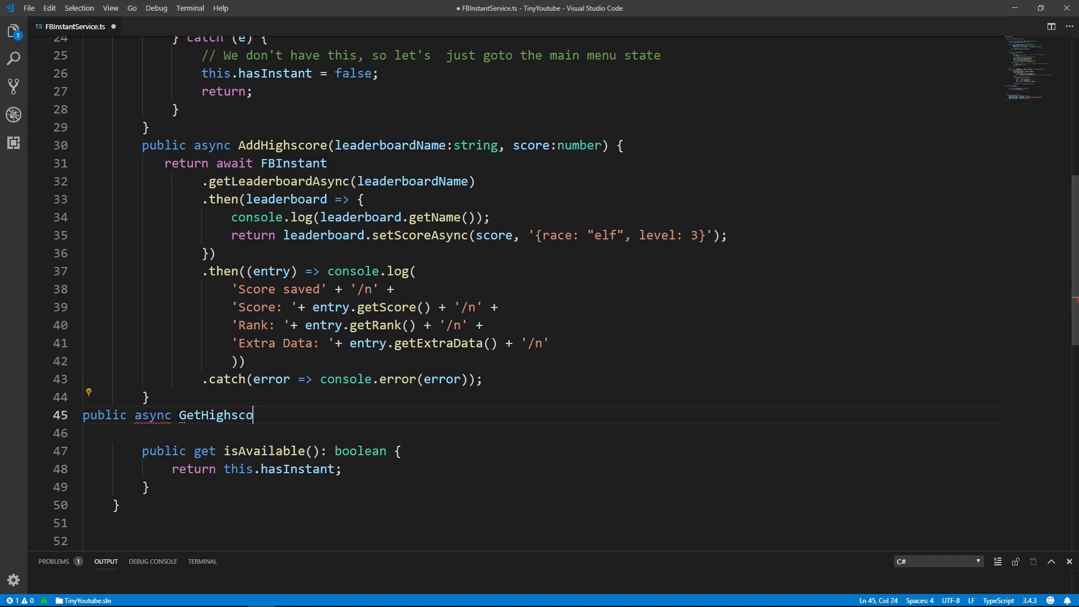
text(res(){)
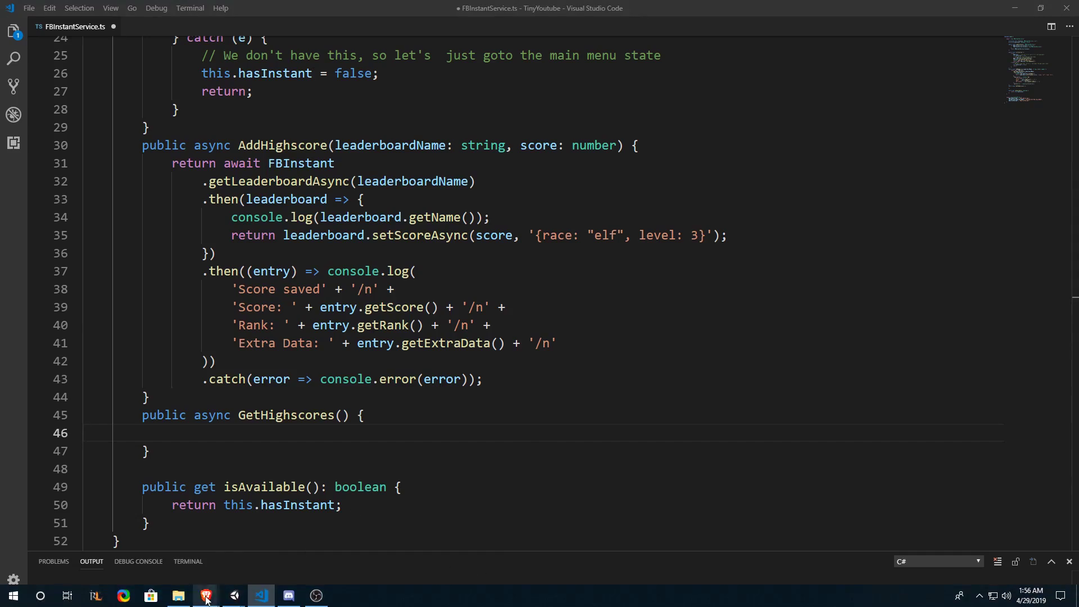
Step: Switch to the browser guide and select the Step 3 retrieve-scores code sample
click(206, 595)
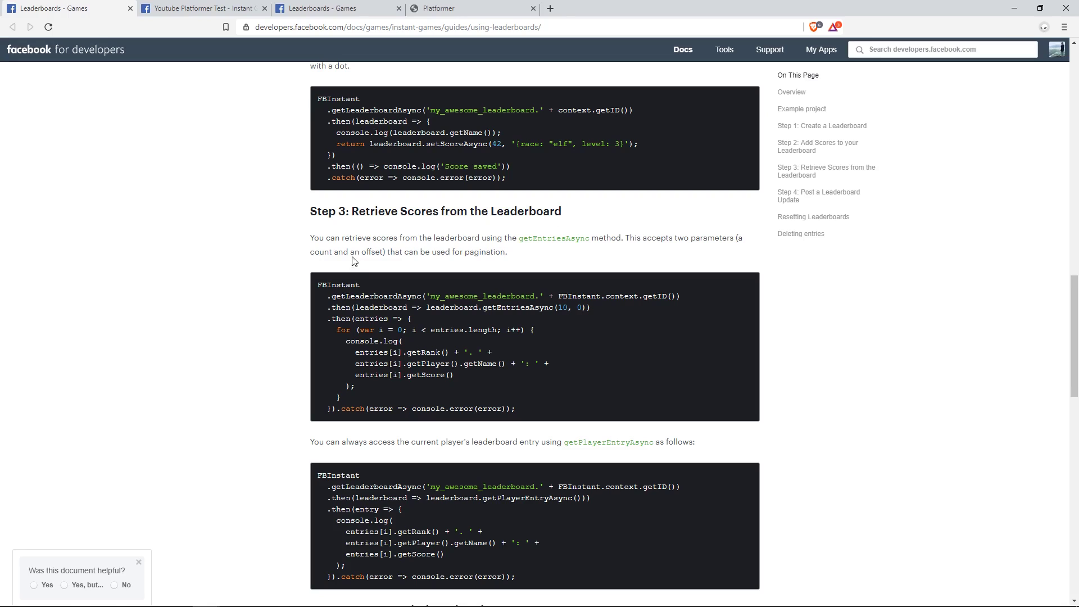
mouse_move(414, 236)
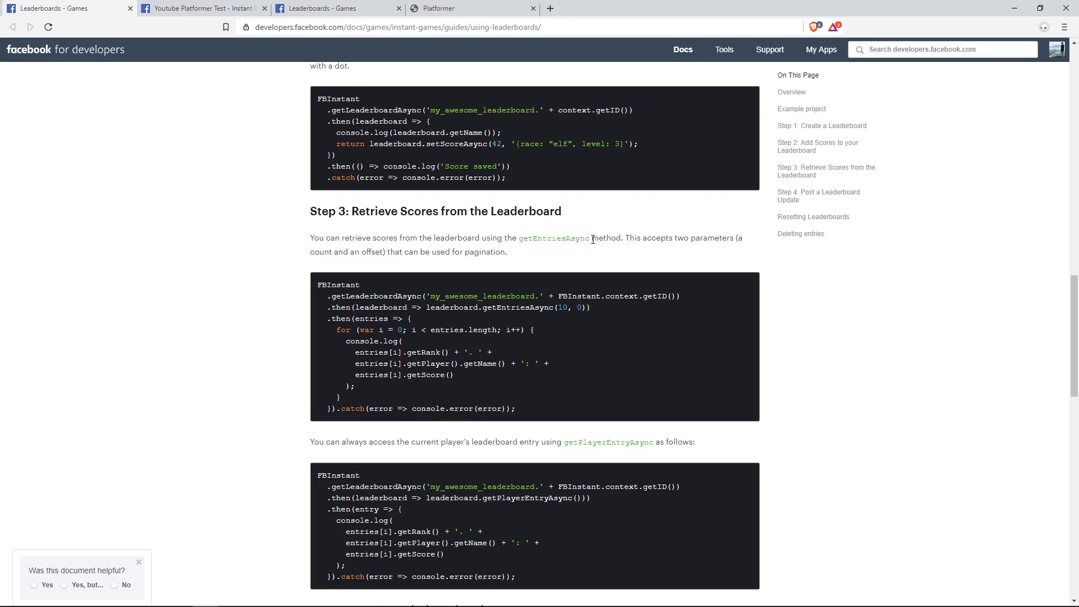
mouse_move(797, 297)
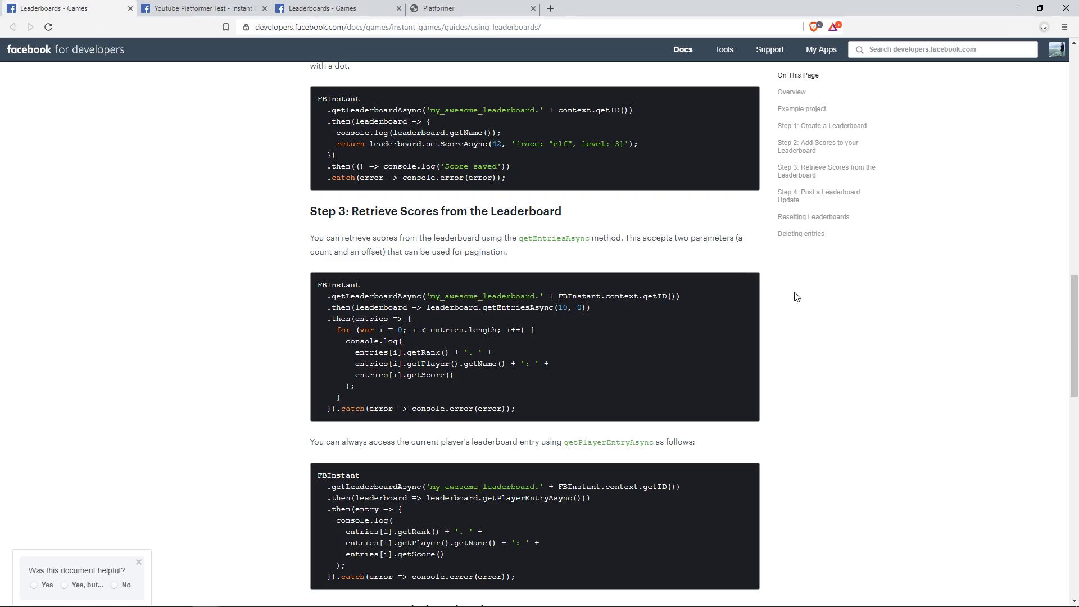
mouse_move(370, 249)
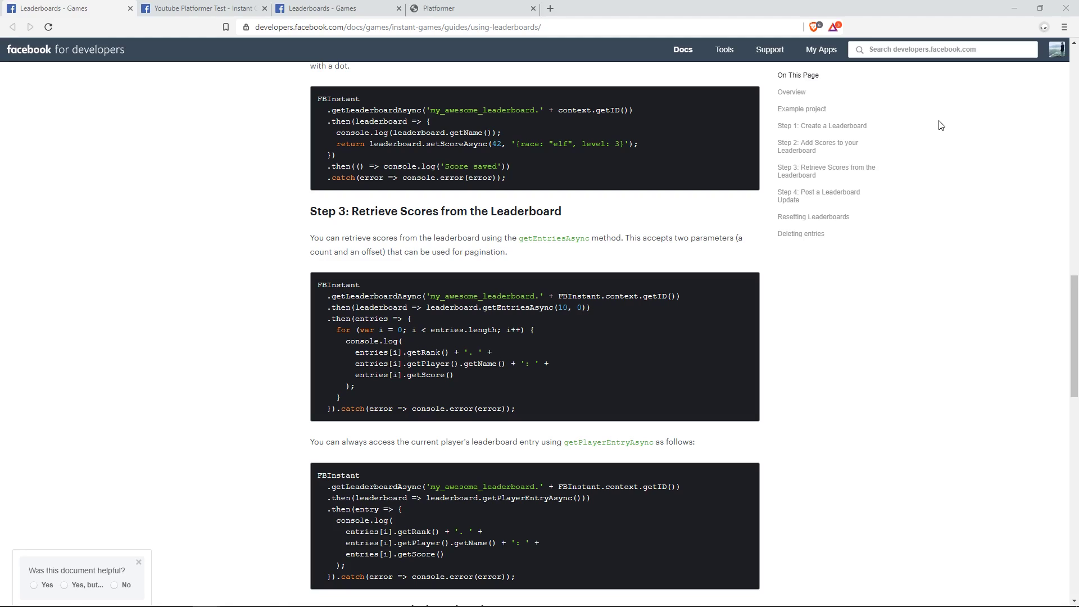
mouse_move(788, 548)
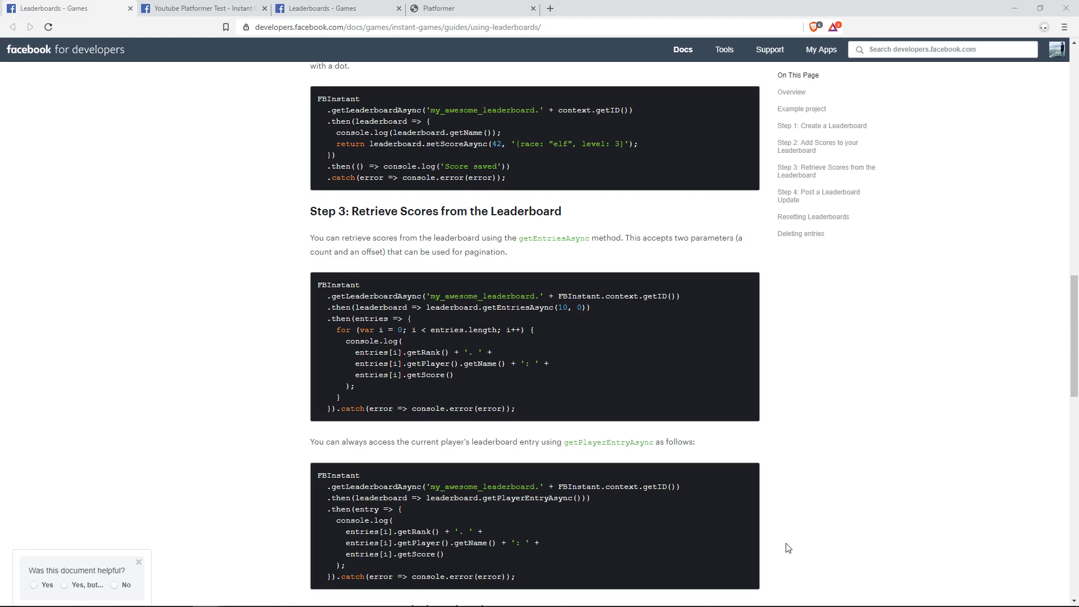
drag(328, 296, 515, 408)
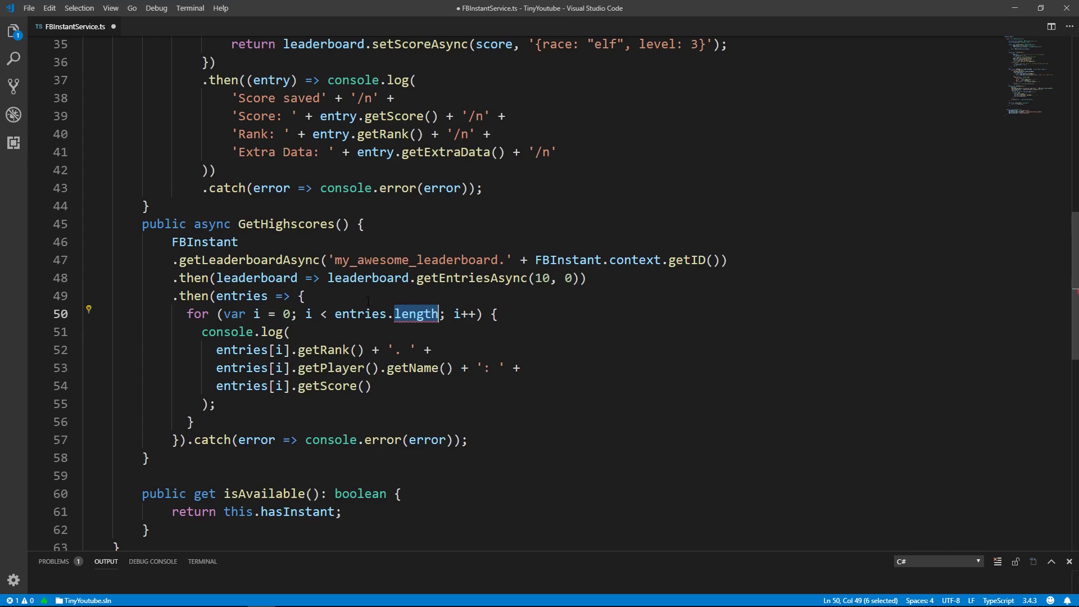
Step: Inspect the error flagged on entries.length in the pasted getEntriesAsync code
click(303, 296)
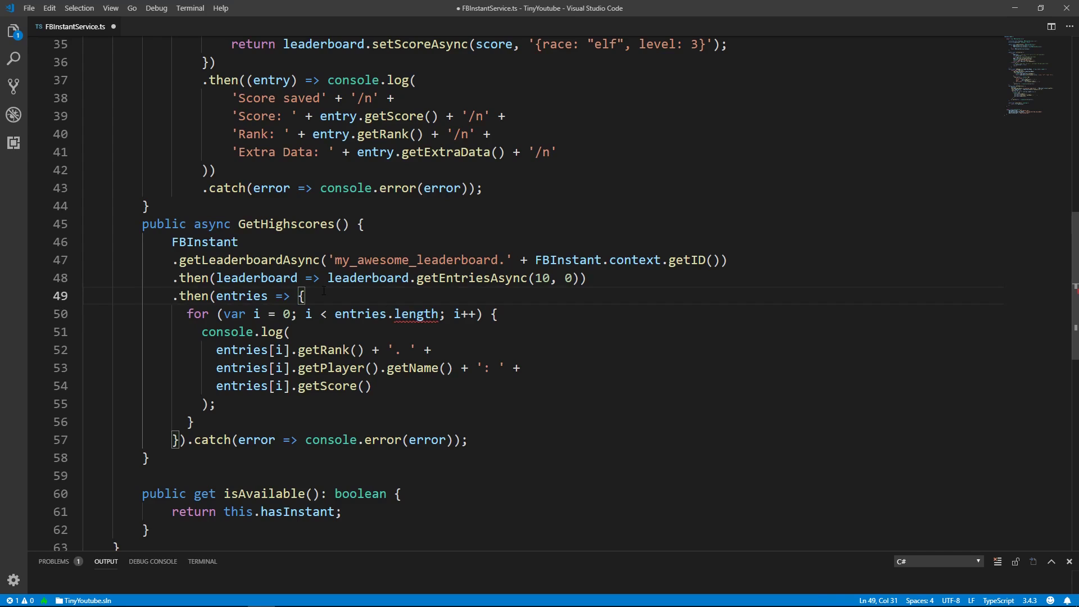
double_click(361, 314)
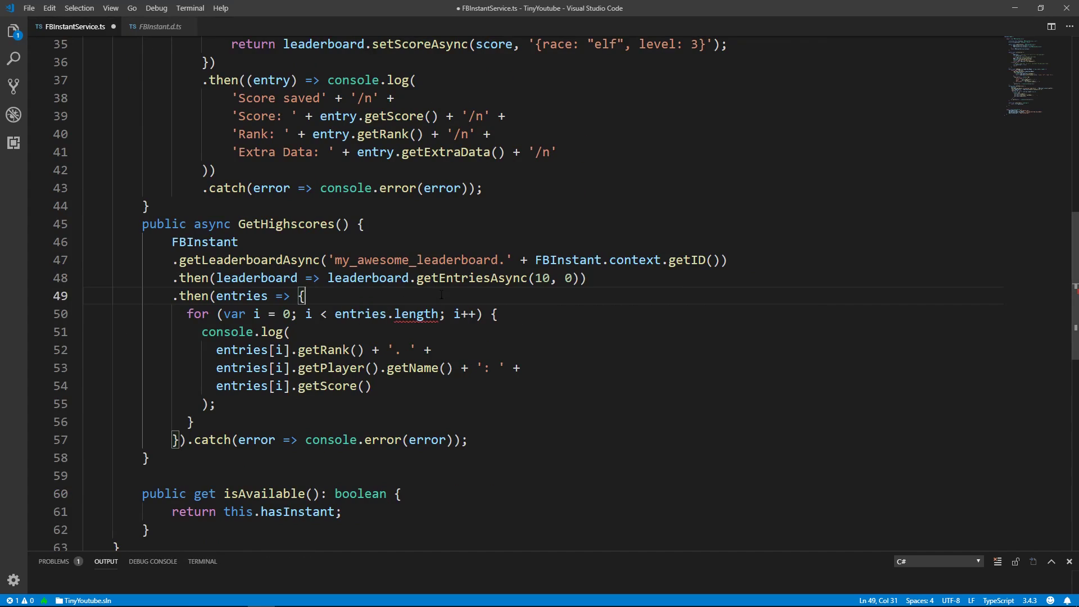
Step: Check getEntriesAsync's definition in FBInstant.d.ts and search it for LeaderboardEntry
right_click(482, 277)
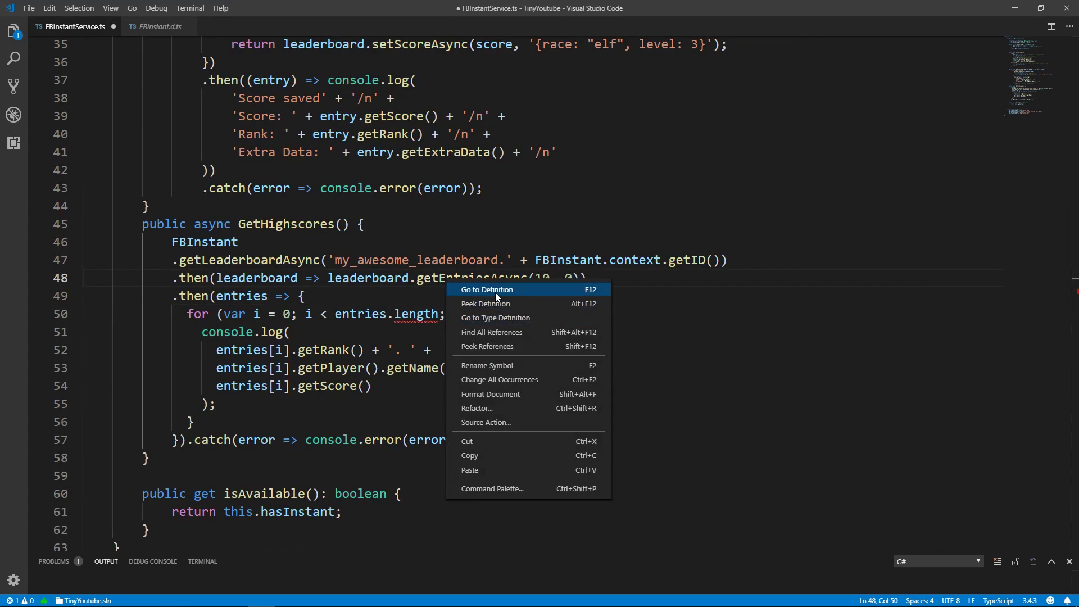
click(487, 289)
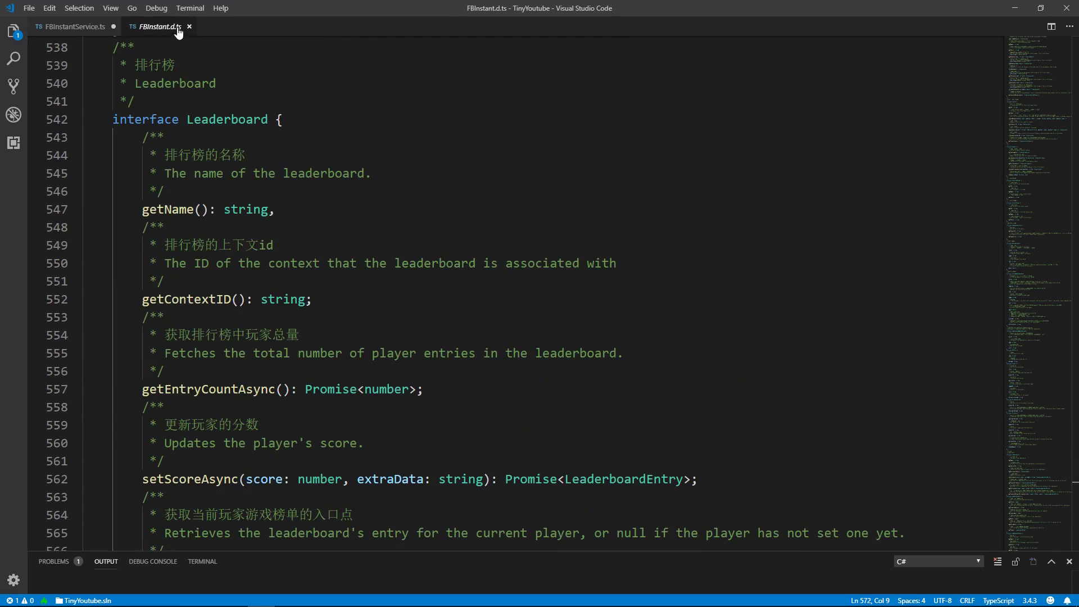
scroll(down, 3)
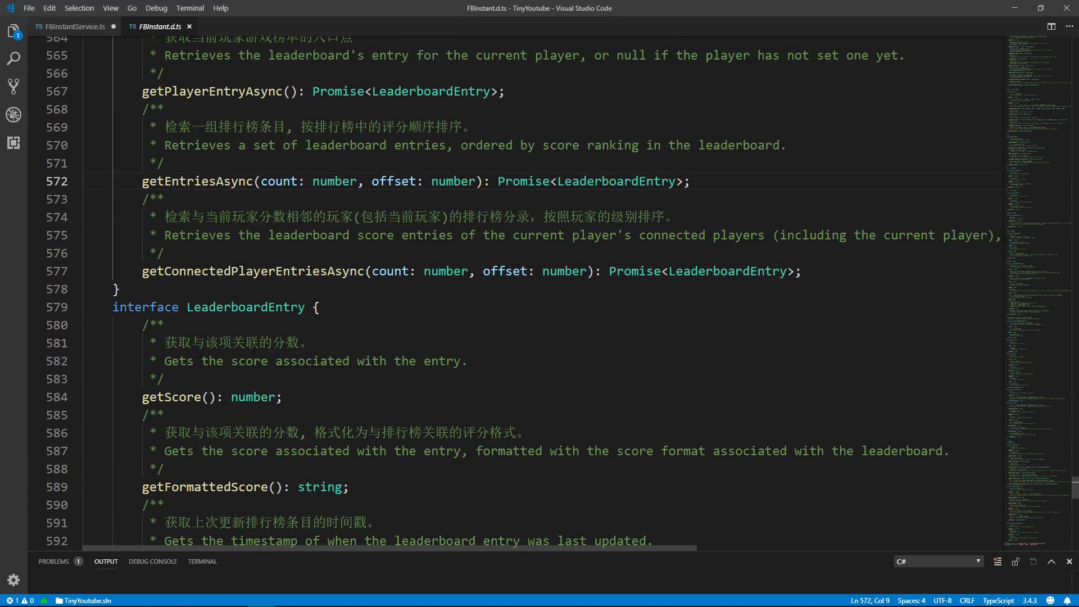
click(71, 26)
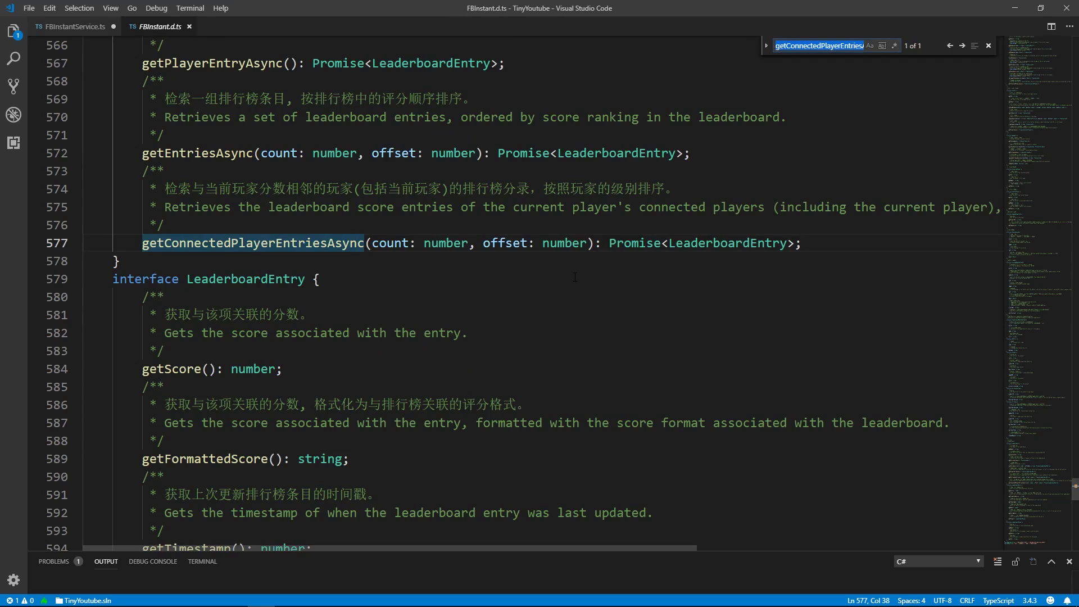
text(leaderboardentr)
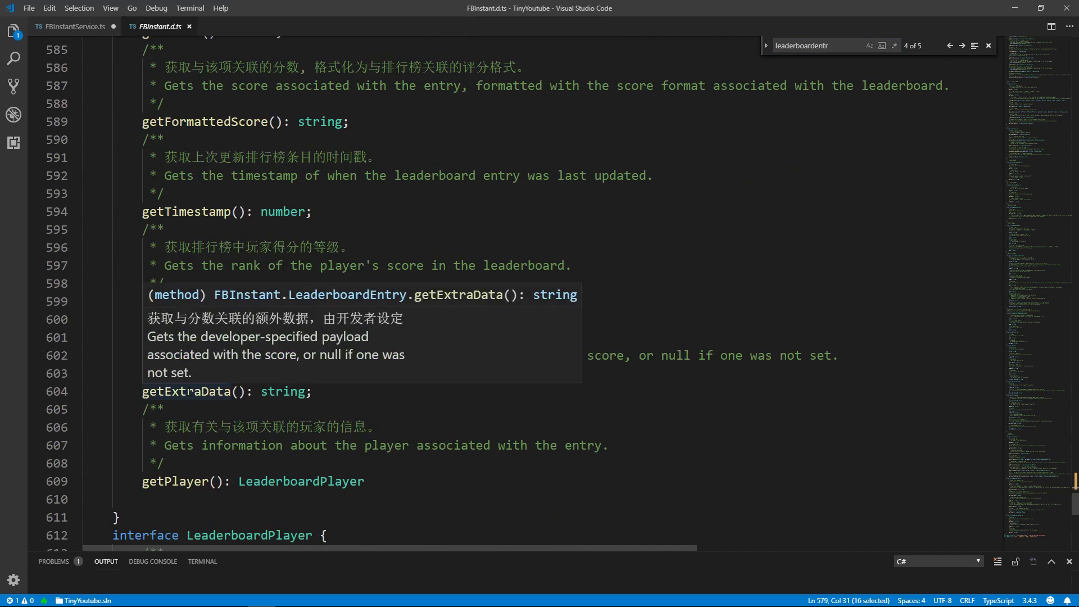
click(70, 27)
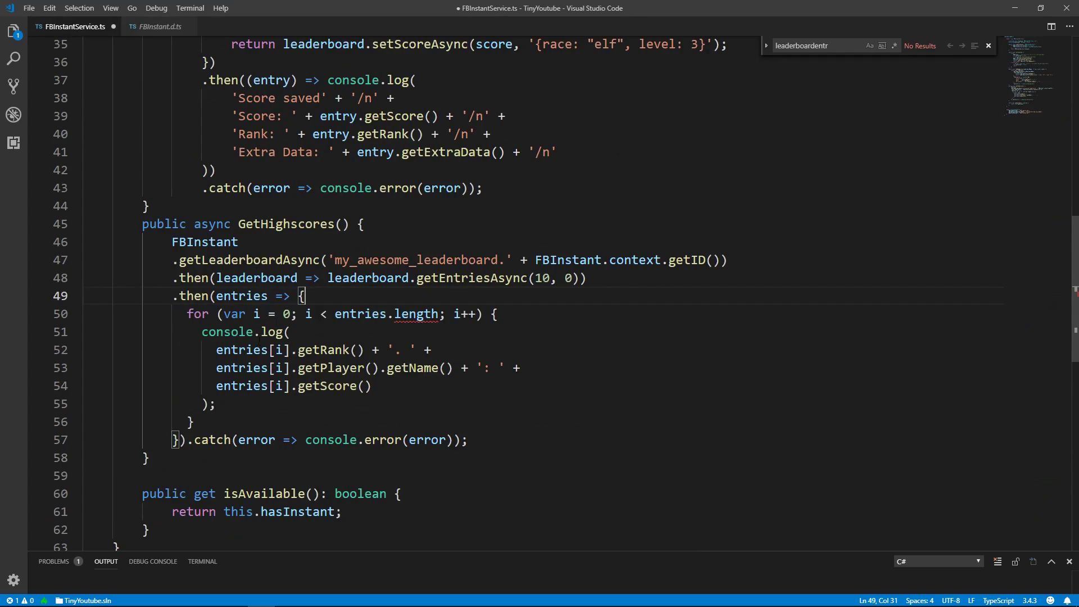
Step: Add a length:Array member to LeaderboardEntry in FBInstant.d.ts
double_click(415, 313)
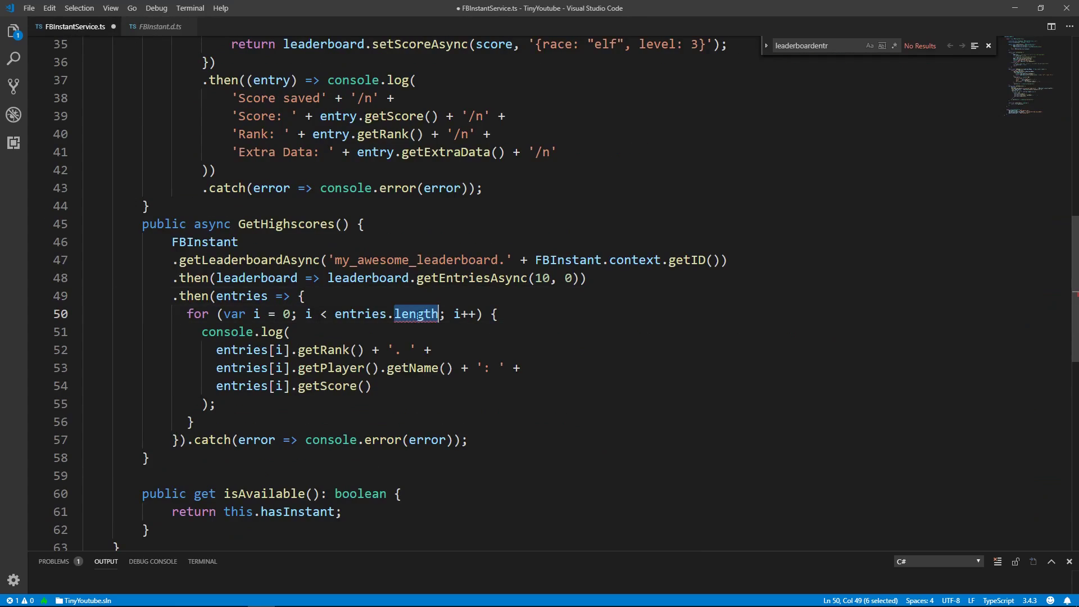
click(160, 26)
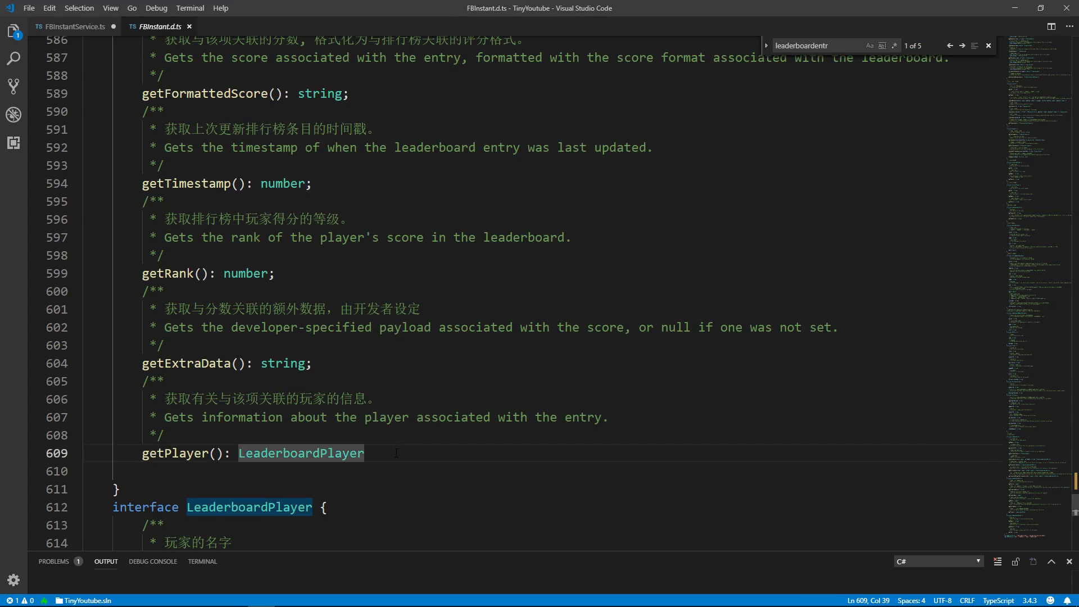
text(length)
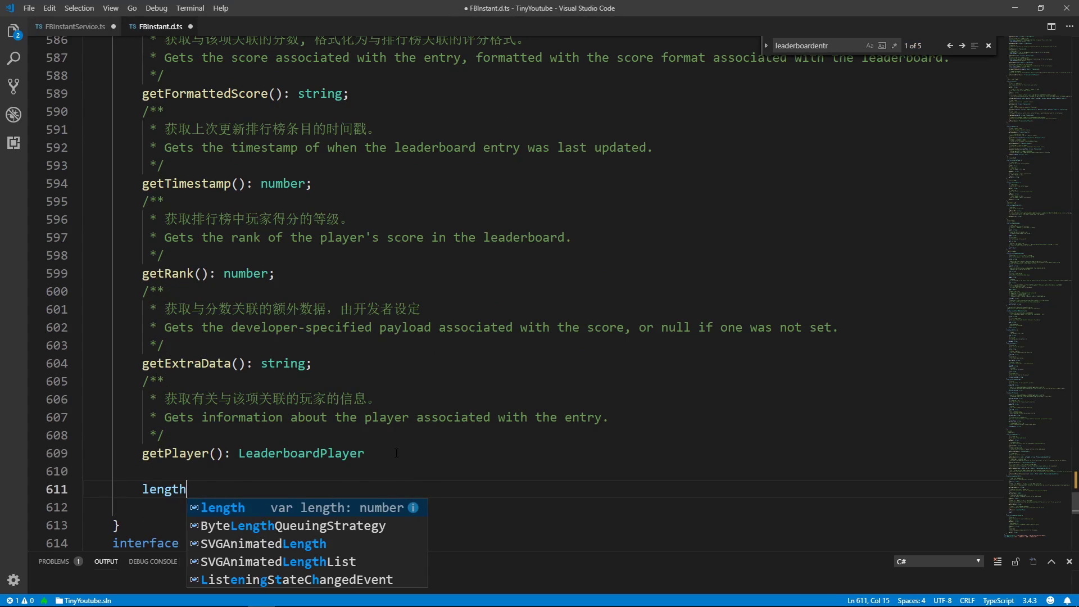
text(:arra)
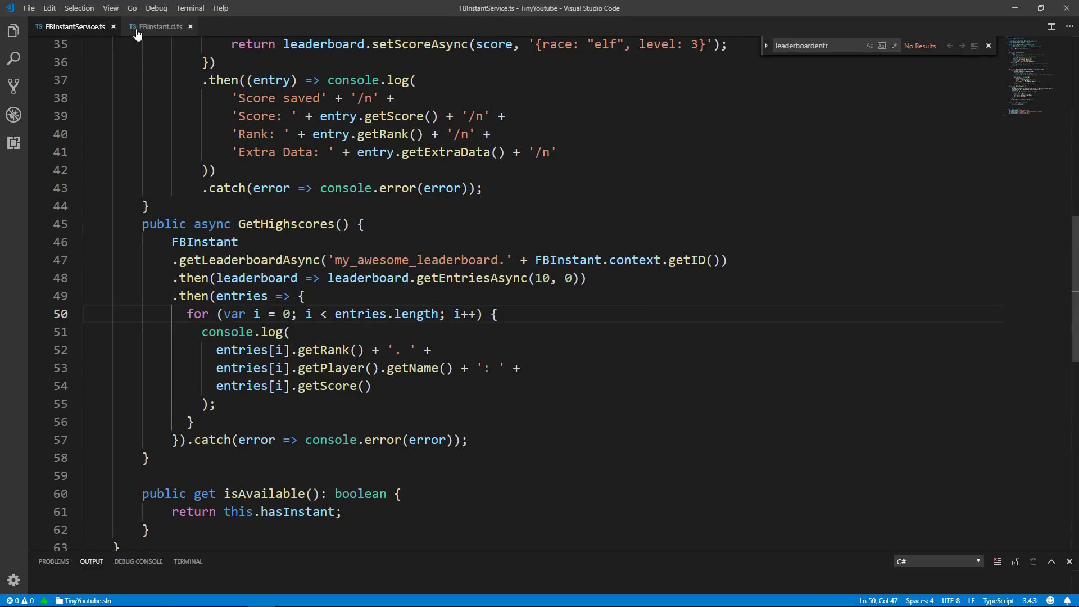
click(157, 27)
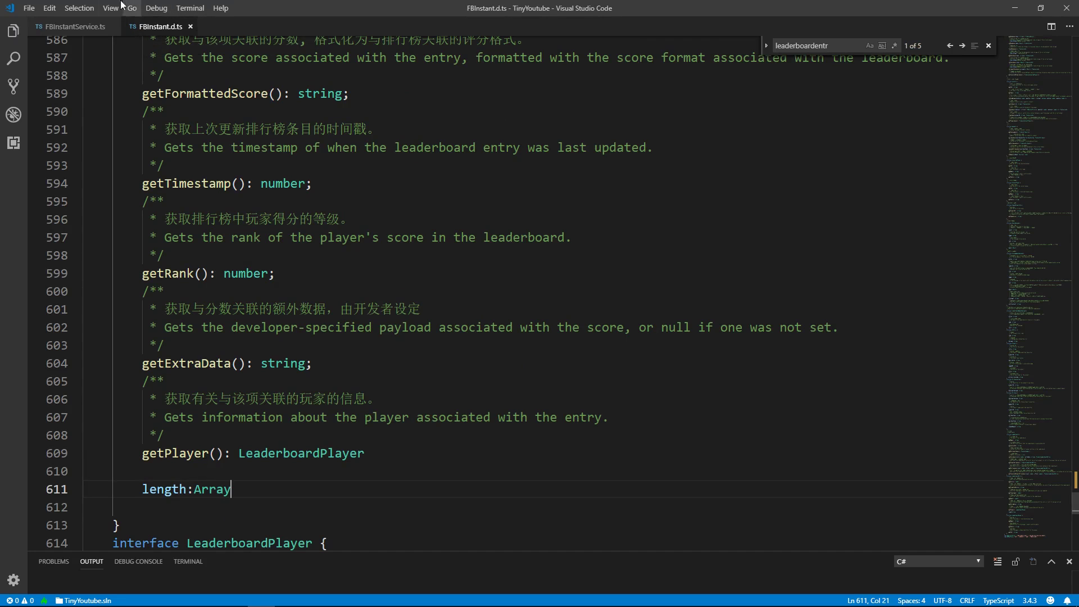
click(69, 26)
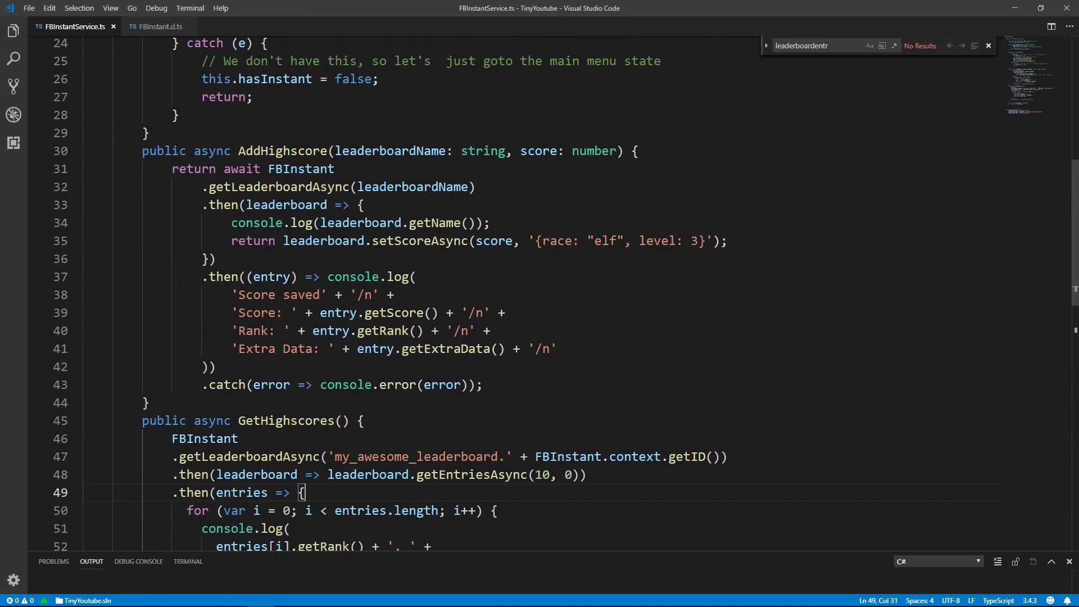
Step: Pass leaderboardName to getLeaderboardAsync in GetHighscores and adjust getEntriesAsync's arguments
double_click(412, 187)
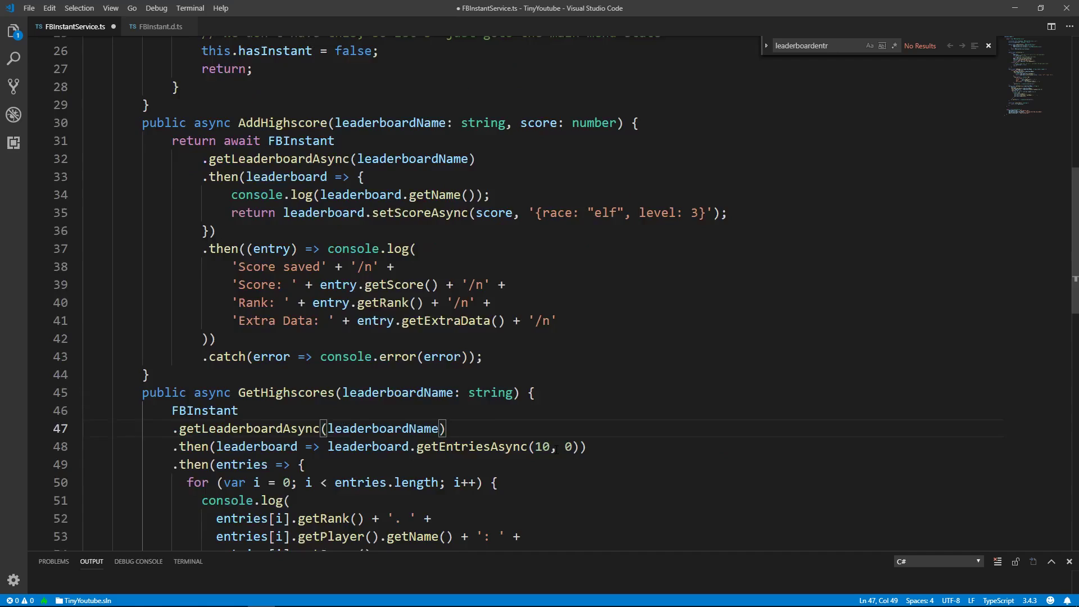
scroll(down, 3)
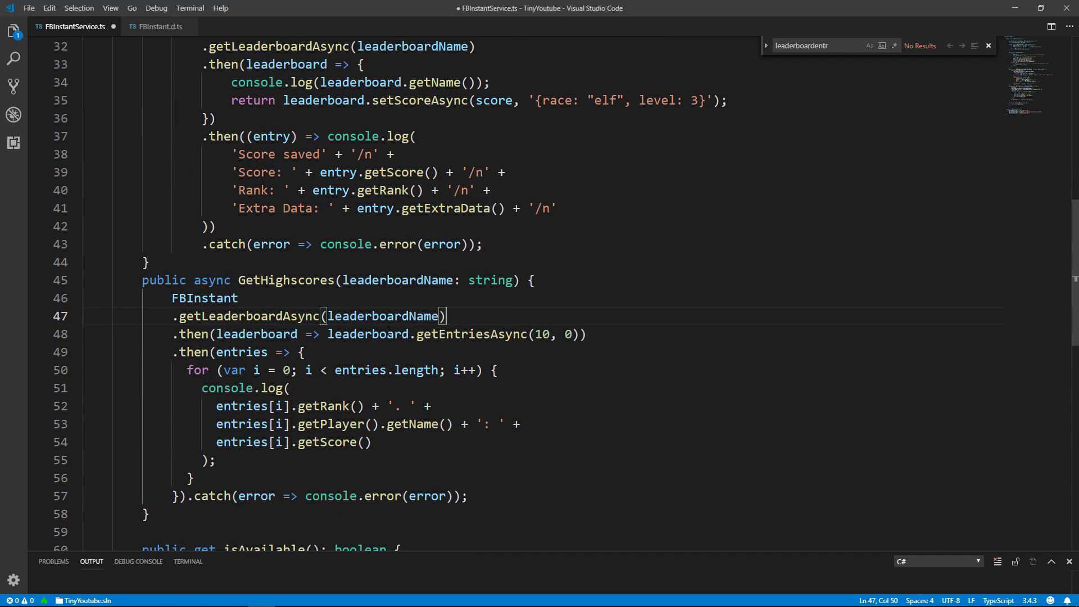
drag(329, 334, 528, 334)
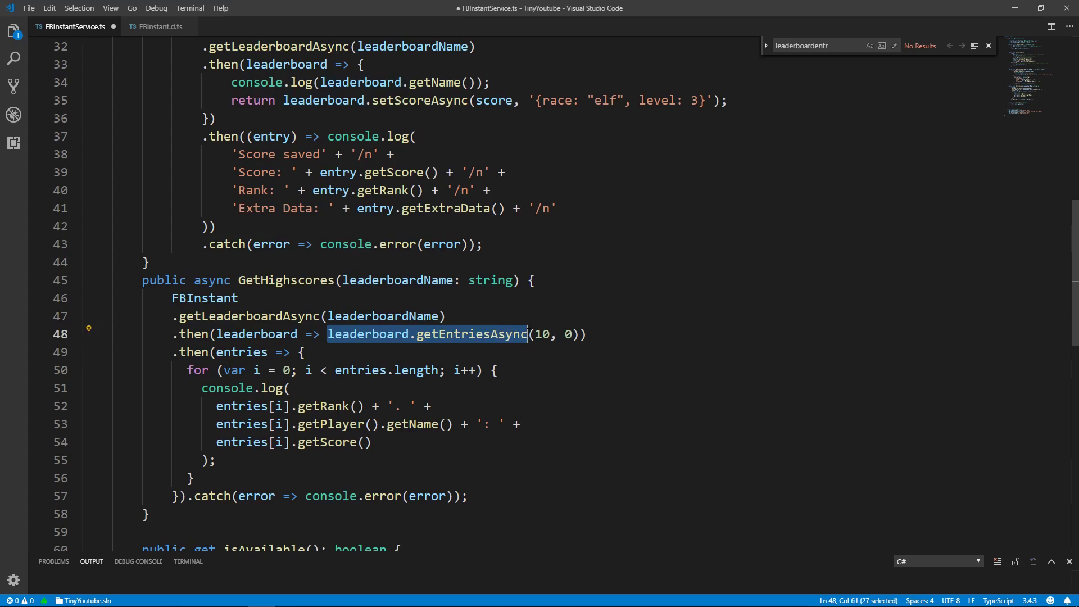
mouse_move(426, 334)
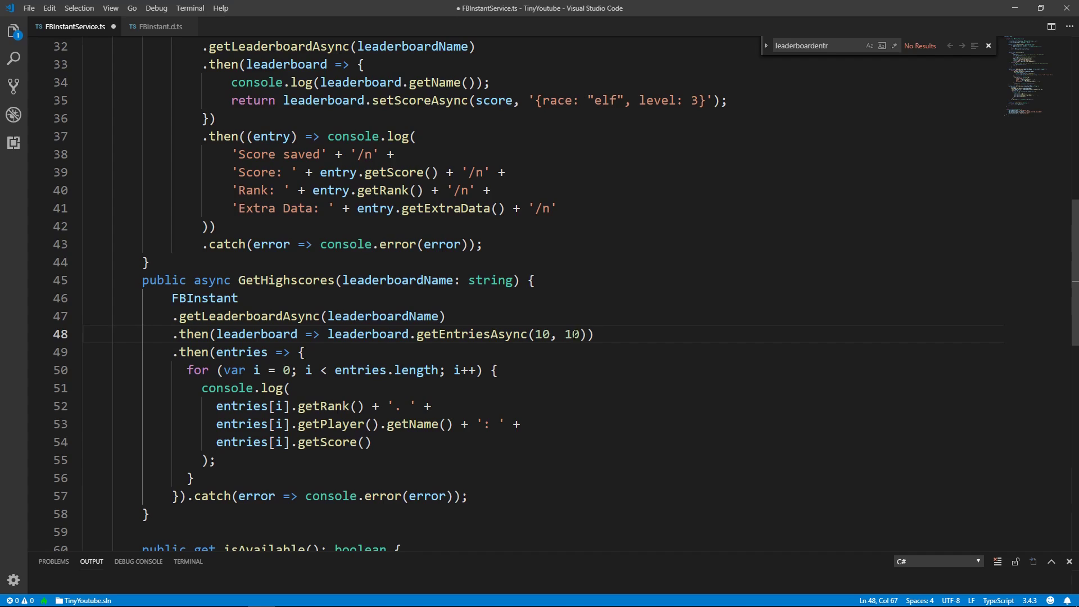
double_click(570, 334)
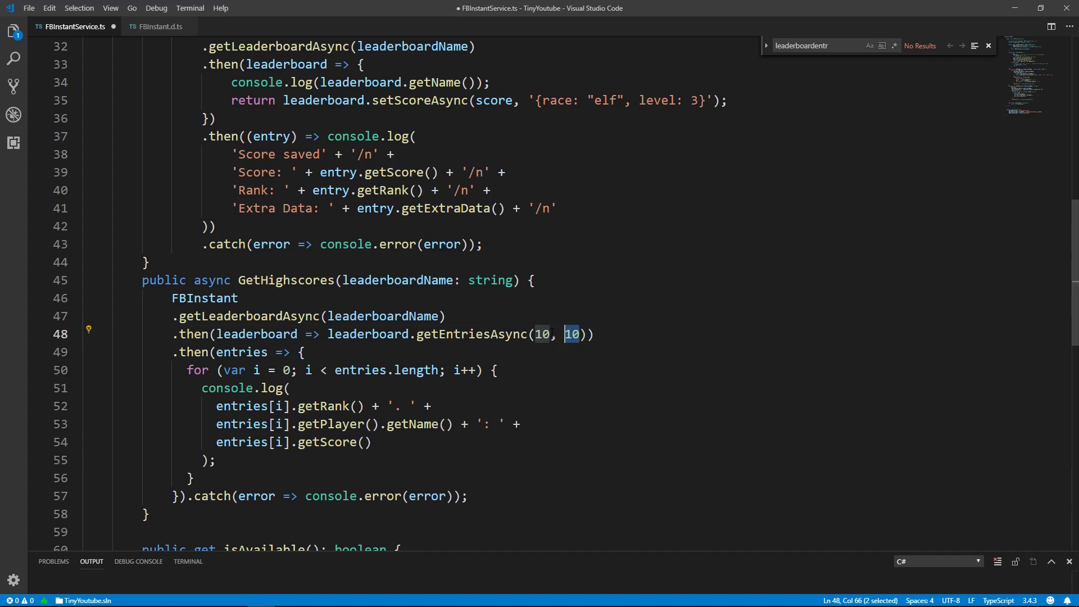
click(472, 334)
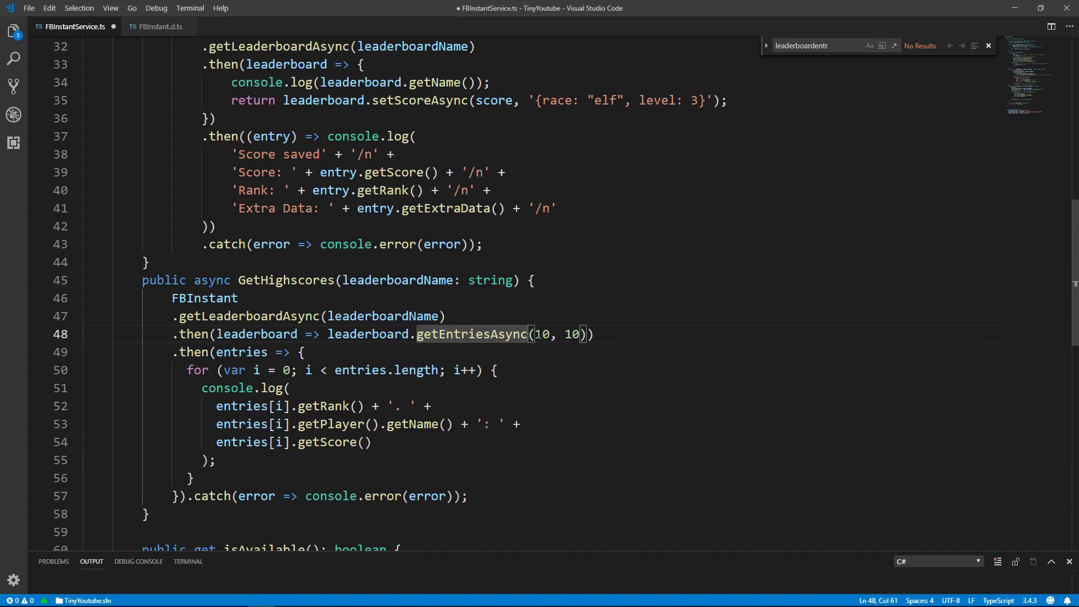
mouse_move(654, 318)
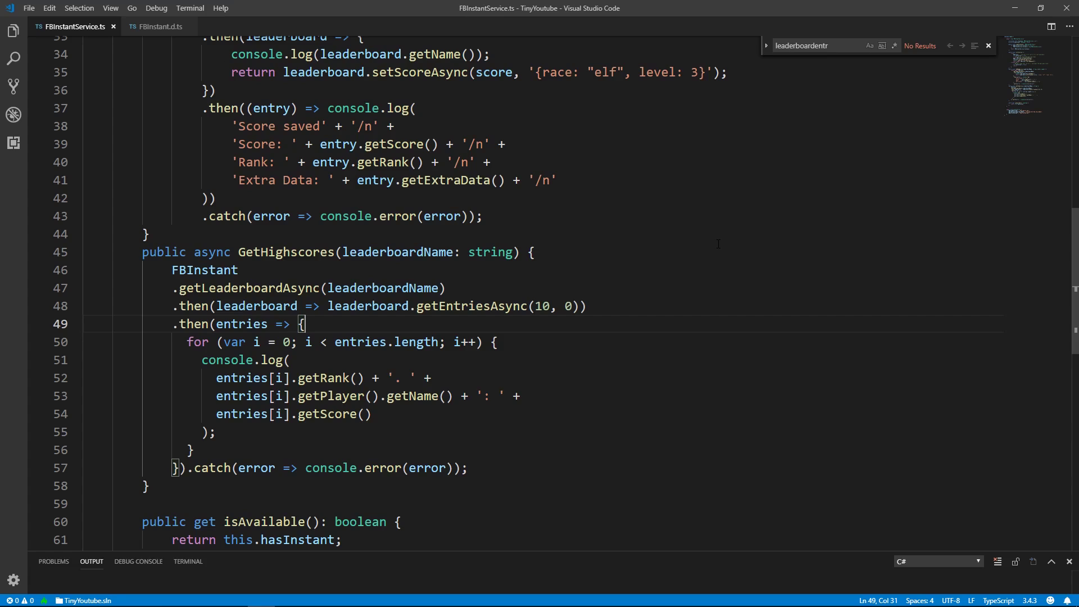
Step: In GameManagerService.ts, reuse the O-key Play-state condition for the P key
click(13, 31)
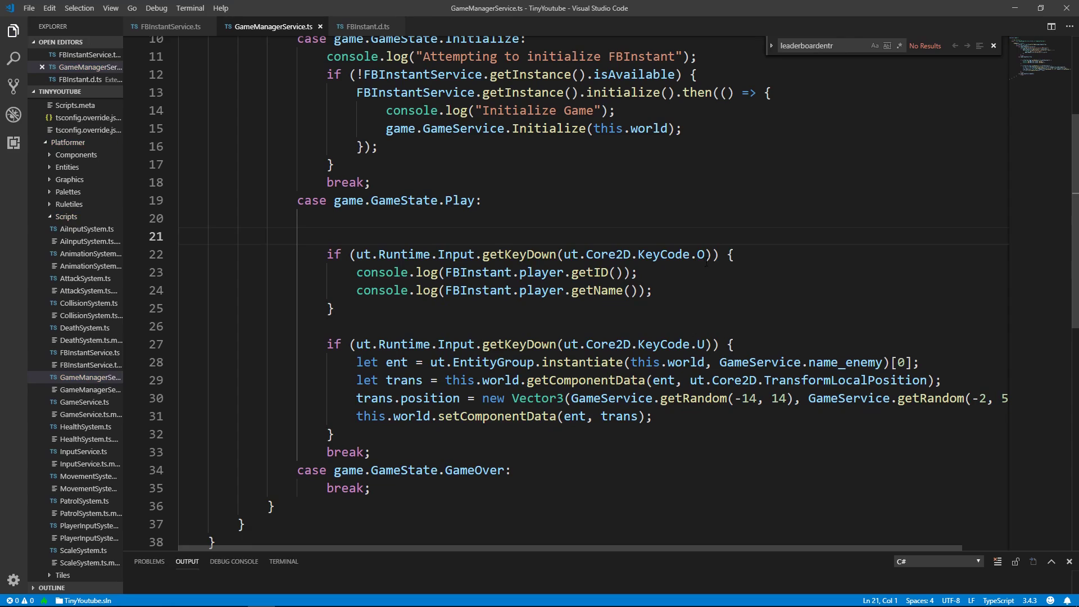
drag(182, 236, 734, 254)
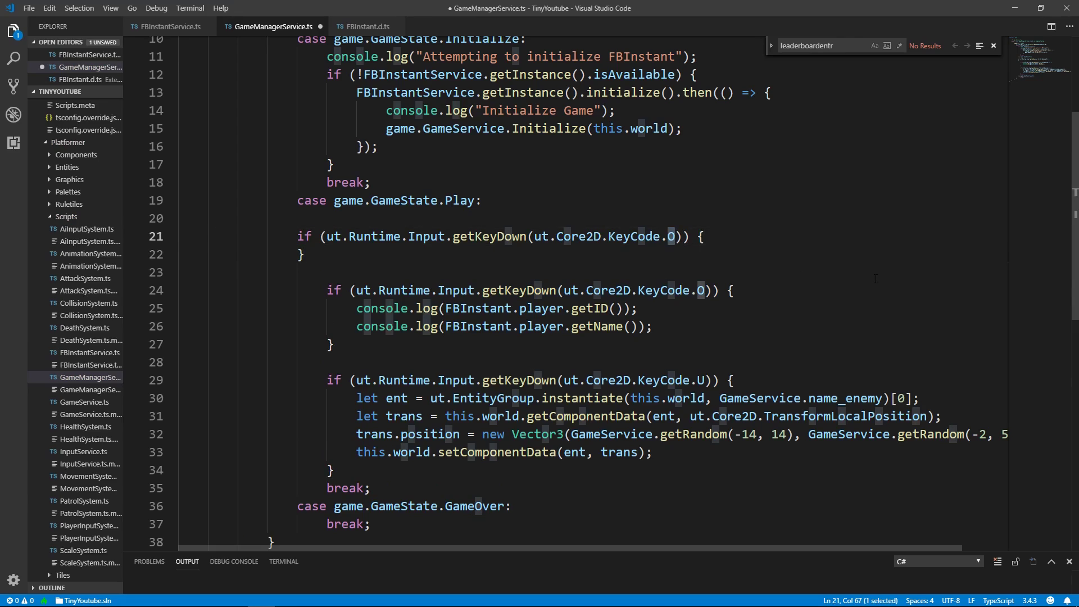
text(p)
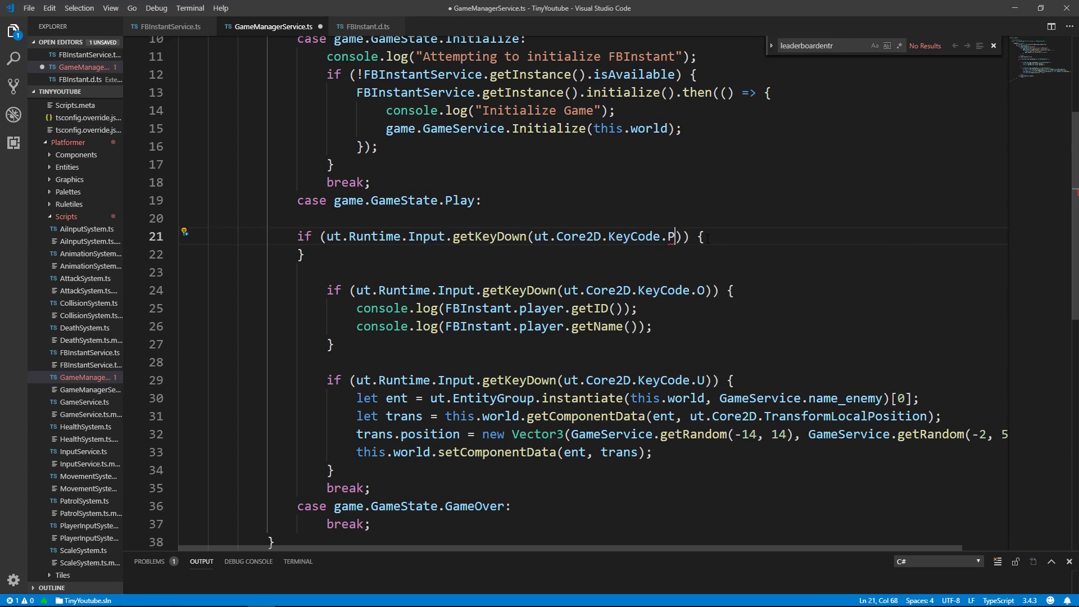
Step: Begin a FBInstantService.getInstance().AddHighscore( call inside the P-key block
key(Enter)
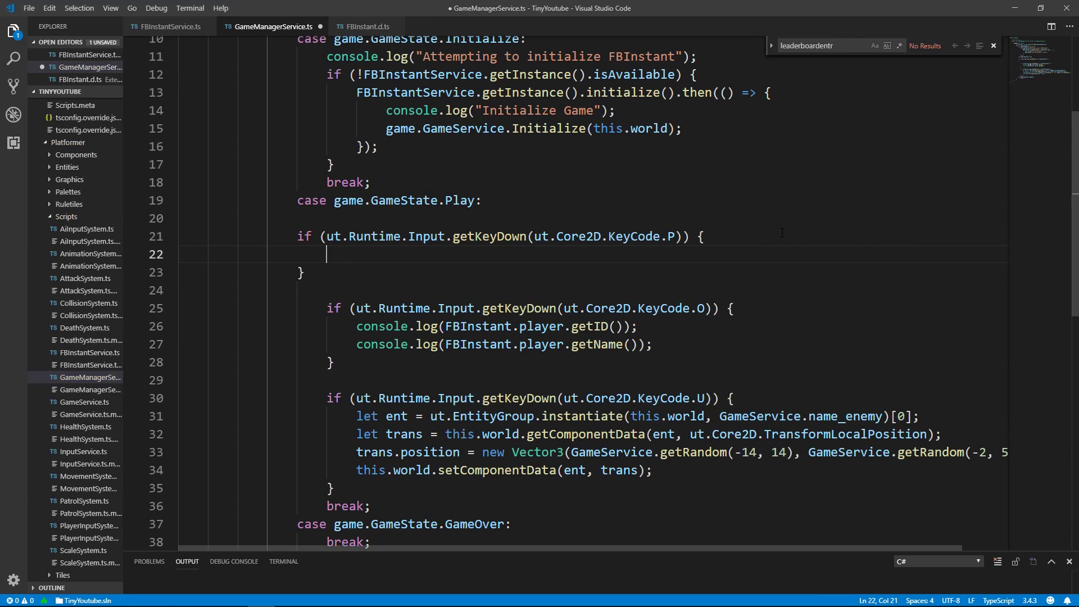
text(fbin)
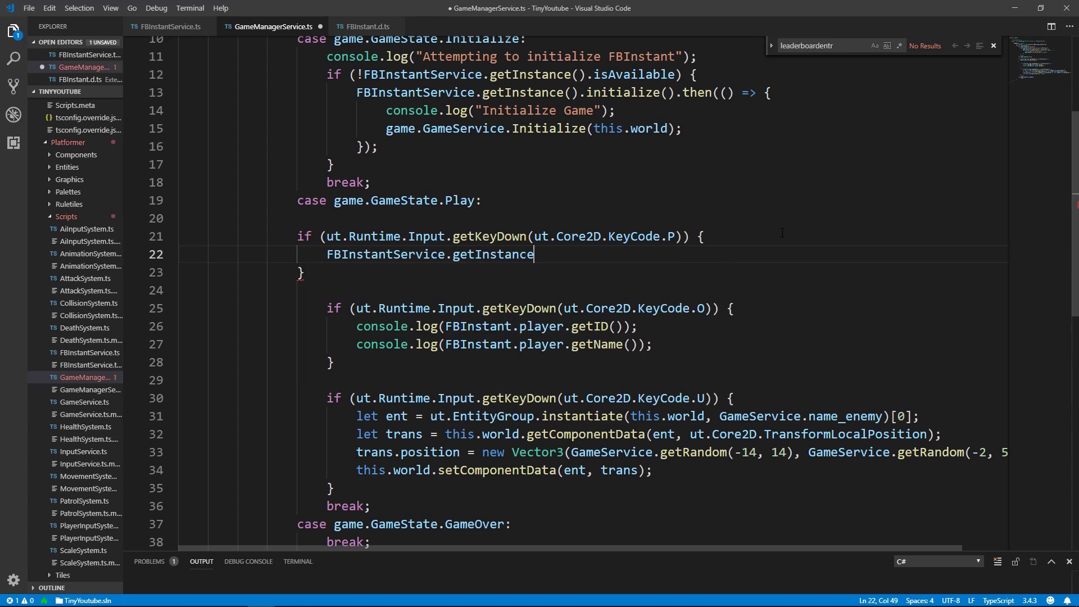
text(().AddHighscore)
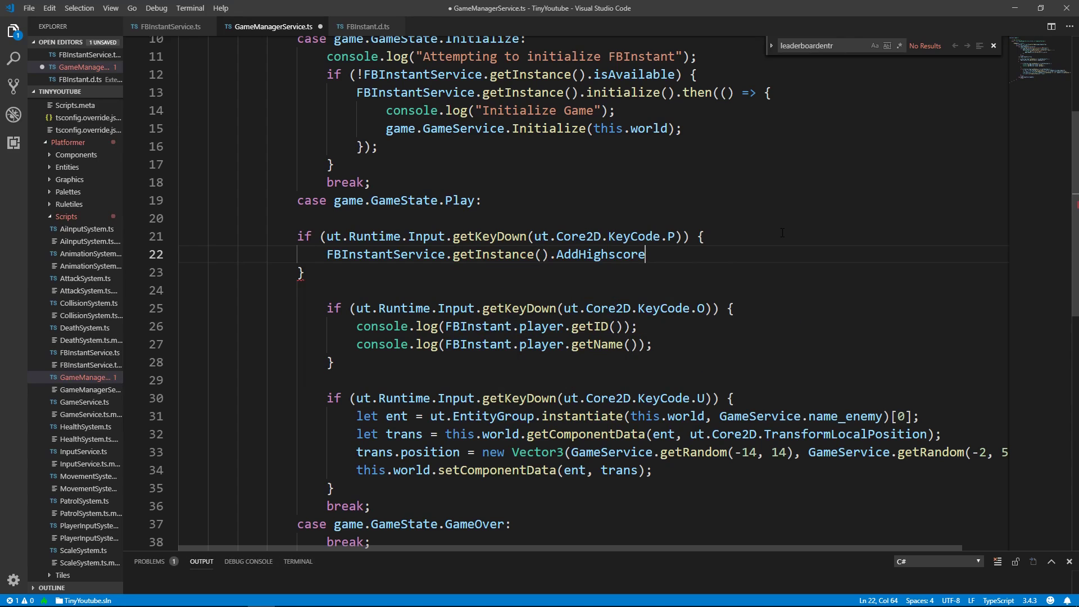
text(()
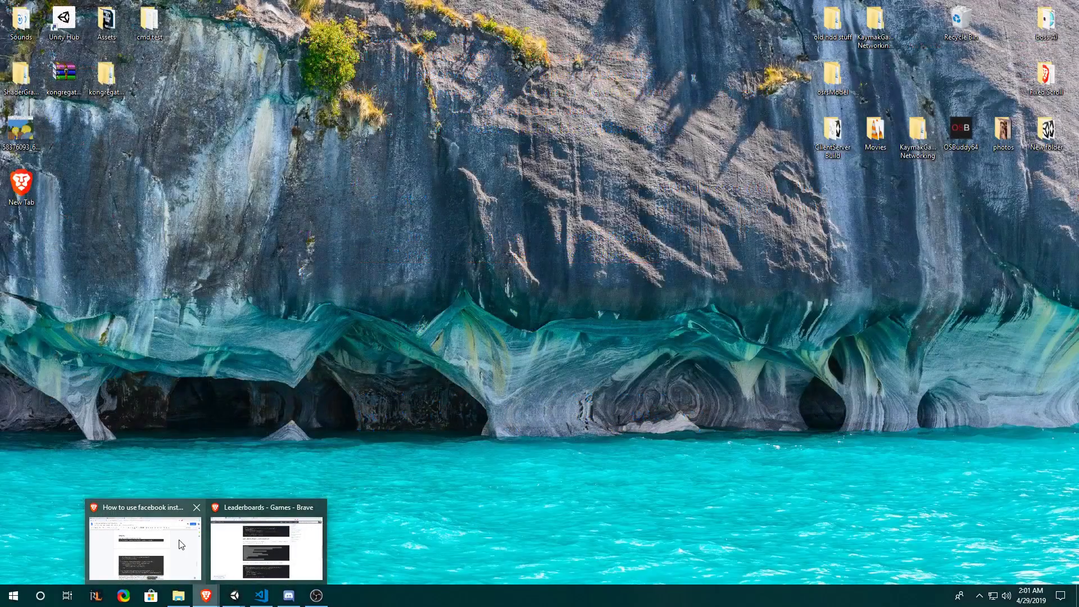
Step: Copy the GlobalHighscore leaderboard name from the Facebook Leaderboards page
click(266, 539)
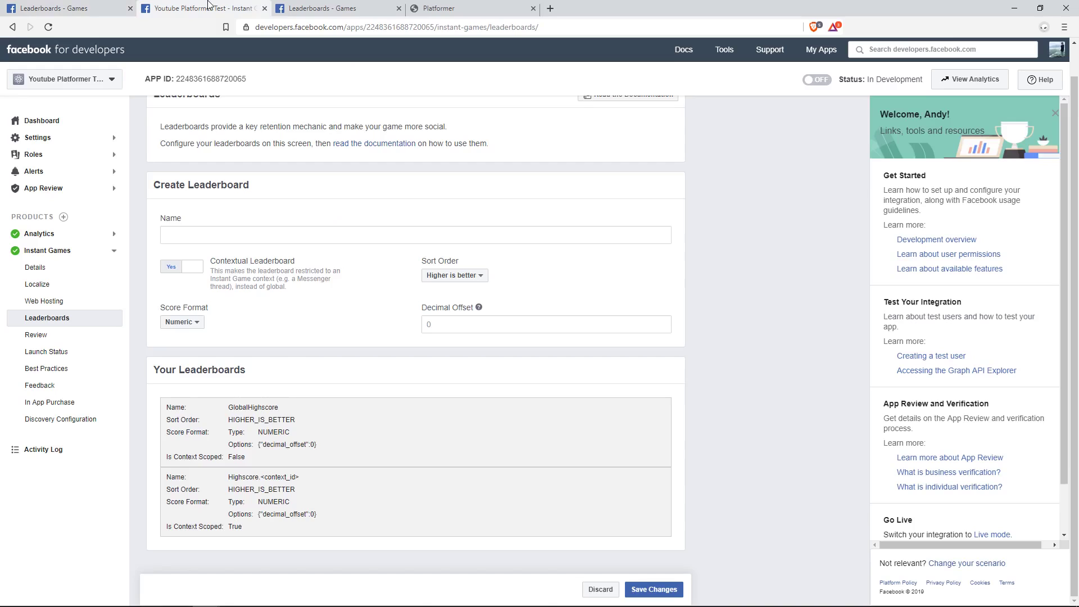
double_click(252, 407)
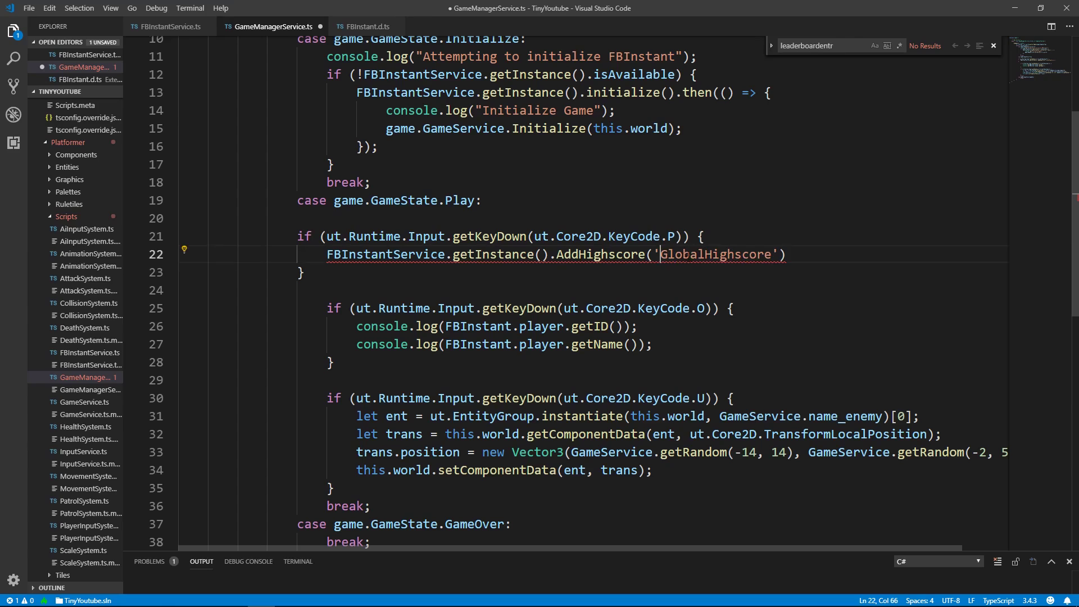
Step: Pass a score of 100 to AddHighscore and chain a .then arrow callback
text(,)
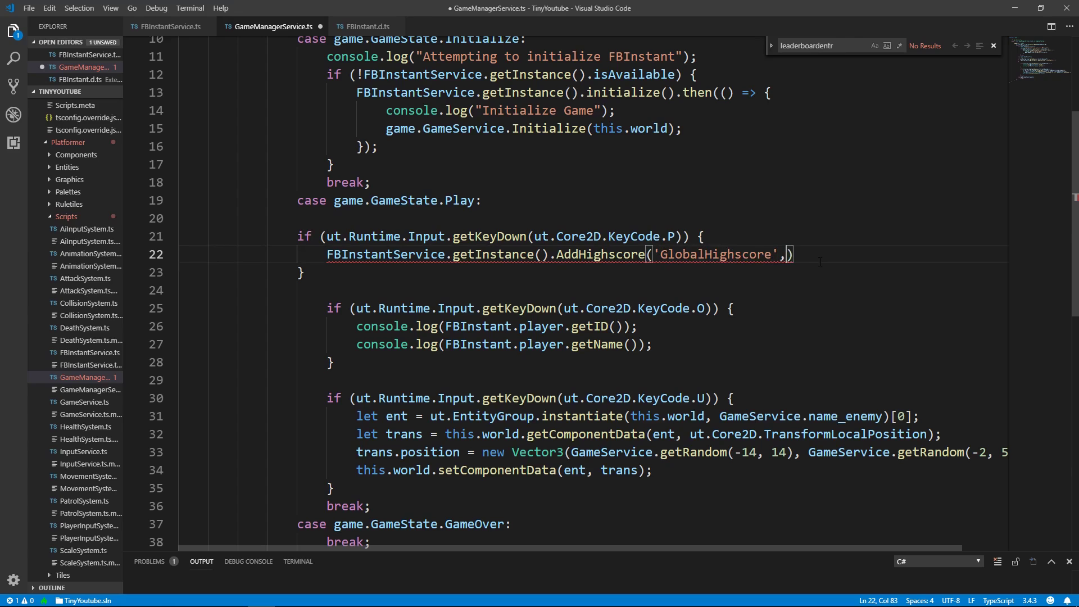
text(1-)
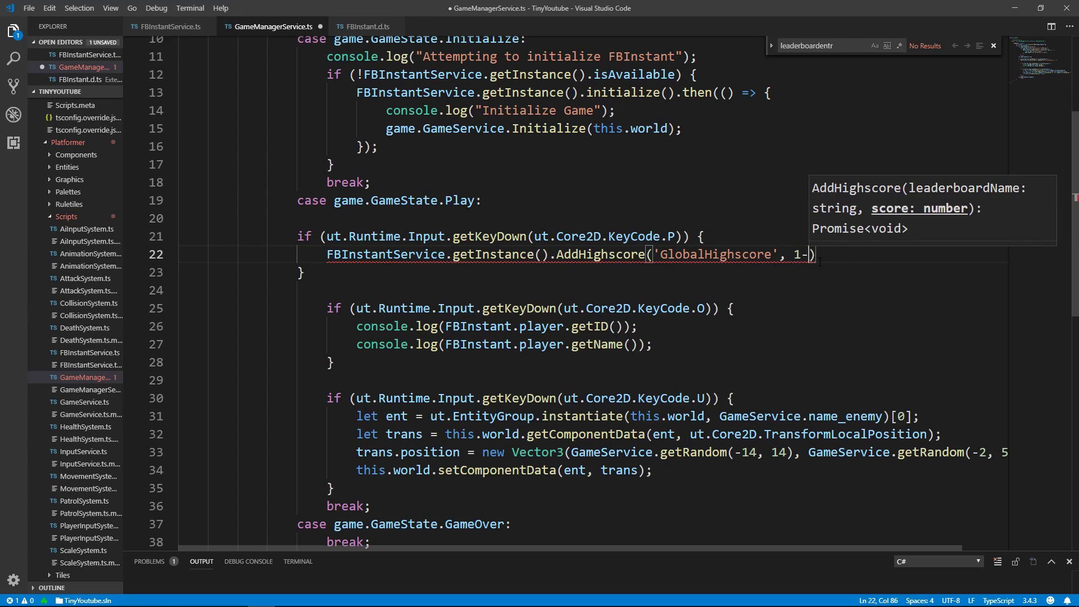
text(00)
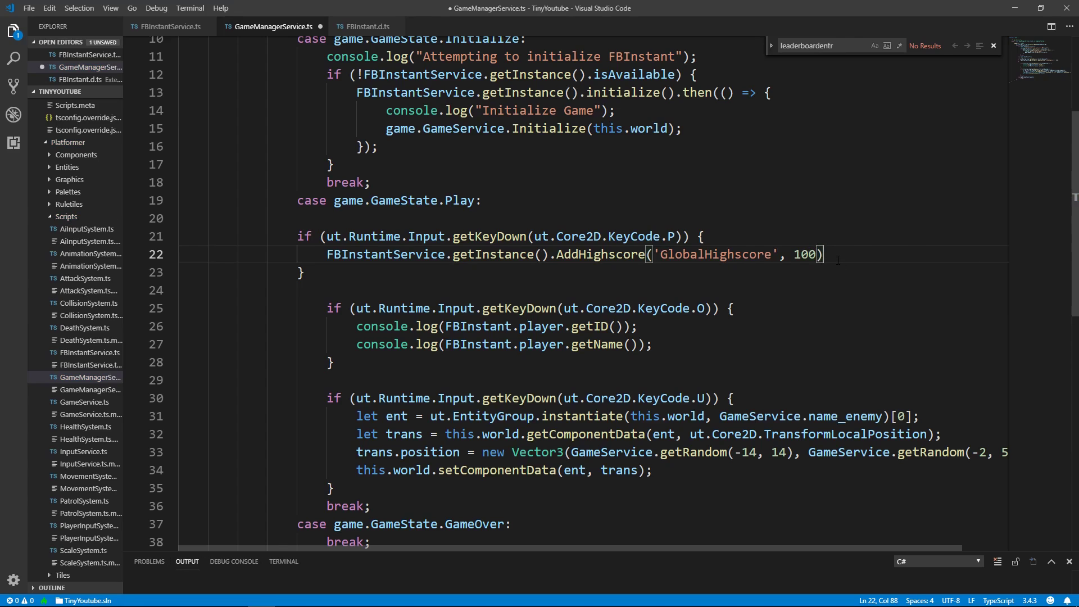
text(.)
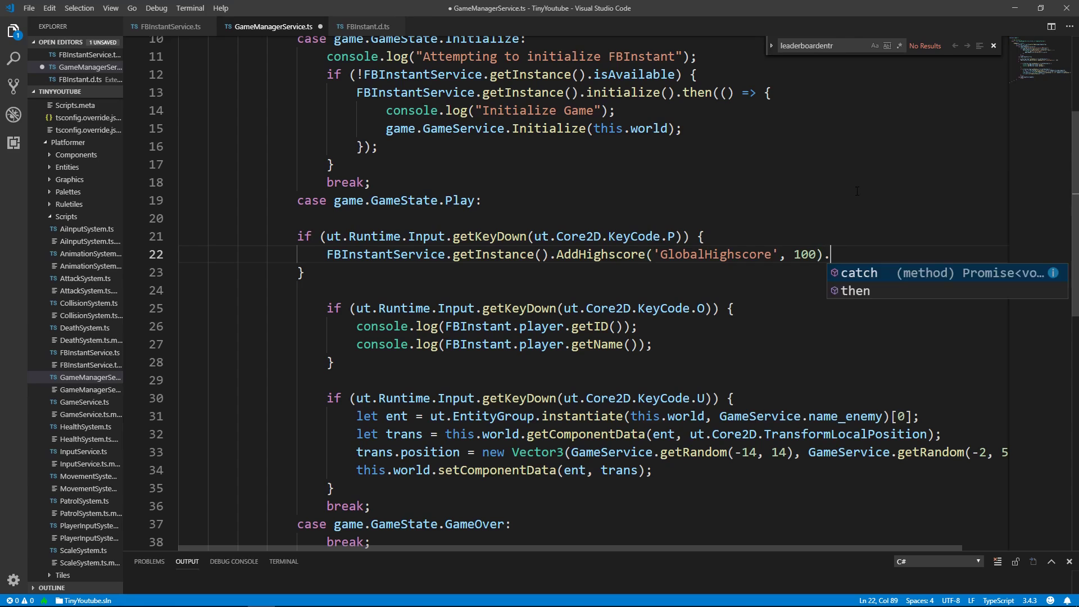
text(then() =)
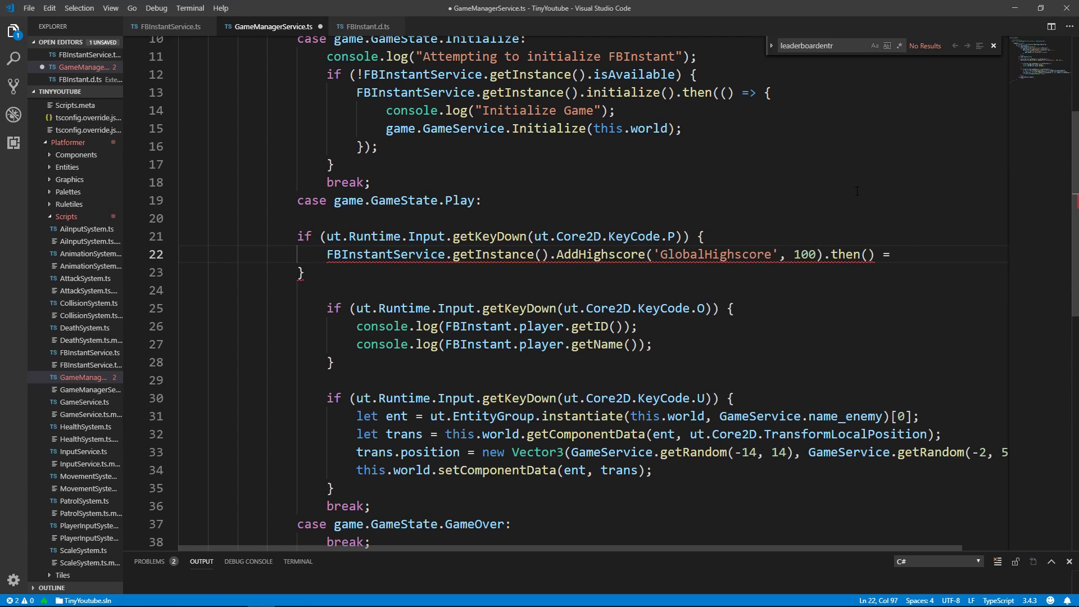
text(> {)
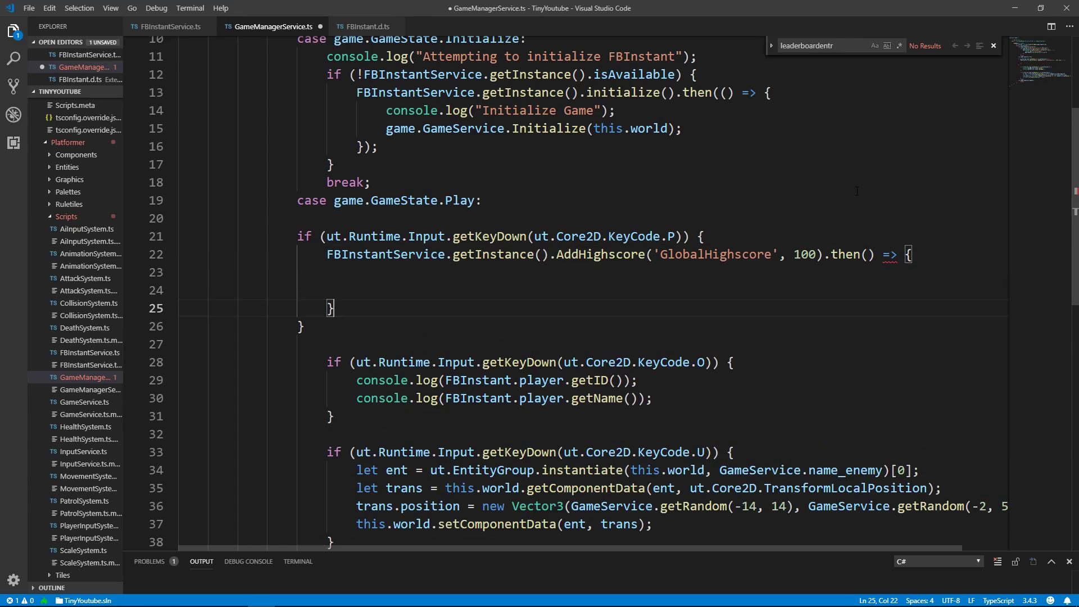
text();)
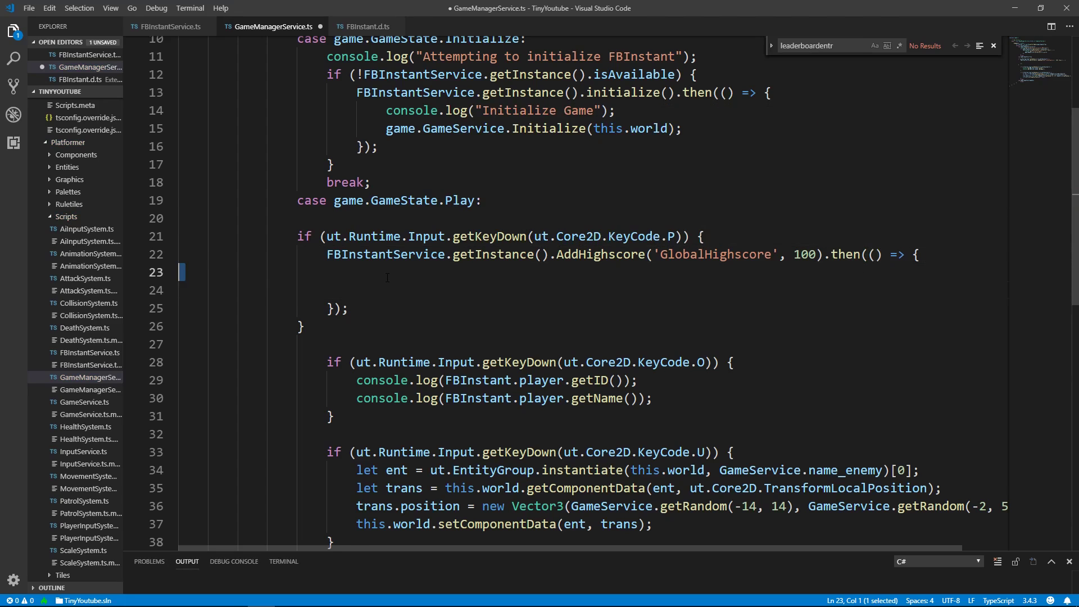
Step: Log "Finished adding highscore!" with console.log inside the callback
text(cons)
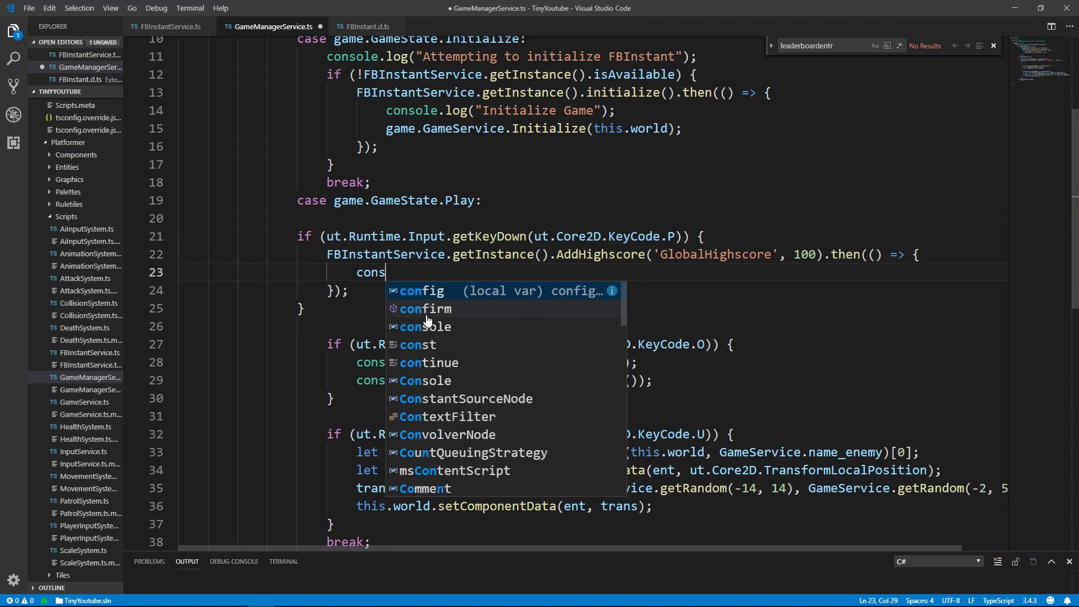
text(ole.log())
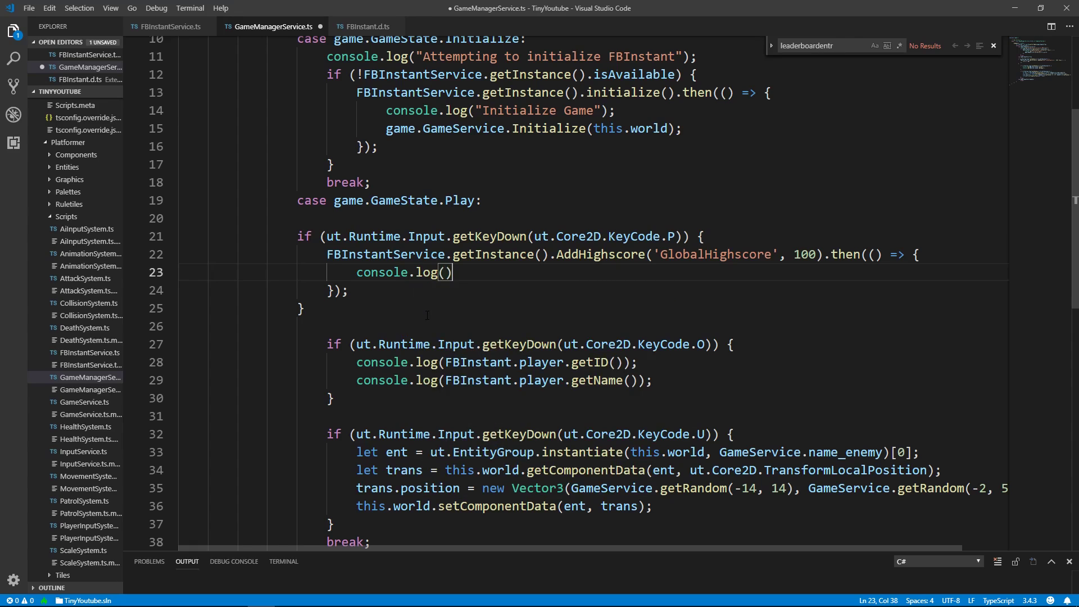
text("Finished adding hi)
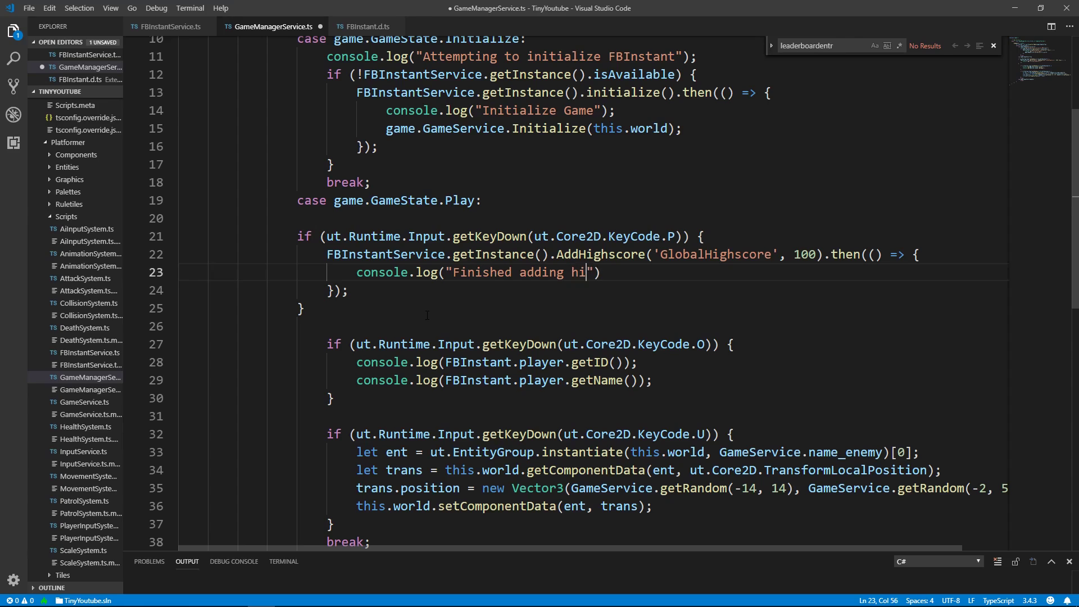
text(ghscore!)
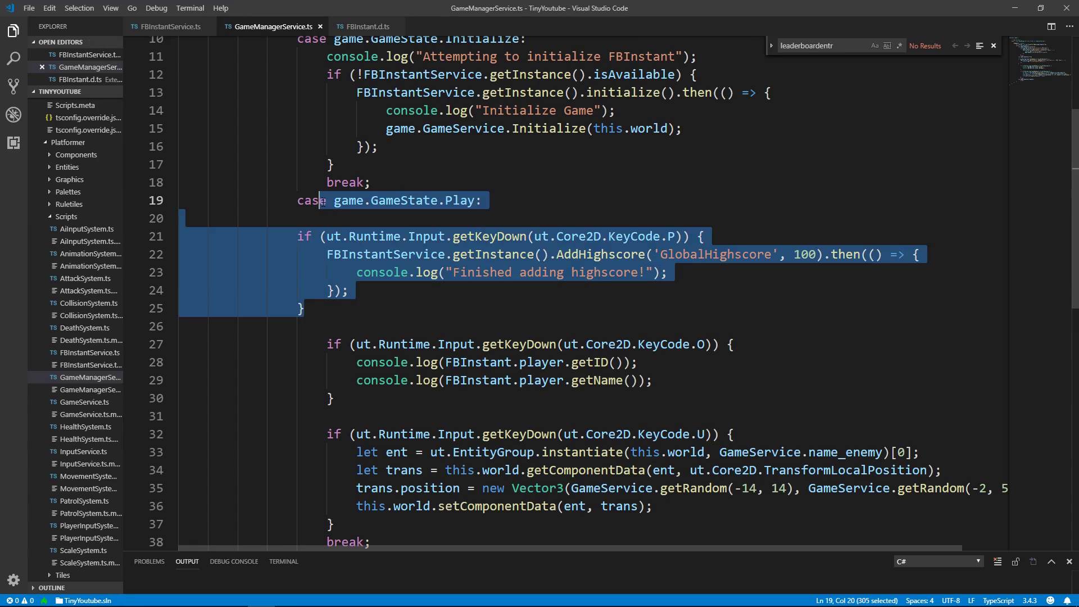
Step: Duplicate the P-key block as an I-key handler calling GetHighscores('GlobalHighscore') with no score
key(ctrl+v)
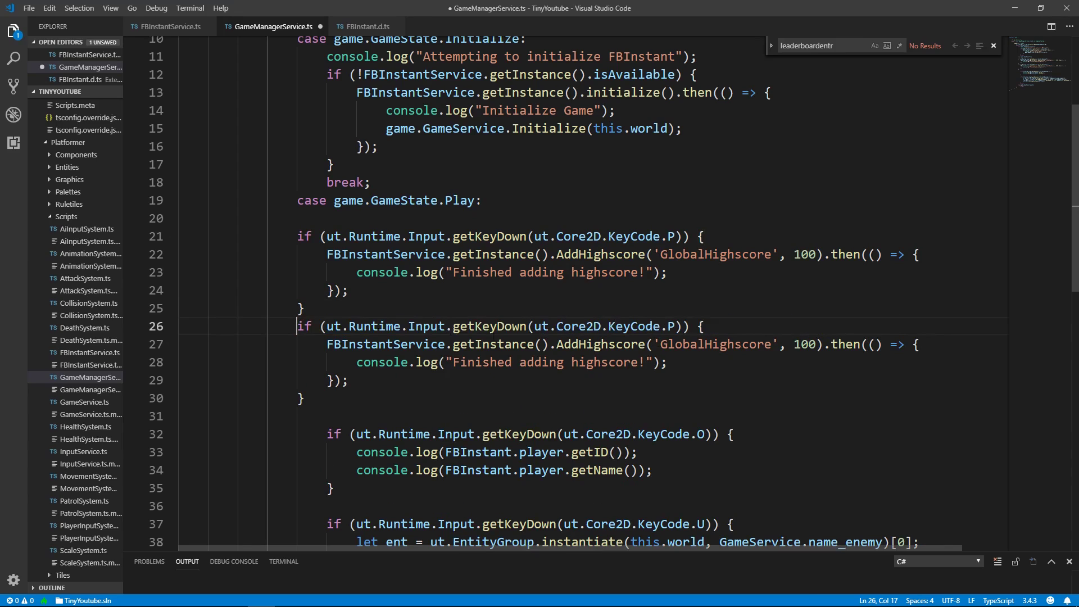
double_click(668, 326)
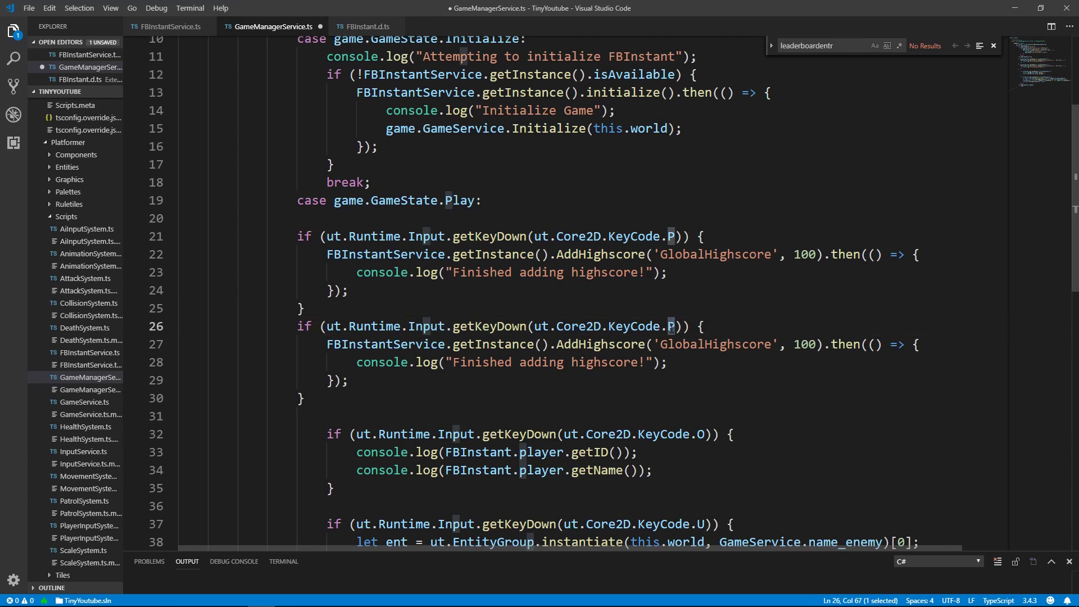
text(i)
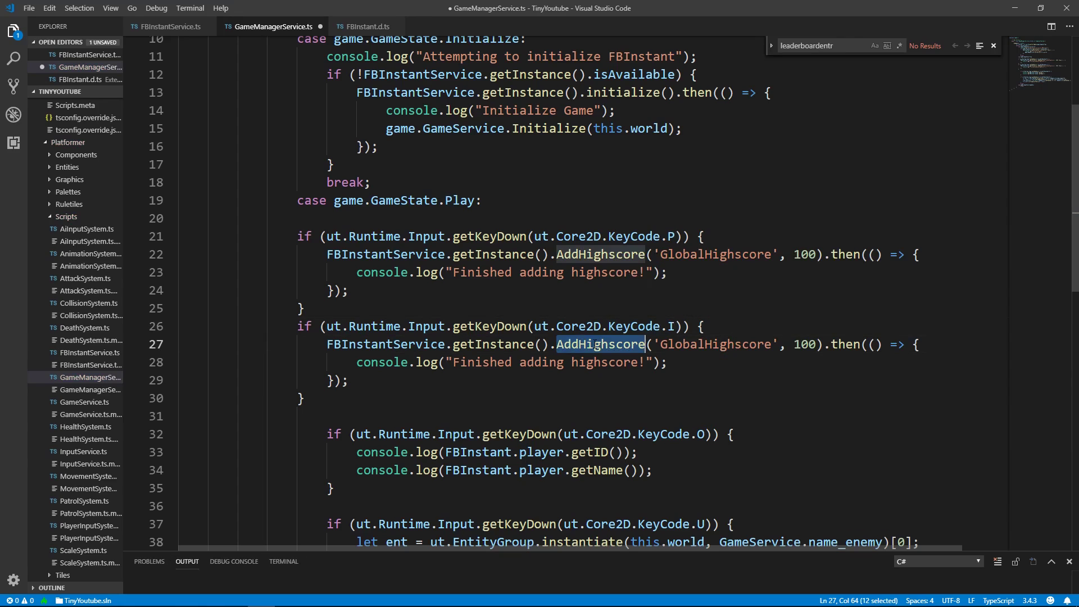
text(GetHighscores)
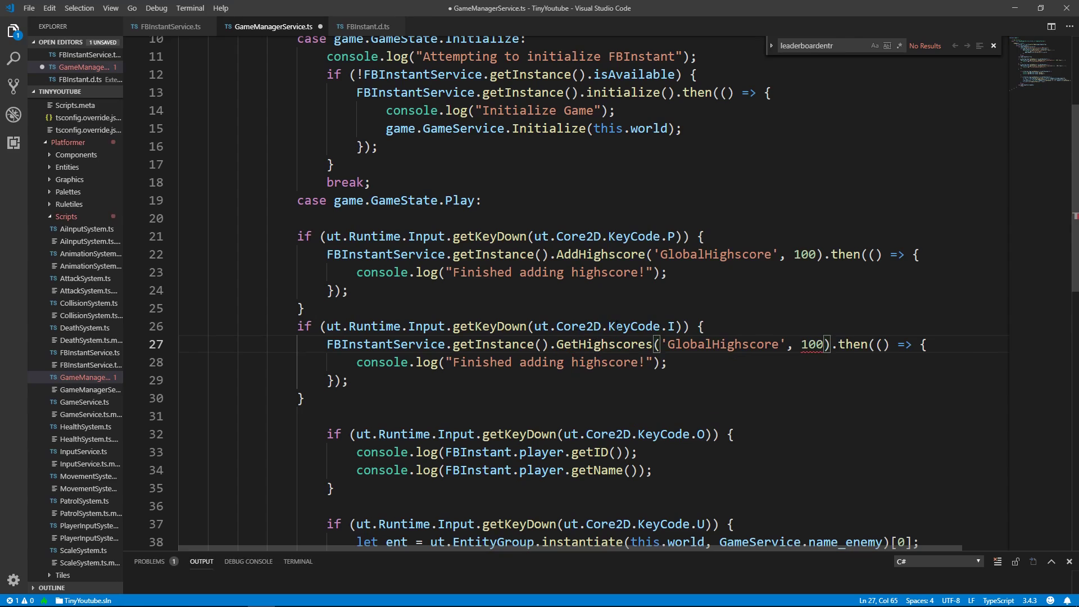
key(Backspace)
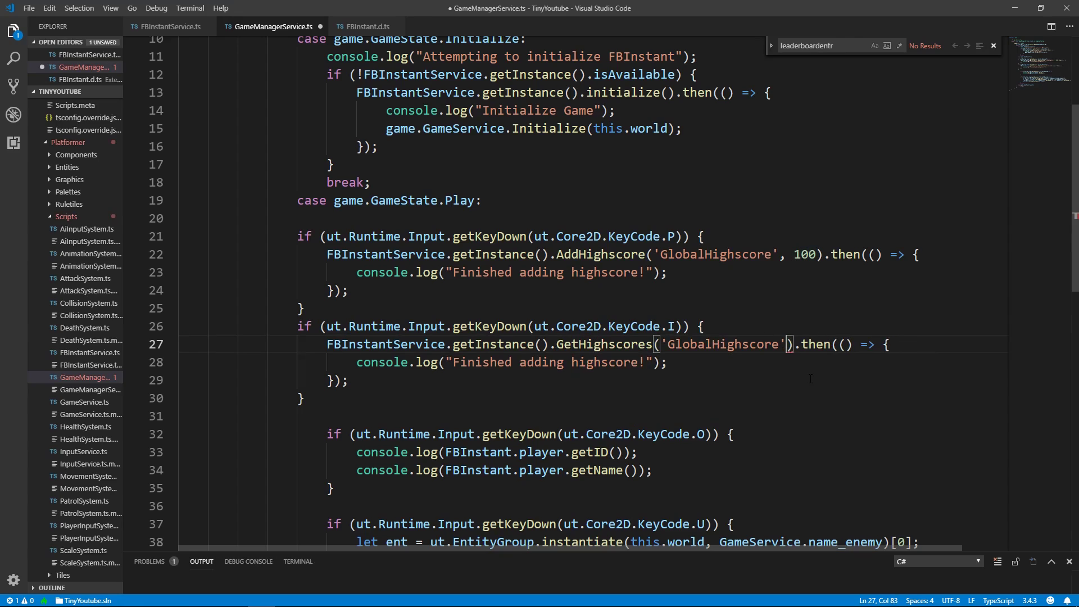
double_click(721, 344)
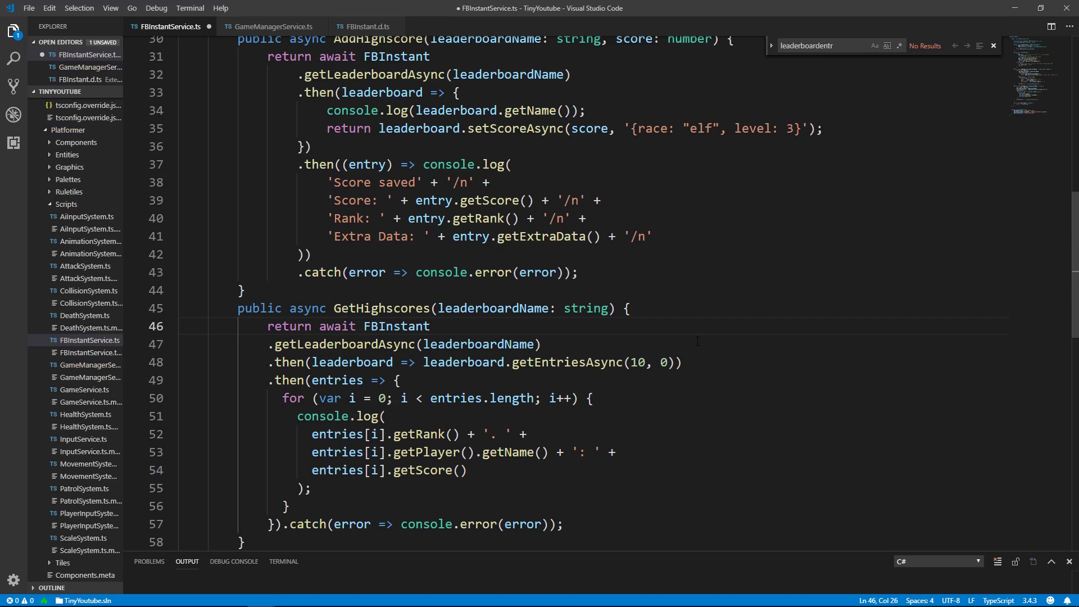
click(468, 344)
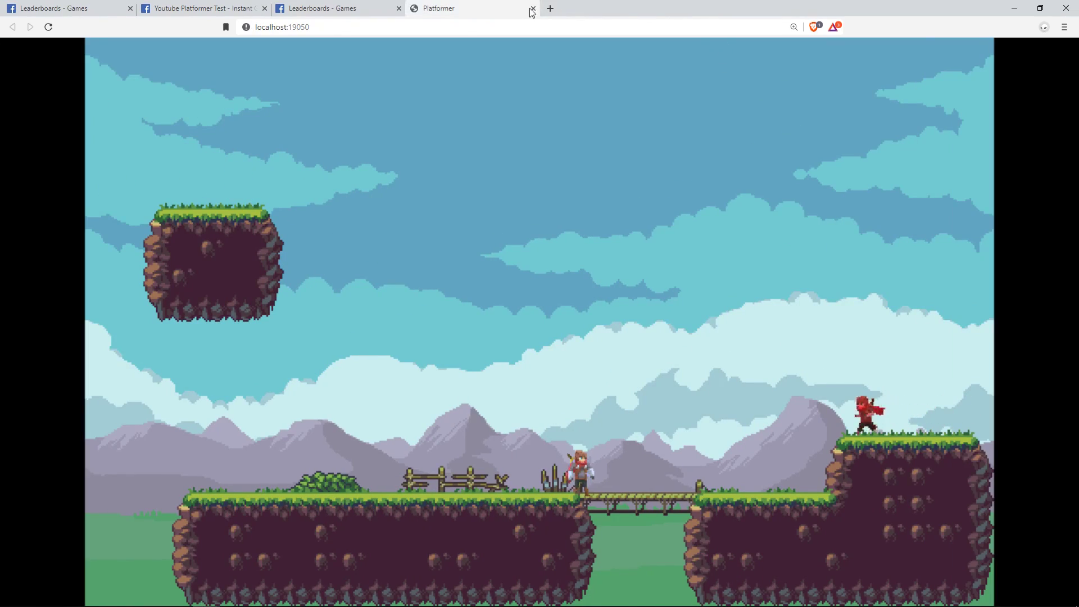
Step: Close the localhost game and open the project's TinyExport folder in File Explorer
click(532, 8)
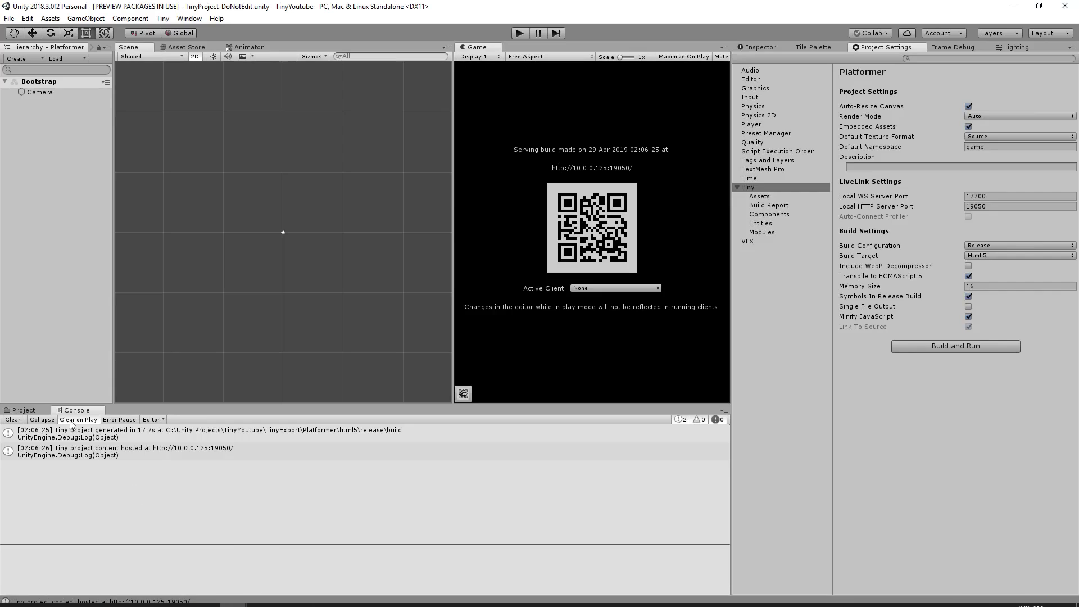
click(24, 410)
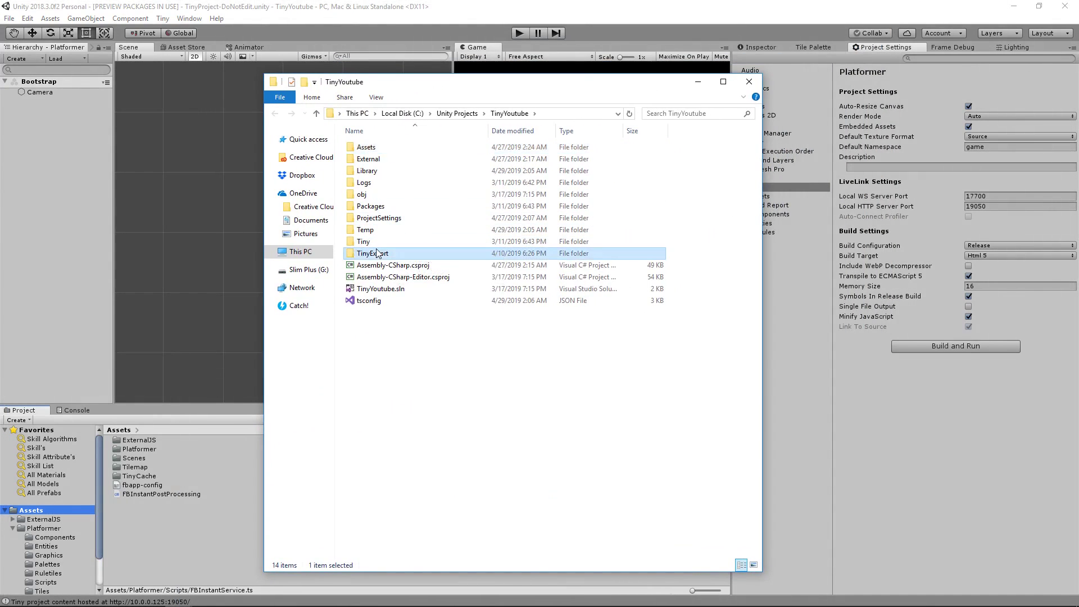
double_click(372, 252)
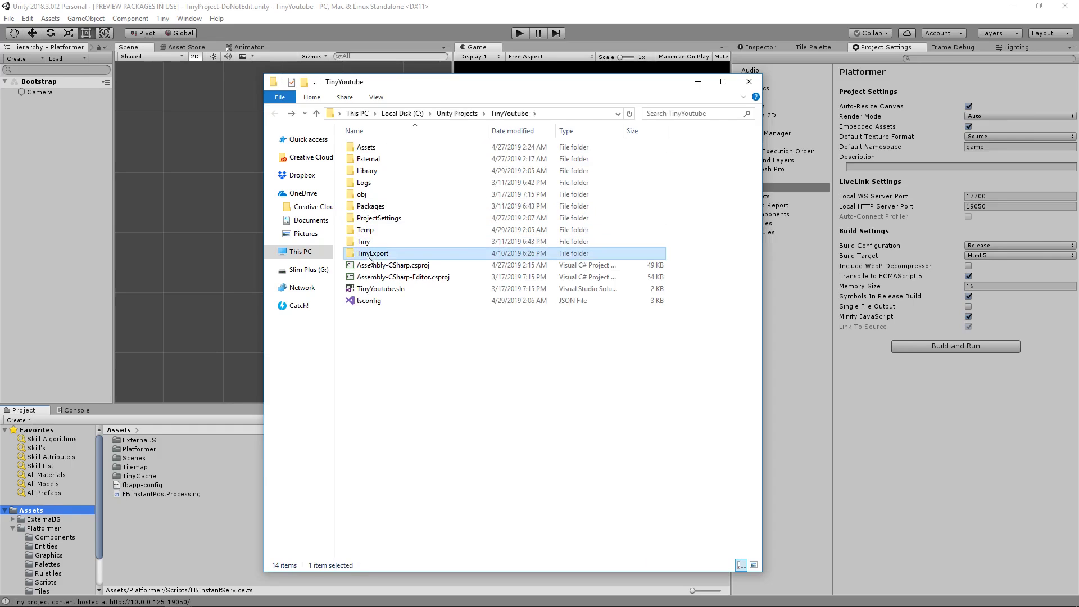
Step: Archive the Platformer html5 release build folder as build.zip
double_click(372, 254)
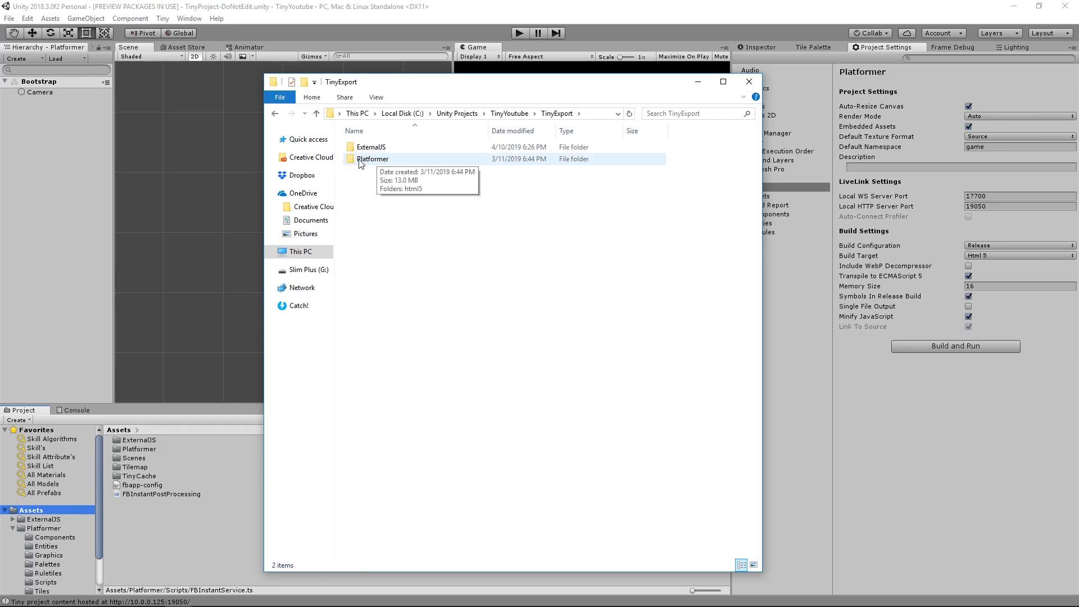
double_click(371, 159)
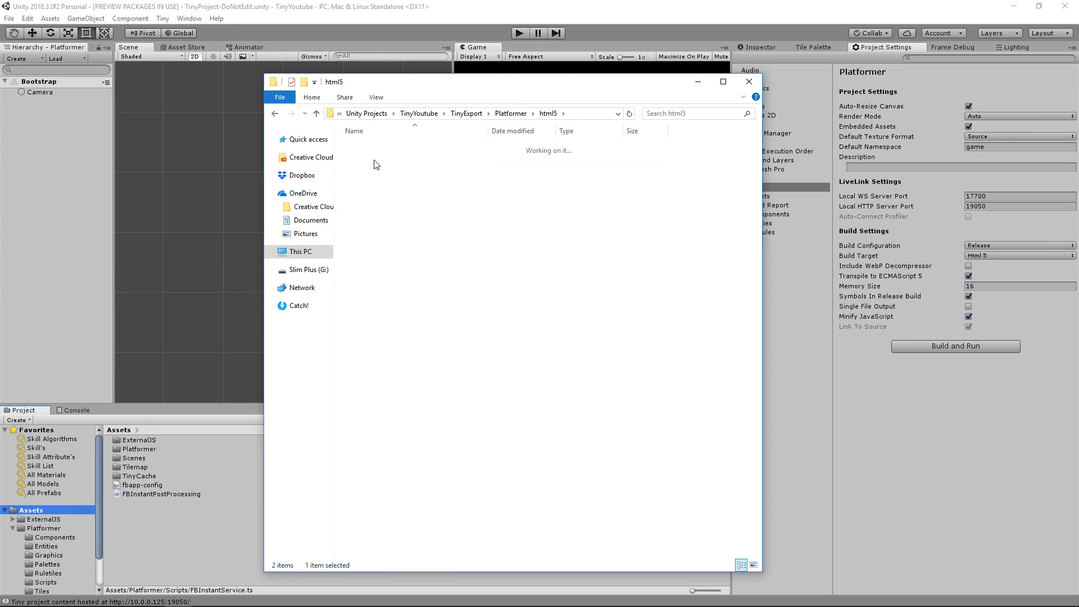
right_click(364, 171)
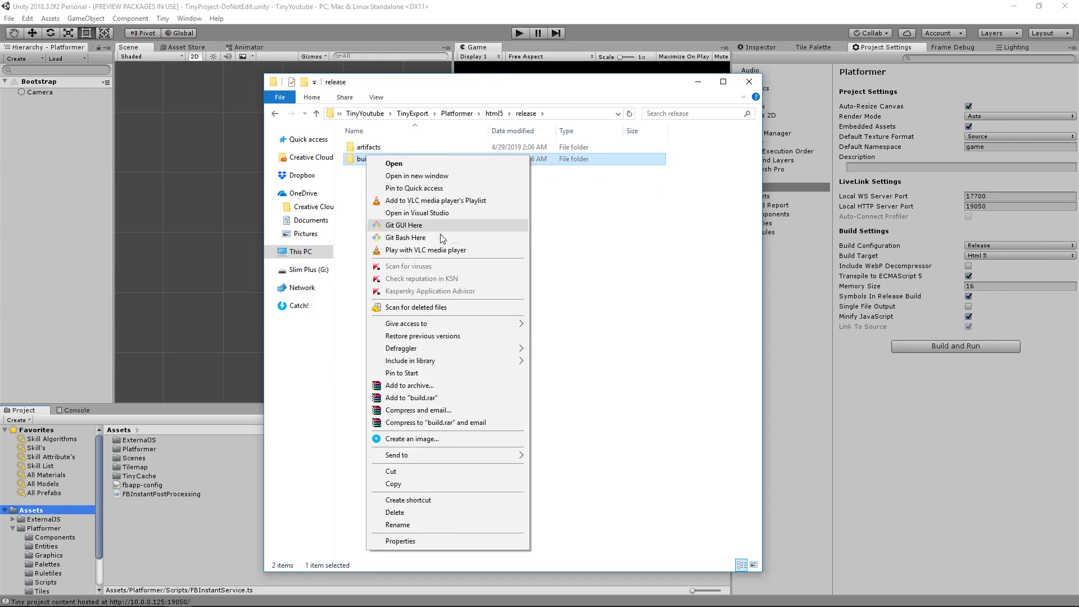
click(433, 331)
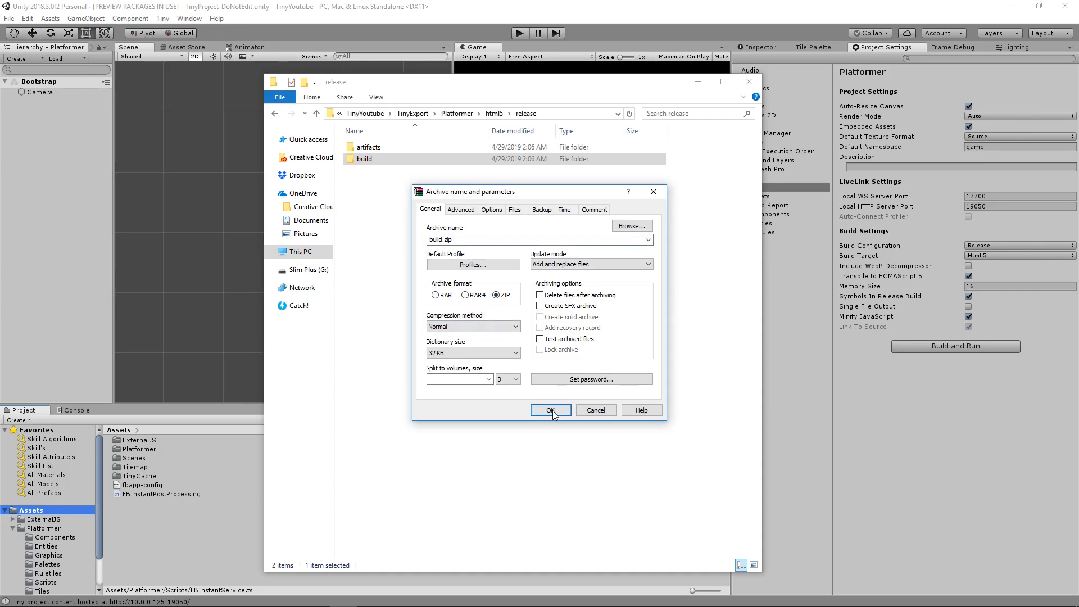
click(550, 409)
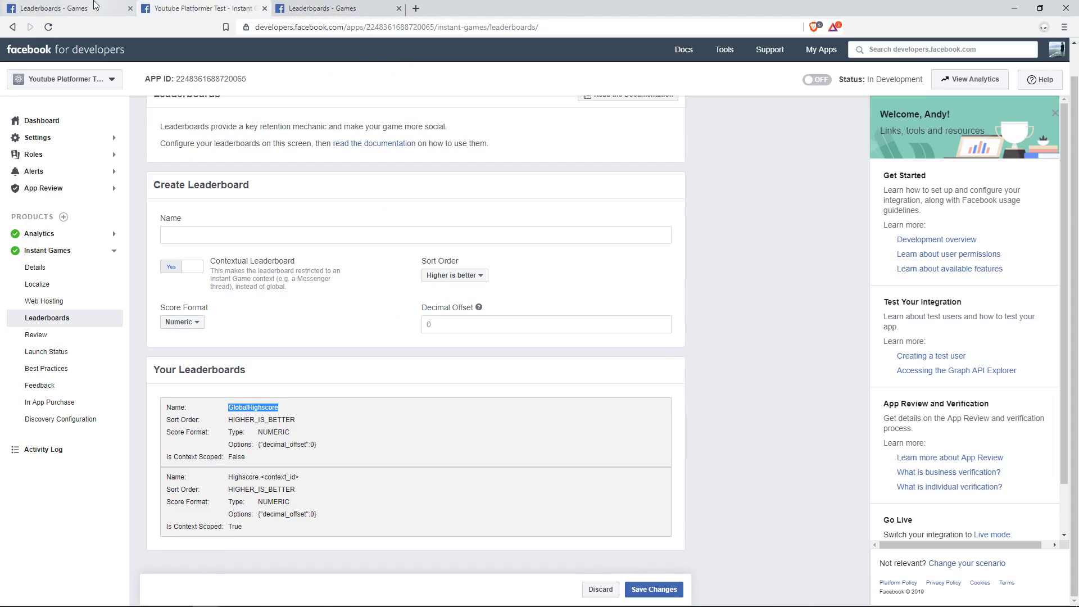
mouse_move(43, 302)
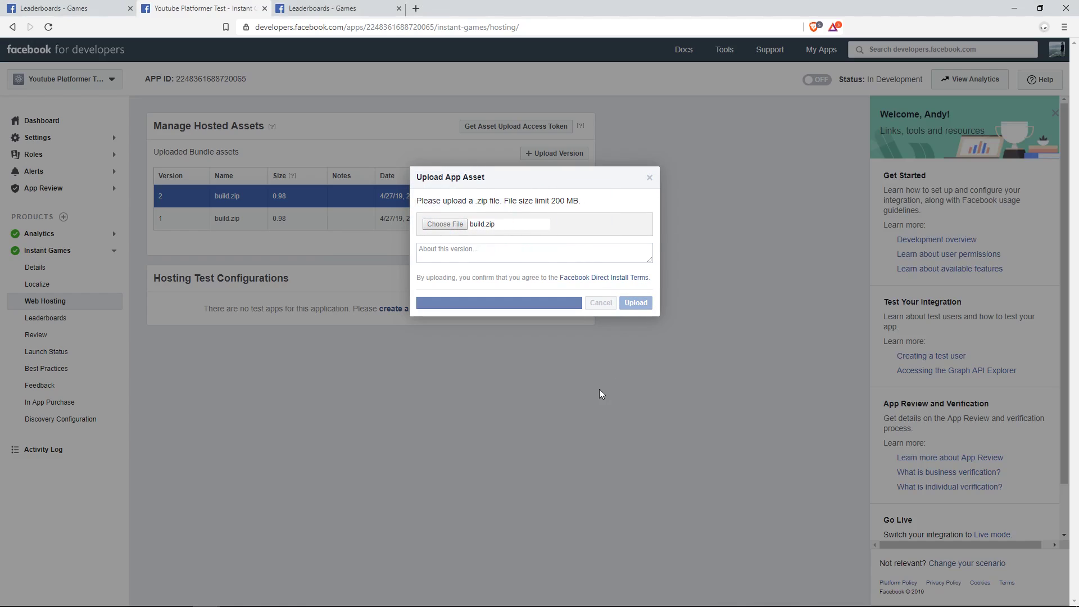
Step: Upload build.zip as hosted version 3, confirm the password, and view Instant Games details
click(635, 303)
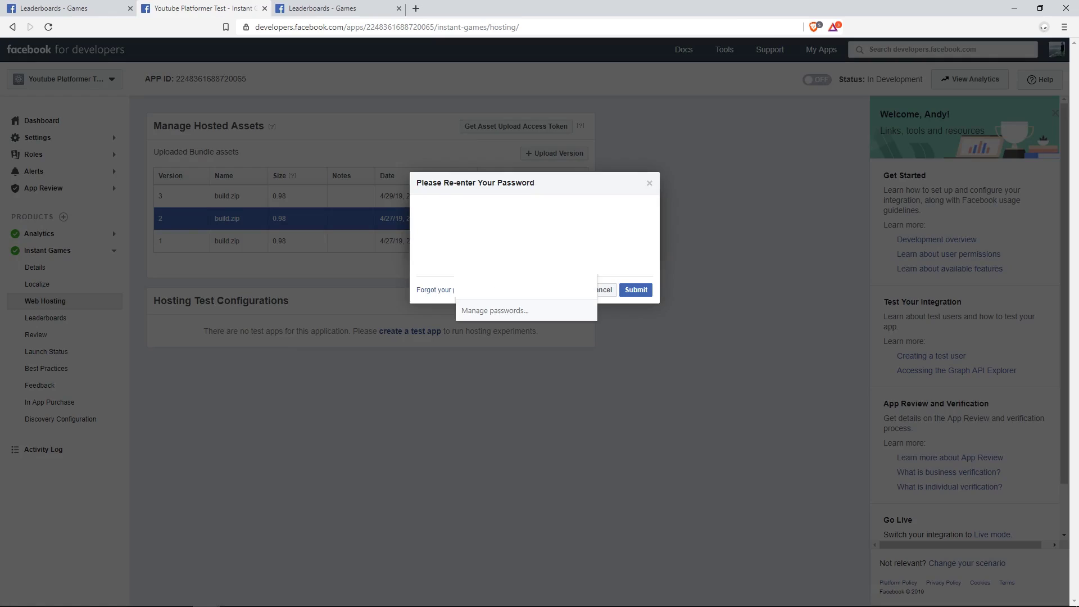
click(634, 289)
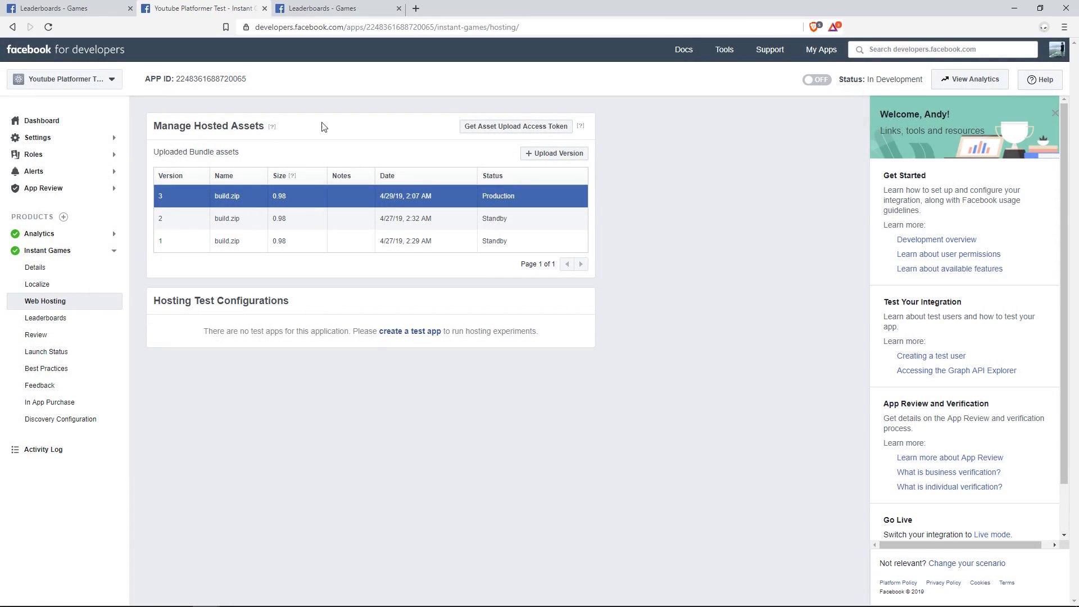
click(35, 267)
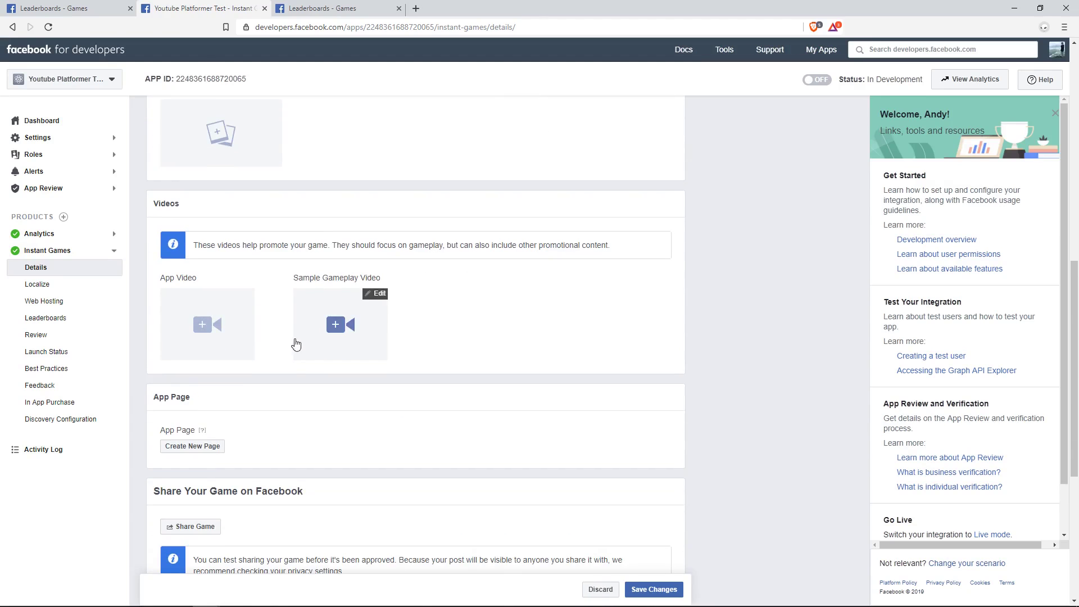
scroll(down, 3)
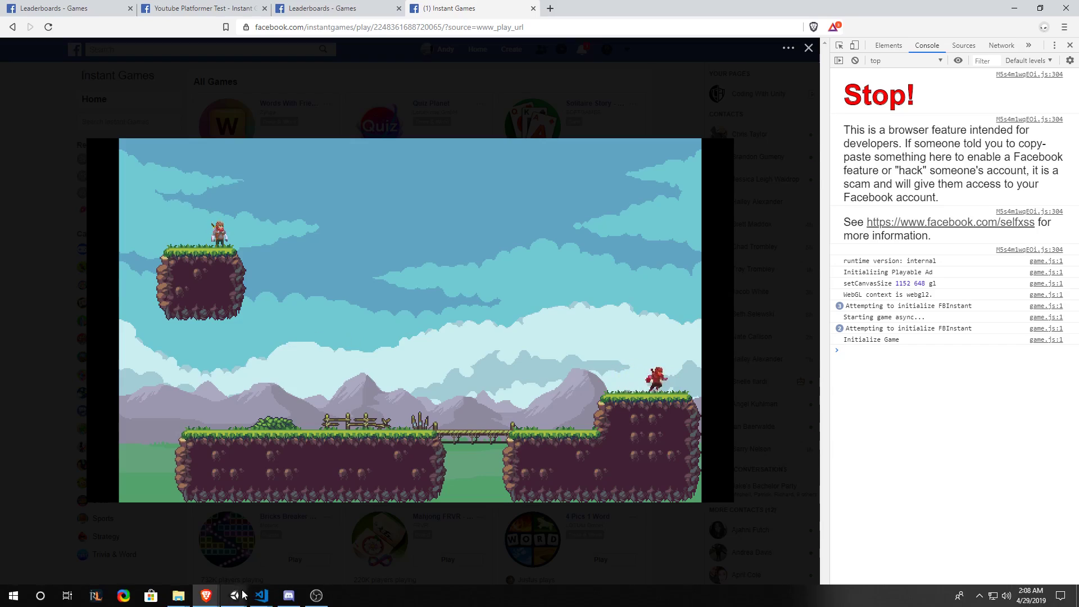
Step: Switch from the running Instant Games build back to Visual Studio Code
click(260, 596)
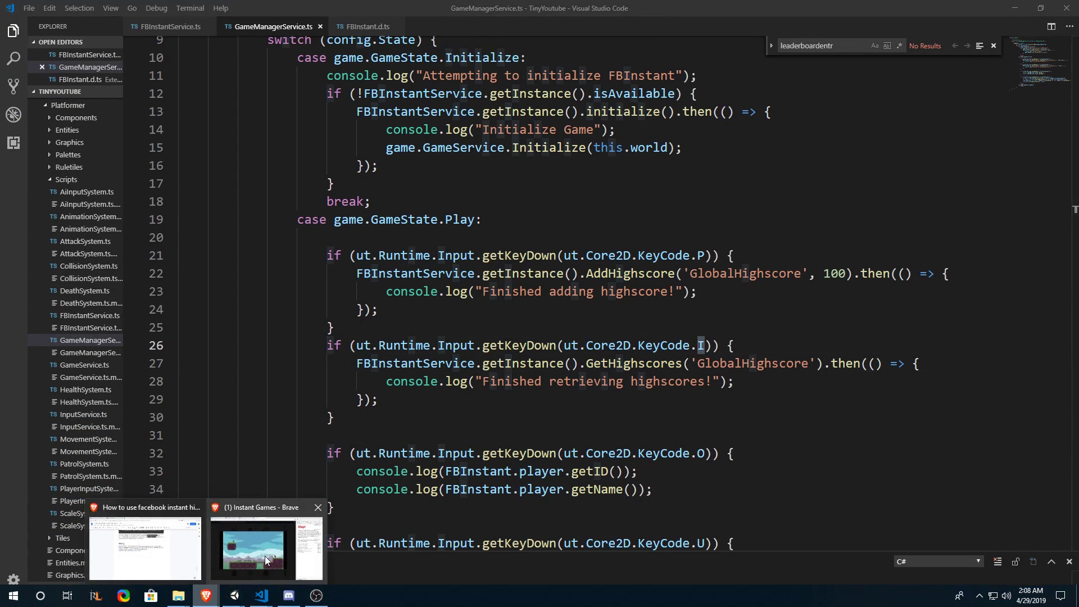
Step: Bring up the FBInstantService.ts script showing the AddHighscore and GetHighscores methods
click(265, 547)
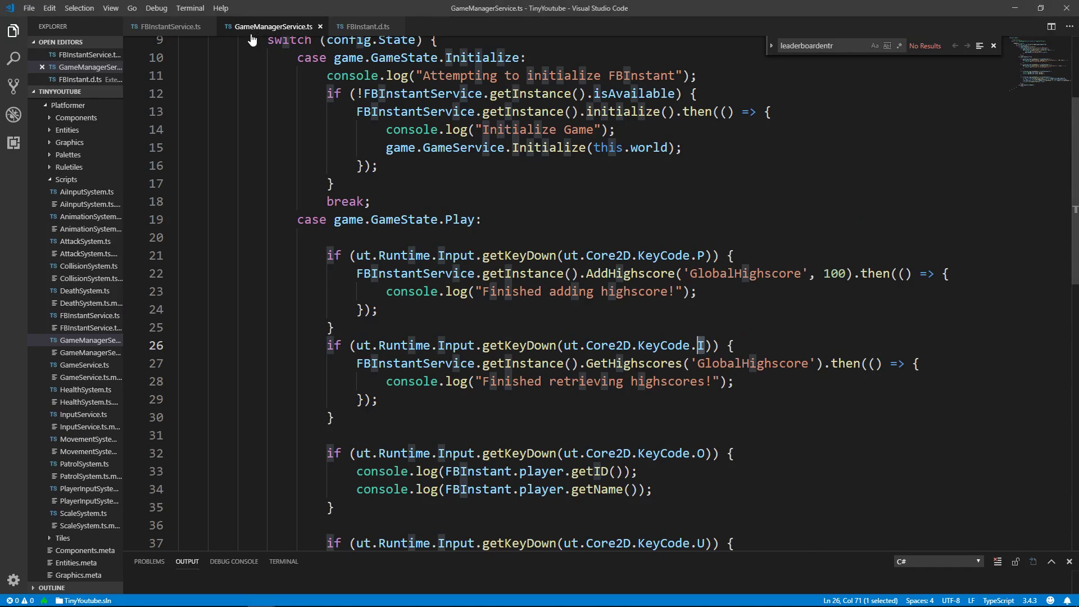
click(167, 26)
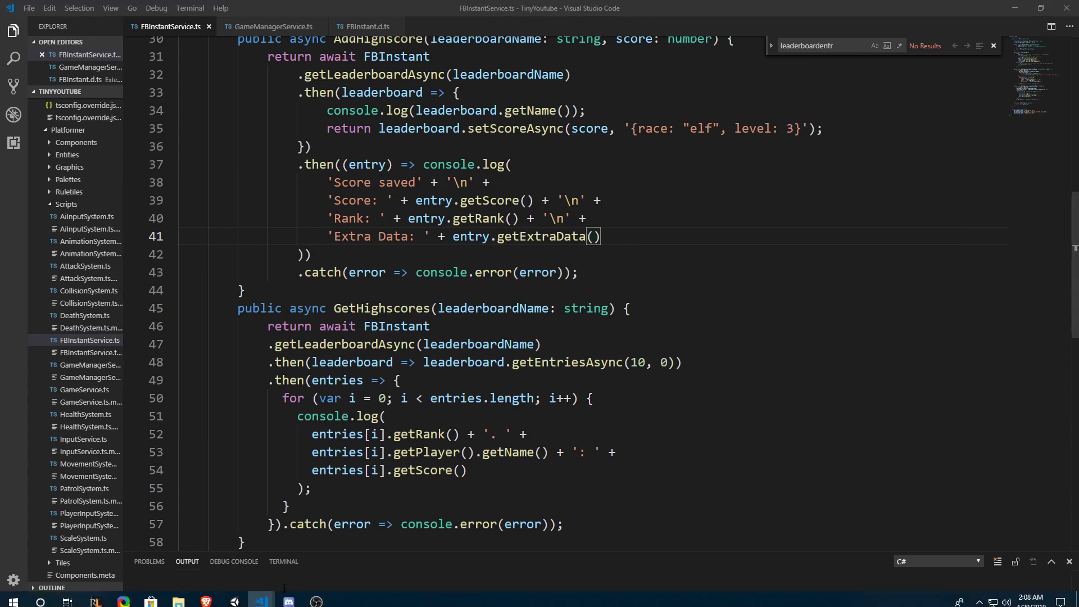
click(234, 595)
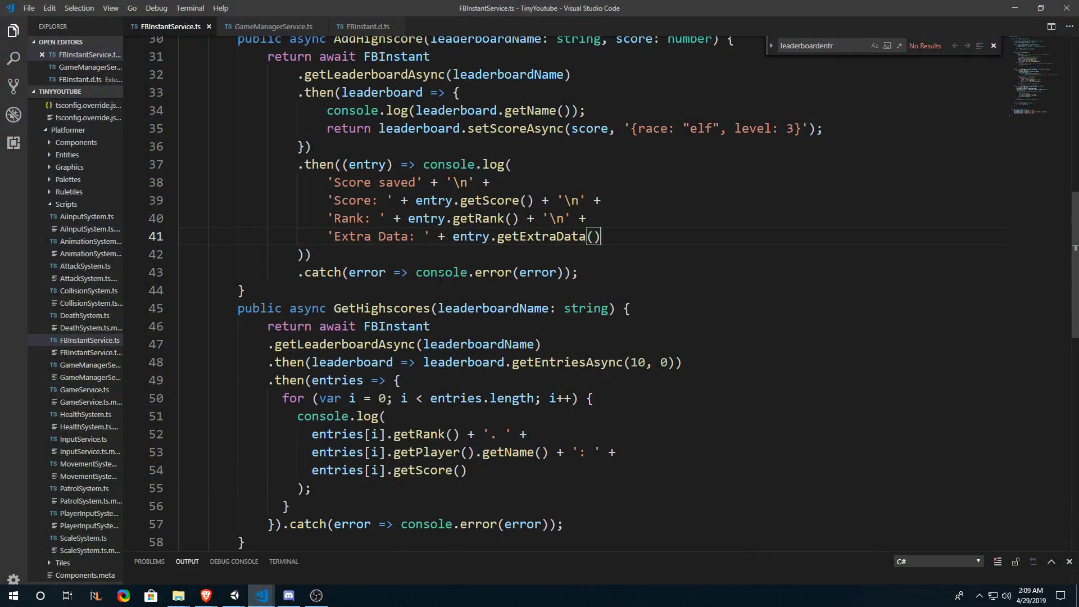
scroll(down, 3)
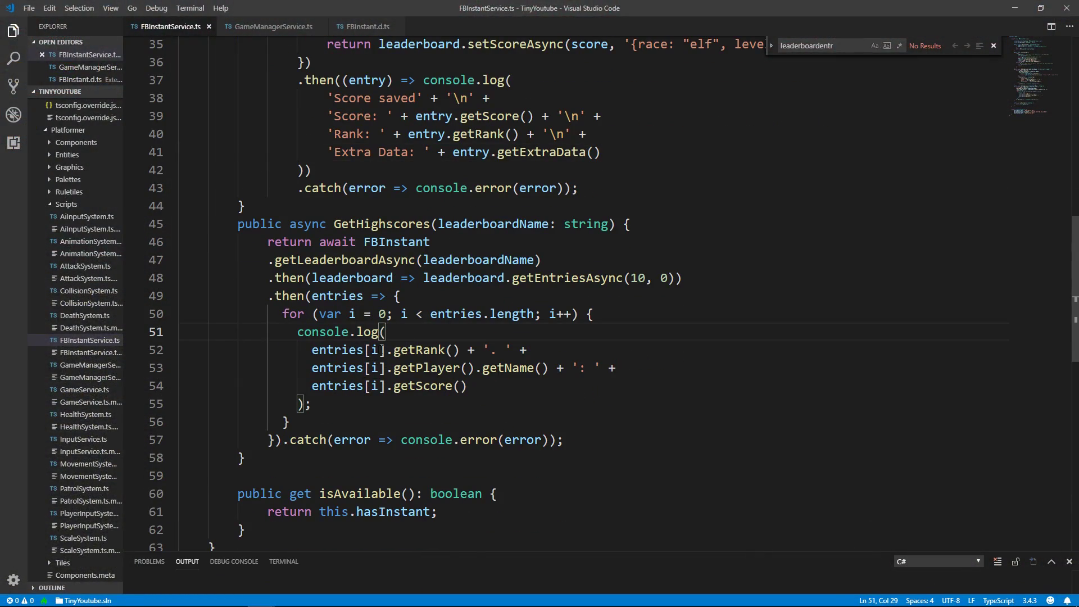